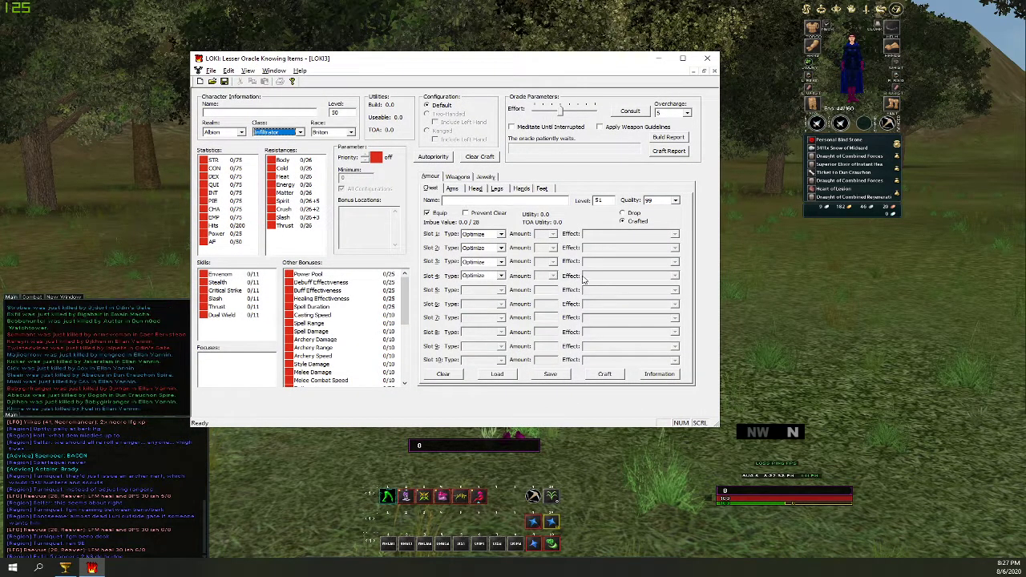
Attempt a chat log import and dismiss the registration-required notice.
{"action": "left_click", "coordinate": [212, 71]}
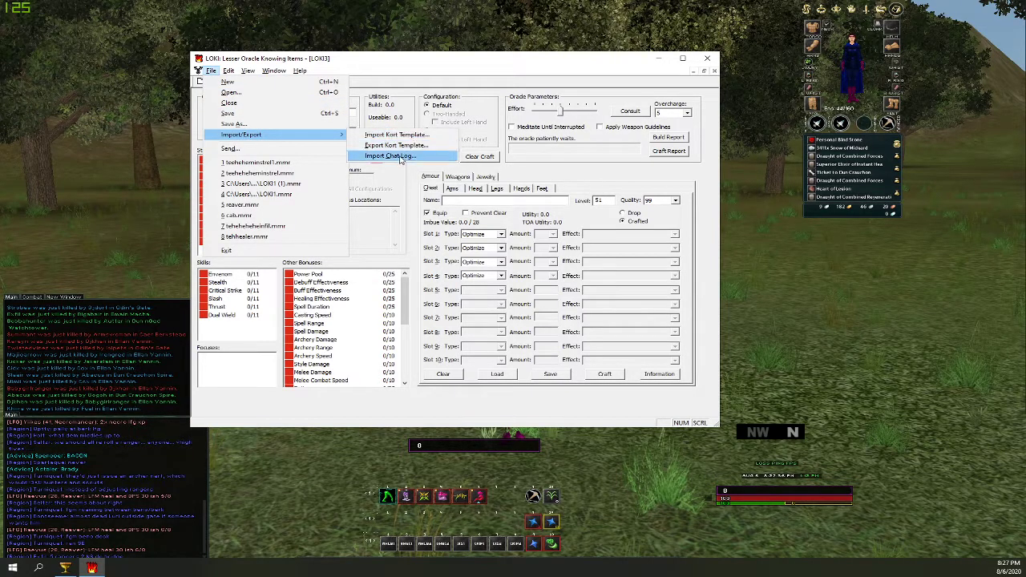
{"action": "left_click", "coordinate": [391, 155]}
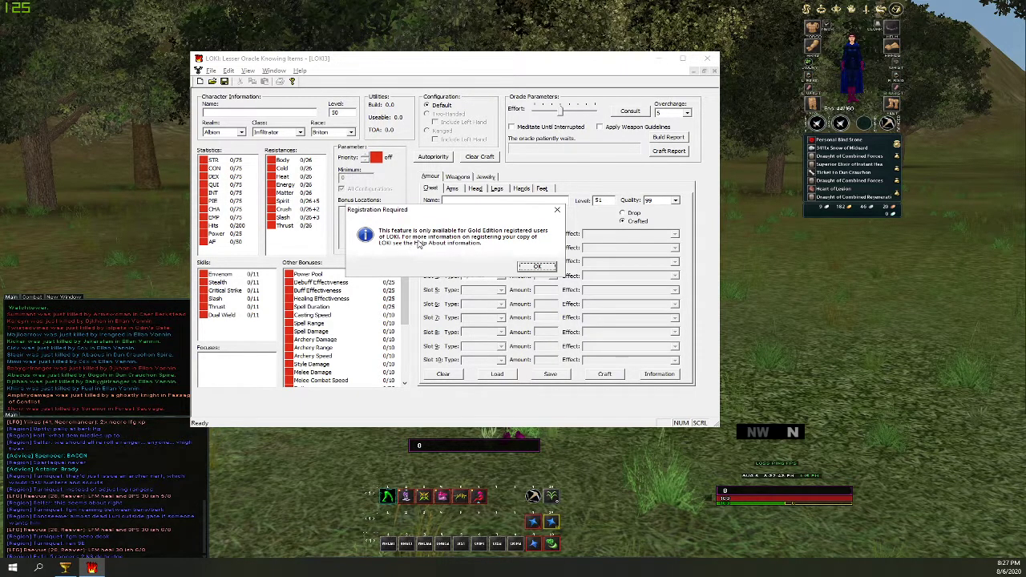
{"action": "mouse_move", "coordinate": [439, 247]}
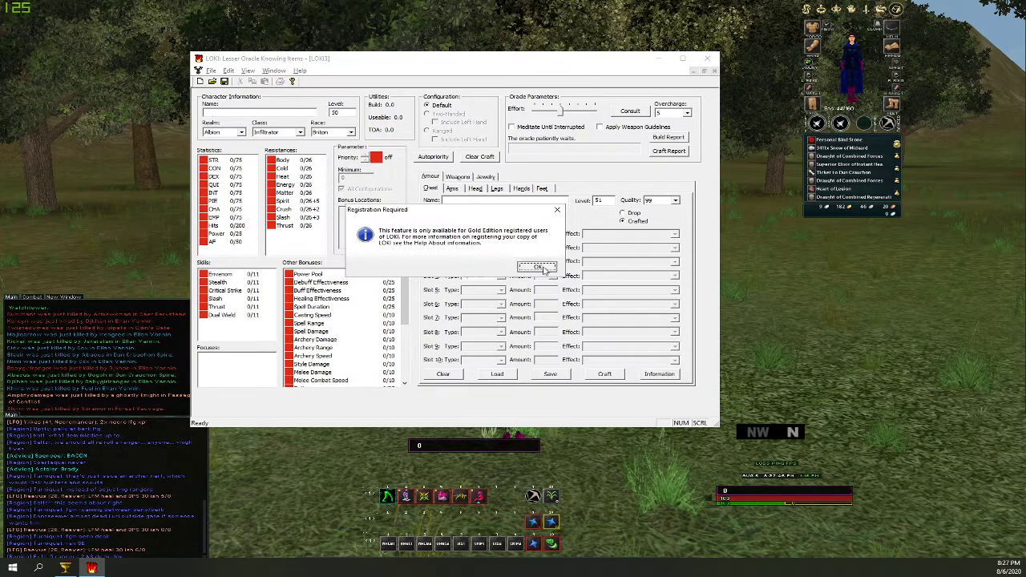
{"action": "left_click", "coordinate": [537, 266]}
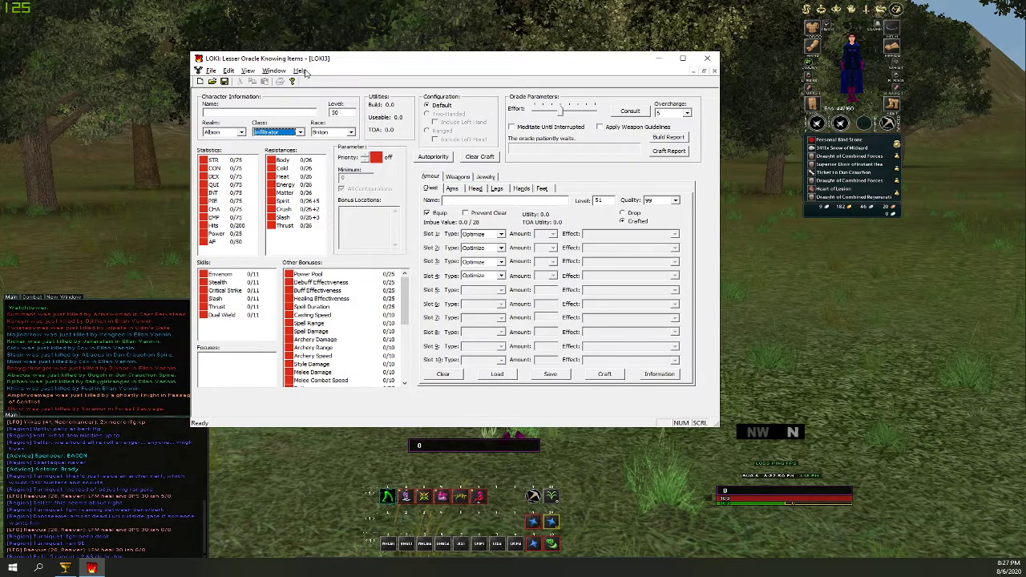
Register LOKI as Gold Edition via About, entering the code and confirming the success notice.
{"action": "left_click", "coordinate": [300, 71]}
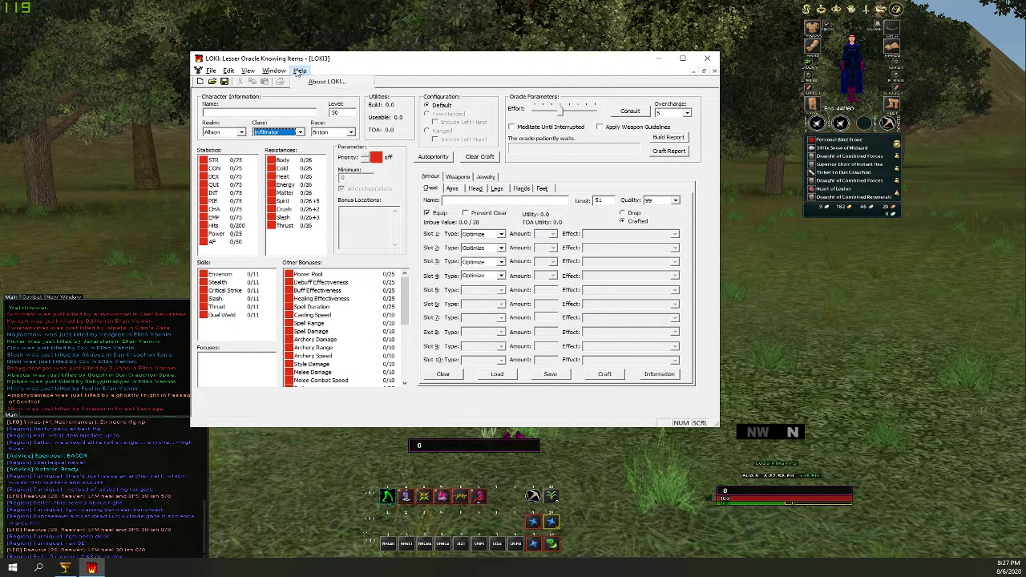
{"action": "left_click", "coordinate": [324, 80]}
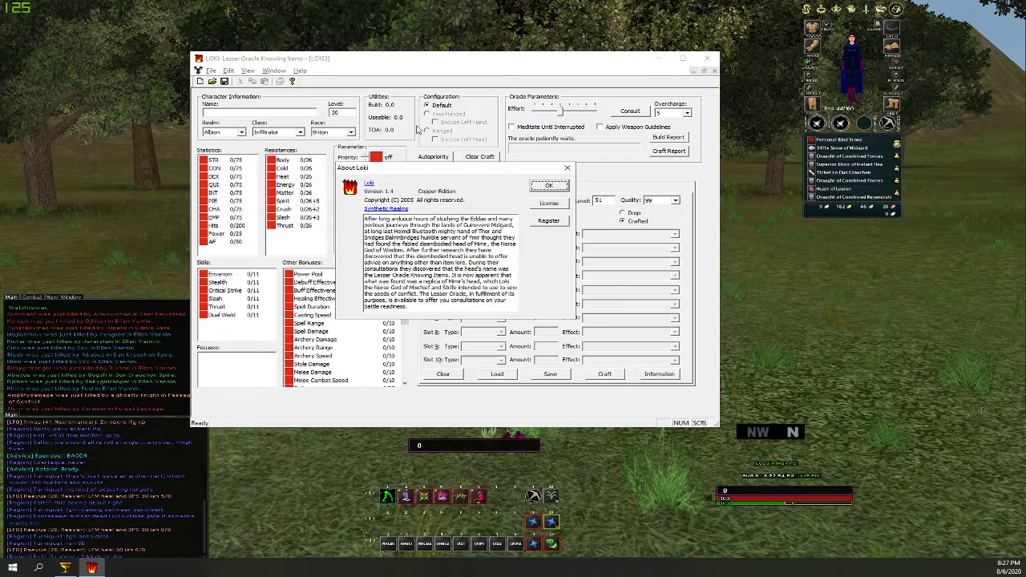
{"action": "left_click", "coordinate": [548, 222]}
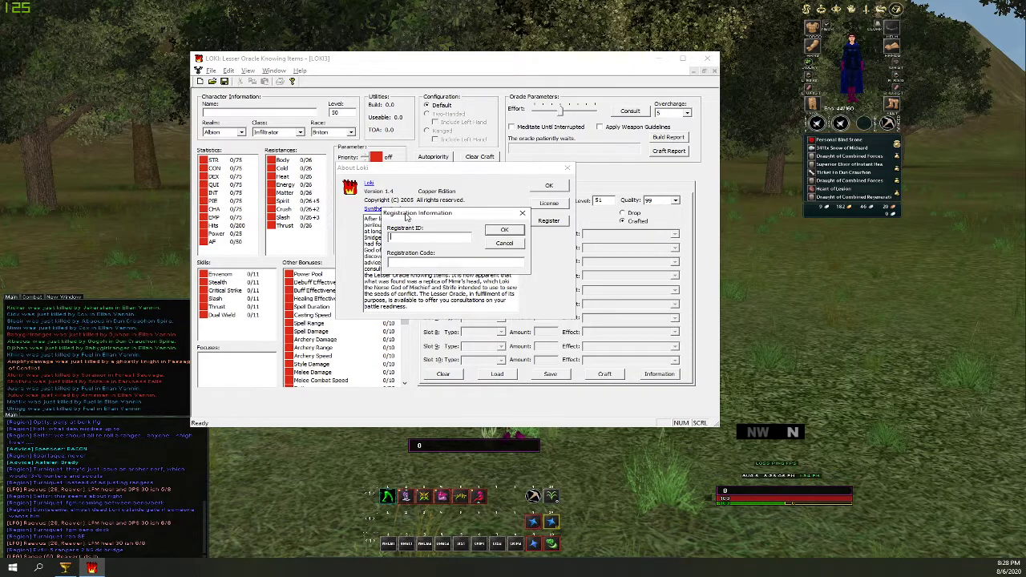
{"action": "left_click", "coordinate": [504, 244]}
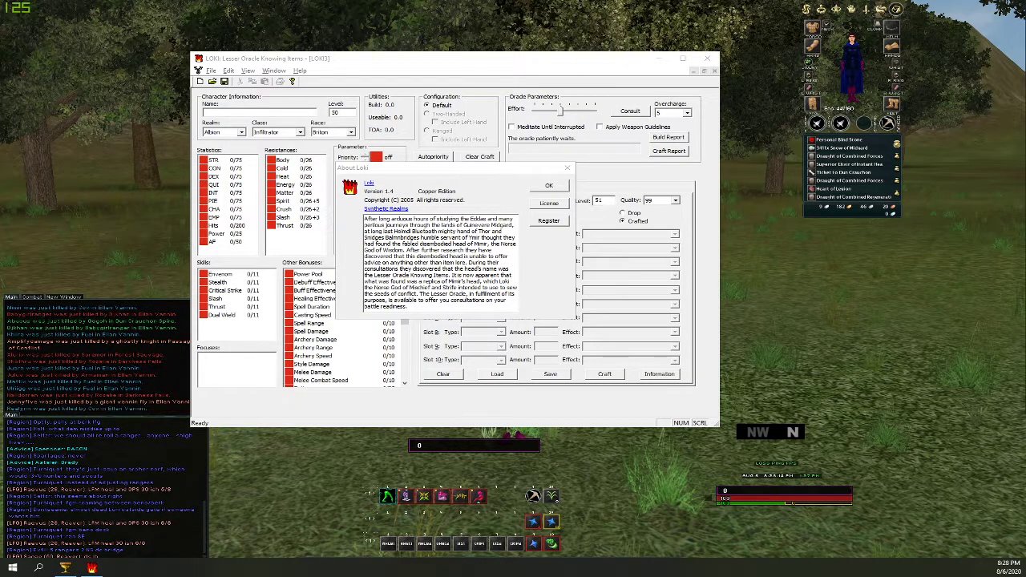
{"action": "left_click", "coordinate": [549, 221]}
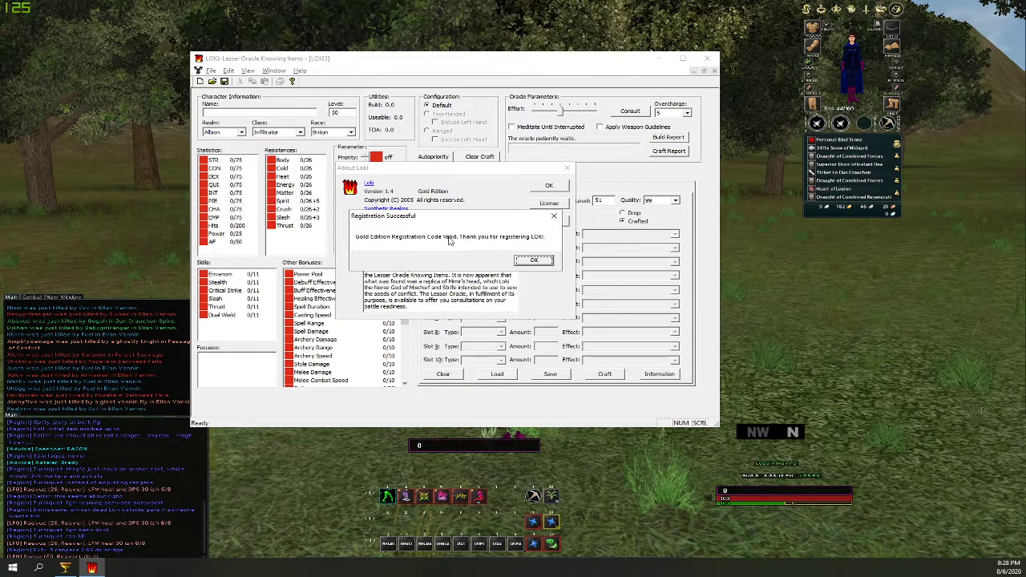
{"action": "left_click", "coordinate": [534, 260]}
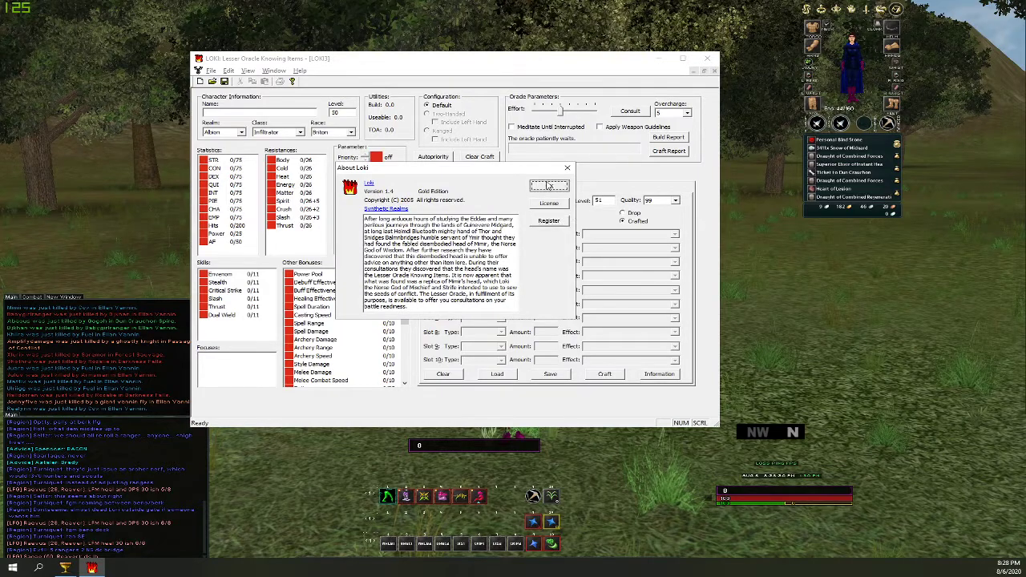
{"action": "left_click", "coordinate": [210, 70]}
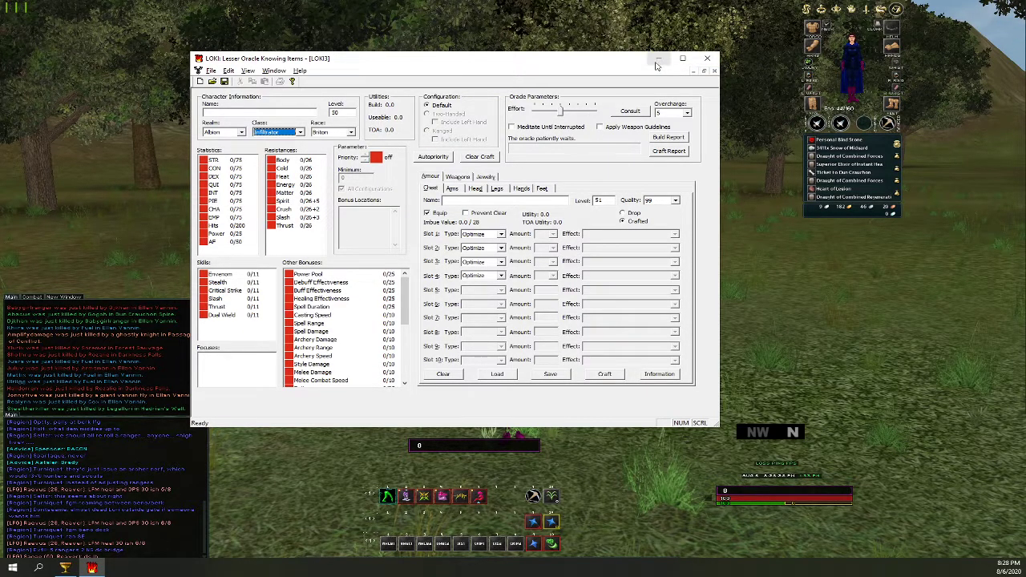
Browse to Documents > Electronic Arts > Dark Age of Camelot to remove the old chat.log, then return to the game.
{"action": "left_click", "coordinate": [707, 58]}
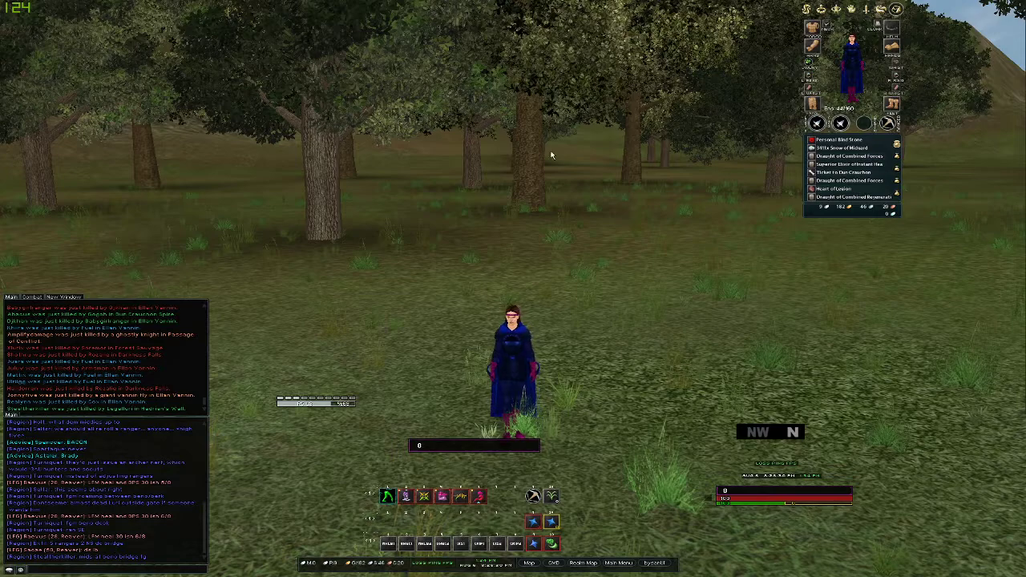
{"action": "left_click", "coordinate": [11, 568]}
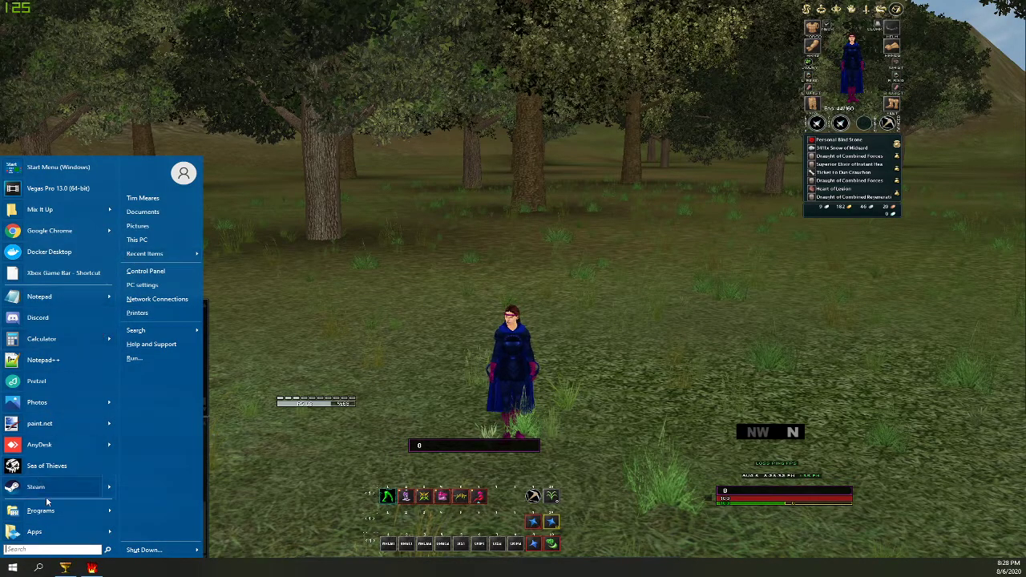
{"action": "mouse_move", "coordinate": [144, 211]}
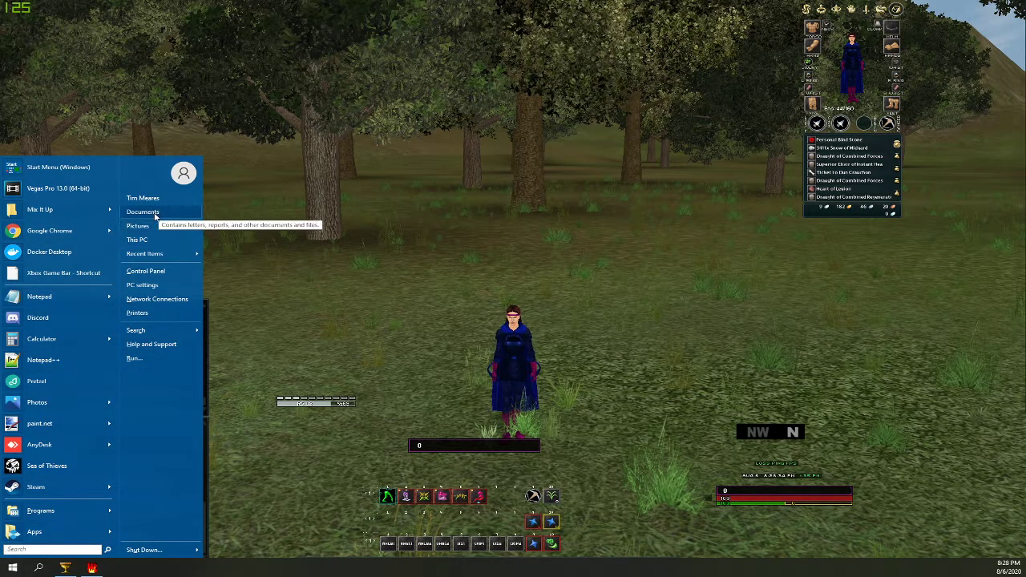
{"action": "left_click", "coordinate": [142, 212]}
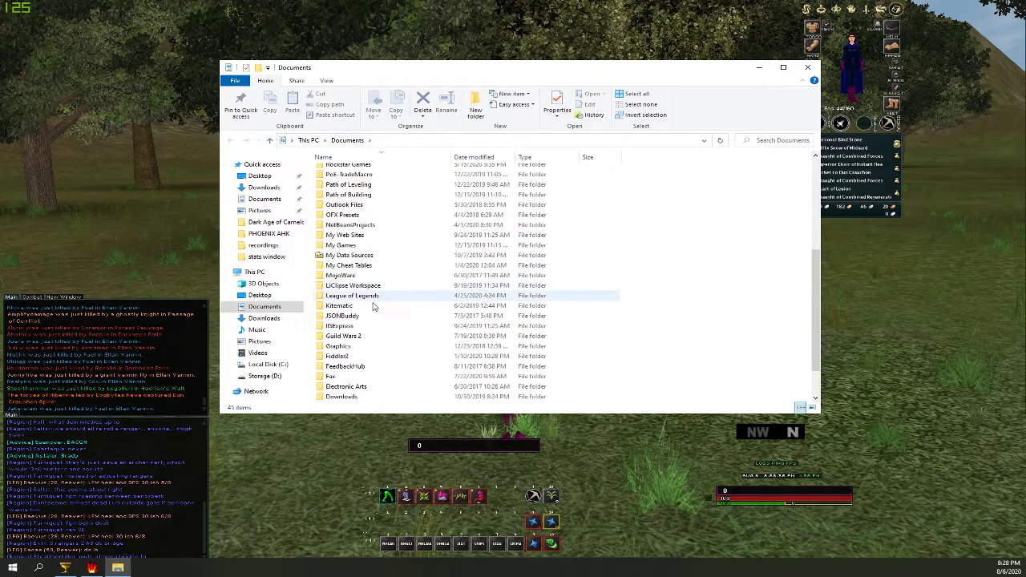
{"action": "double_click", "coordinate": [346, 386]}
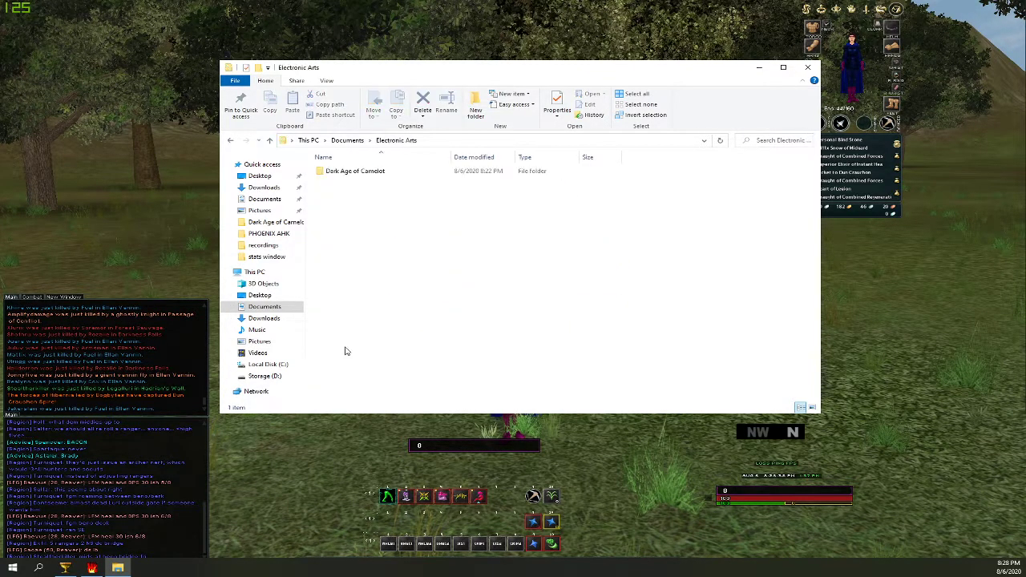
{"action": "double_click", "coordinate": [355, 170]}
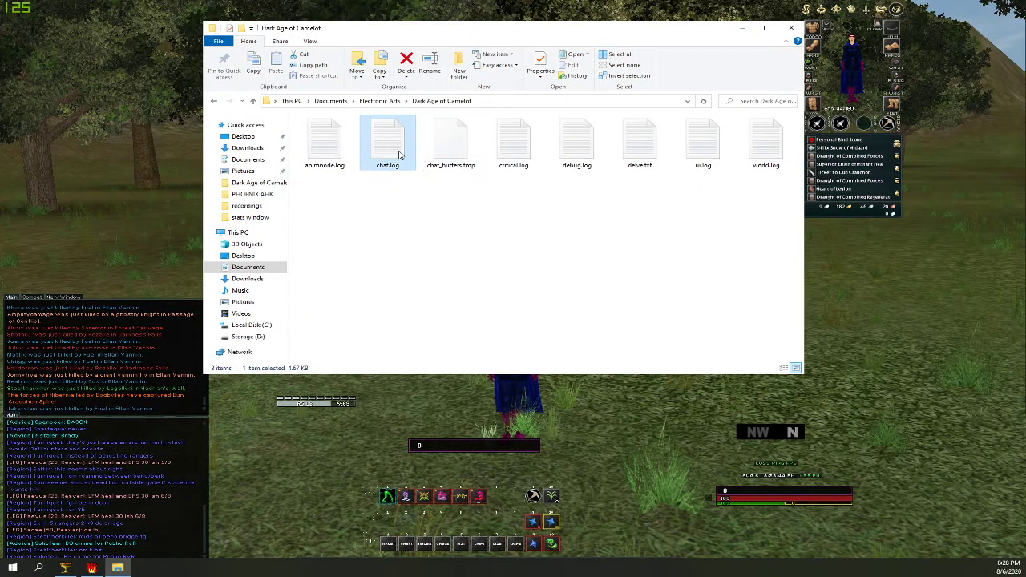
{"action": "mouse_move", "coordinate": [408, 160]}
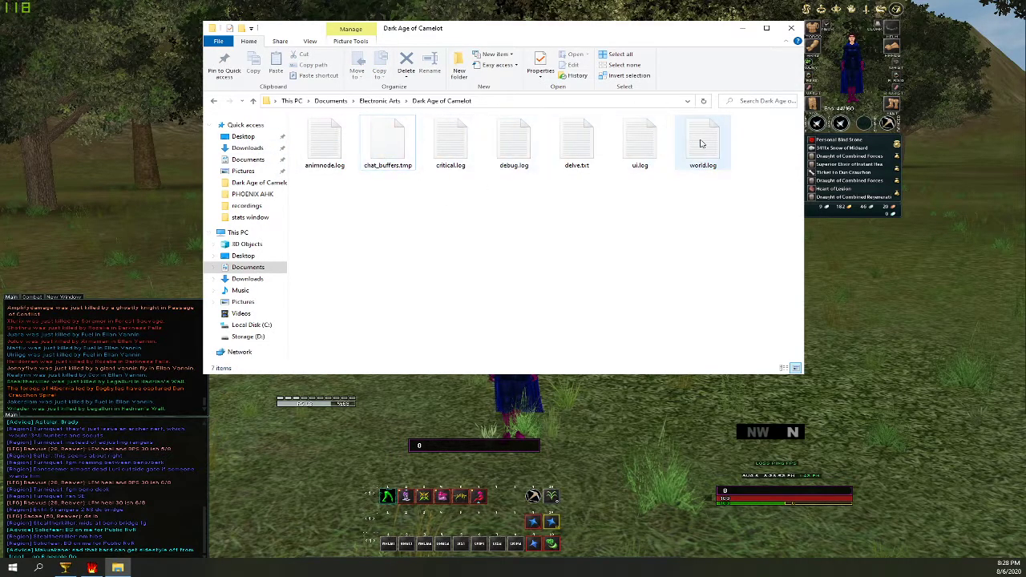
{"action": "left_click", "coordinate": [372, 191]}
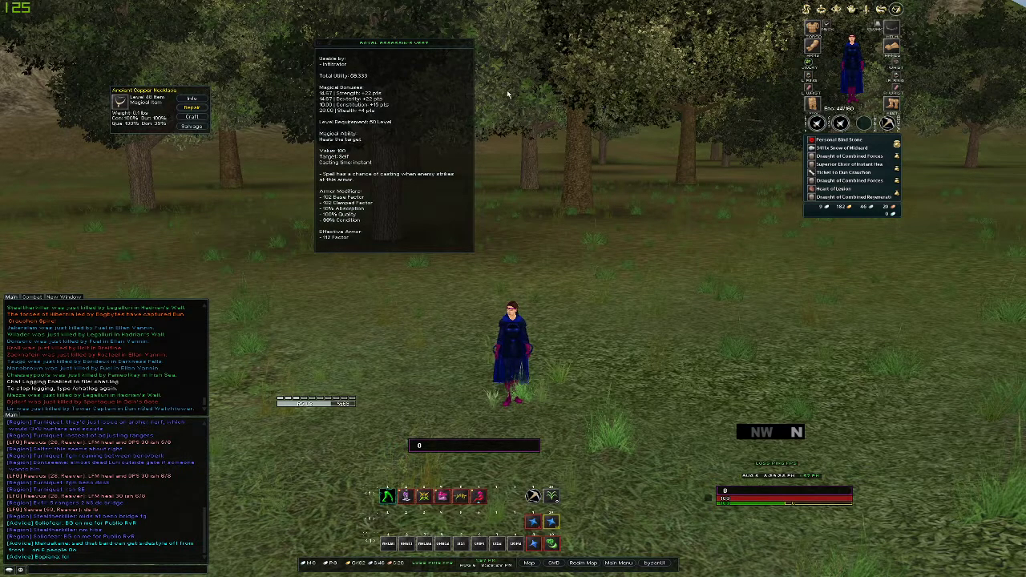
{"action": "mouse_move", "coordinate": [821, 29]}
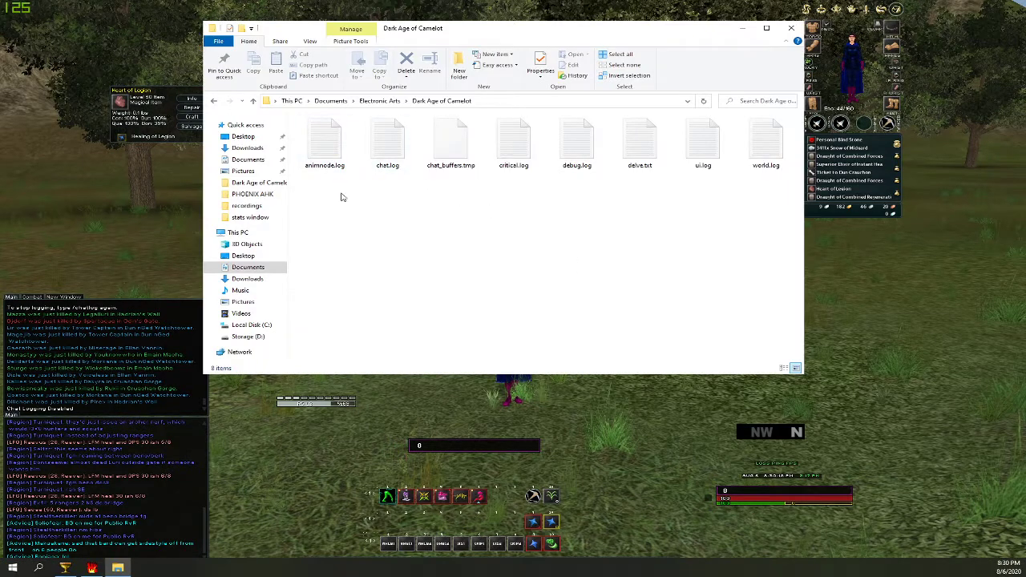
Open the new chat.log with Edit with Notepad++ from its context menu.
{"action": "left_click", "coordinate": [388, 143]}
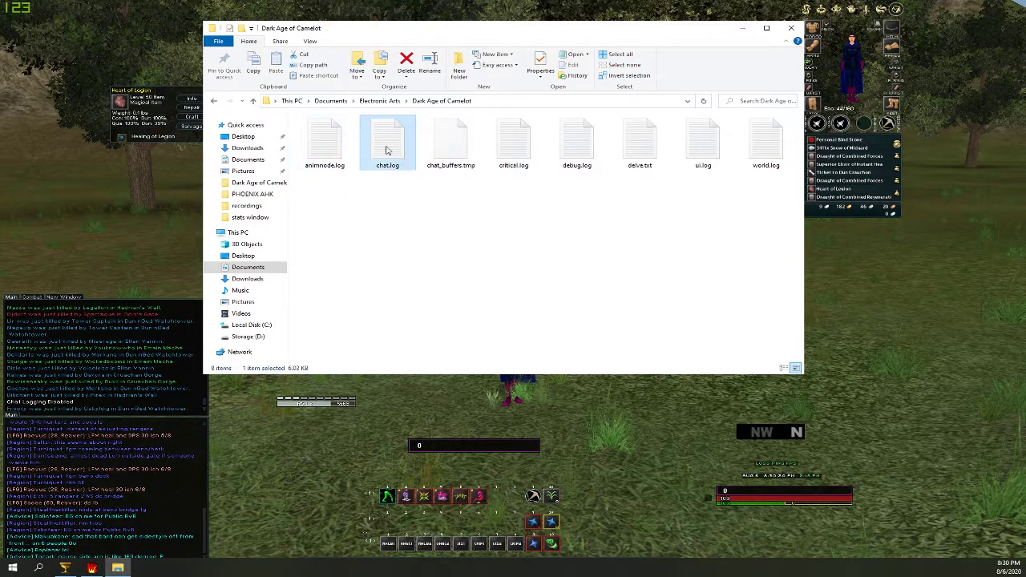
{"action": "right_click", "coordinate": [388, 143]}
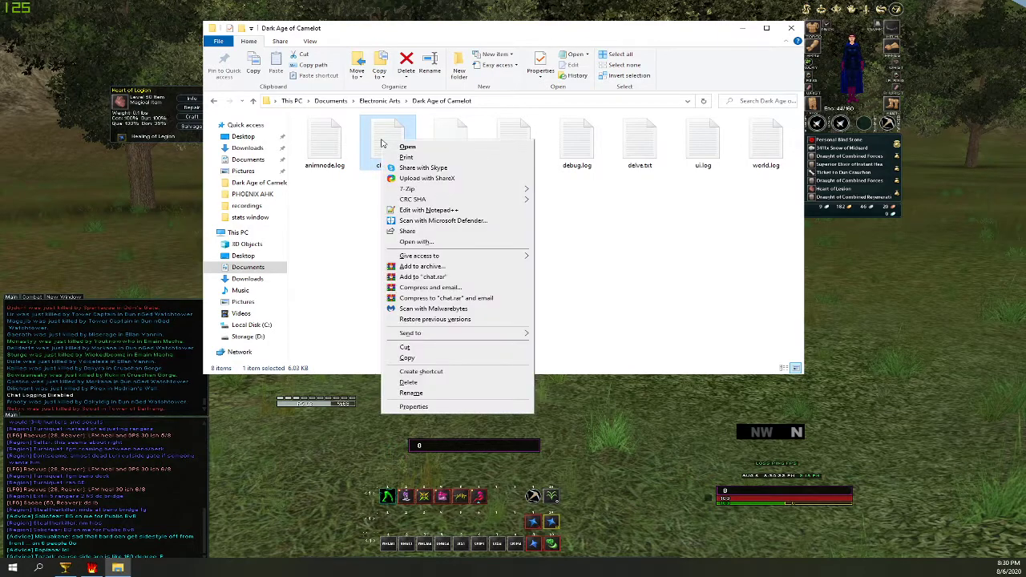
{"action": "mouse_move", "coordinate": [428, 208]}
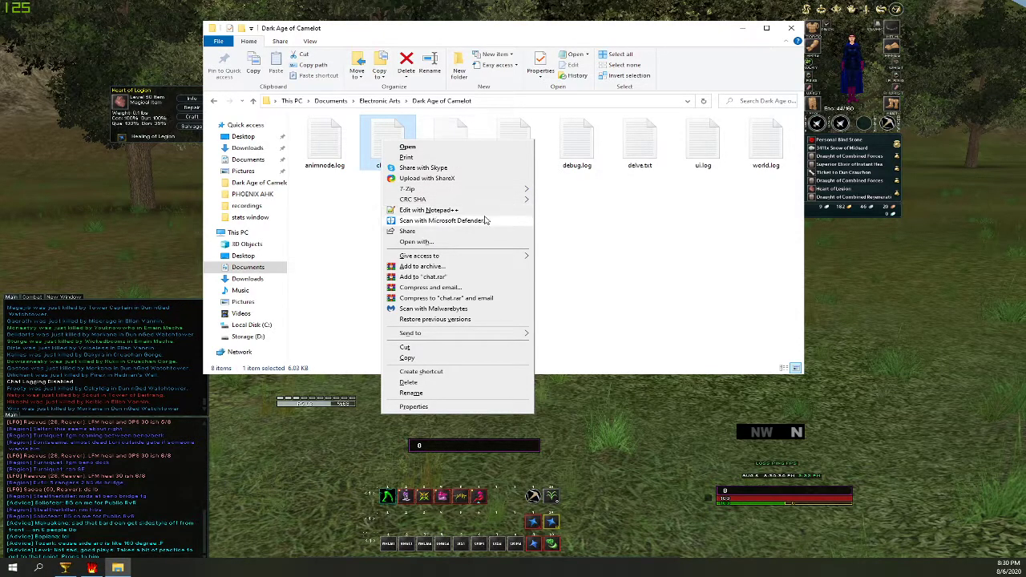
{"action": "mouse_move", "coordinate": [429, 215]}
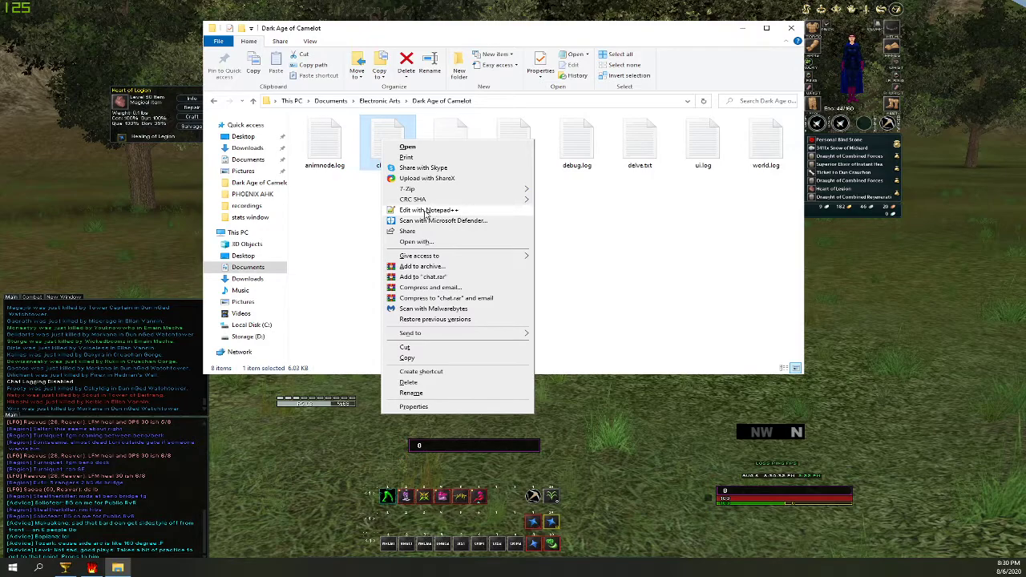
{"action": "left_click", "coordinate": [427, 208]}
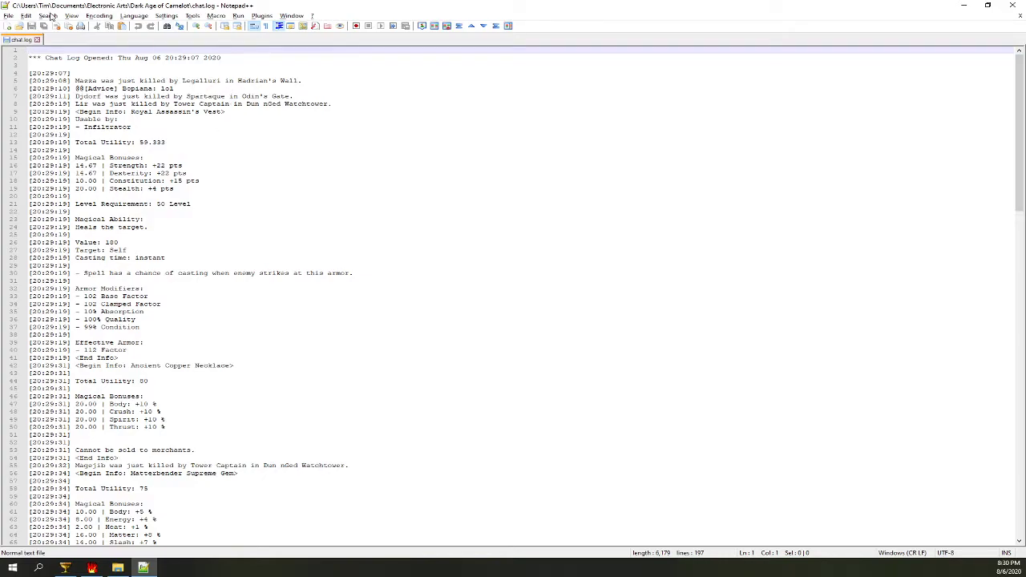
Replace every literal '+' with nothing across chat.log using Replace All.
{"action": "key", "text": "ctrl+f"}
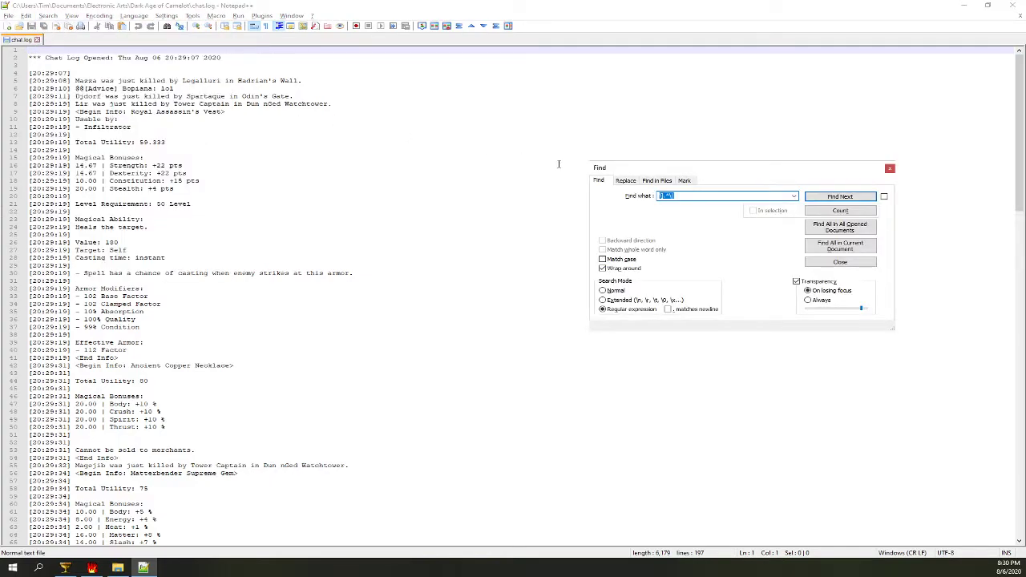
{"action": "left_click", "coordinate": [625, 179]}
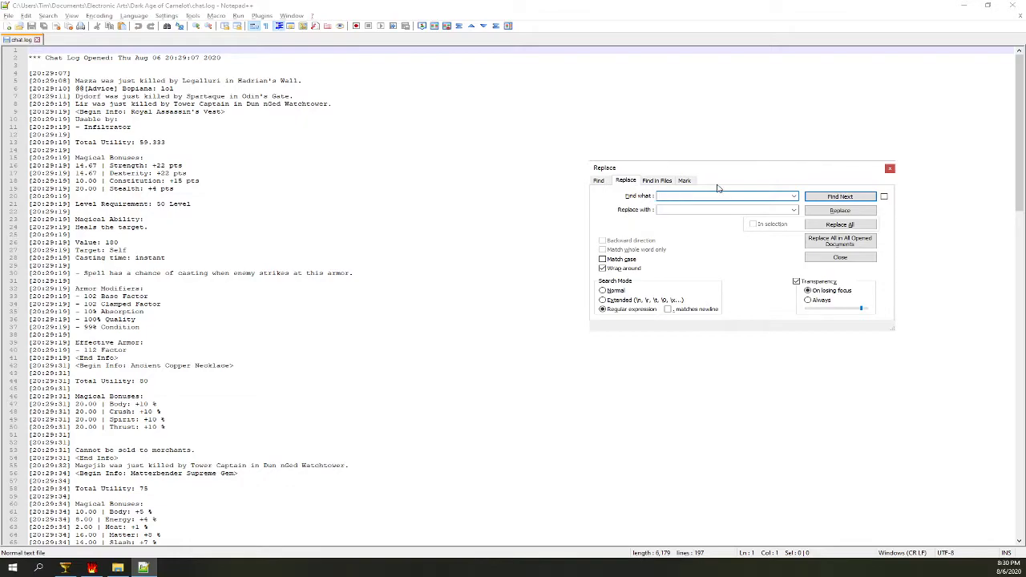
{"action": "type", "text": "+"}
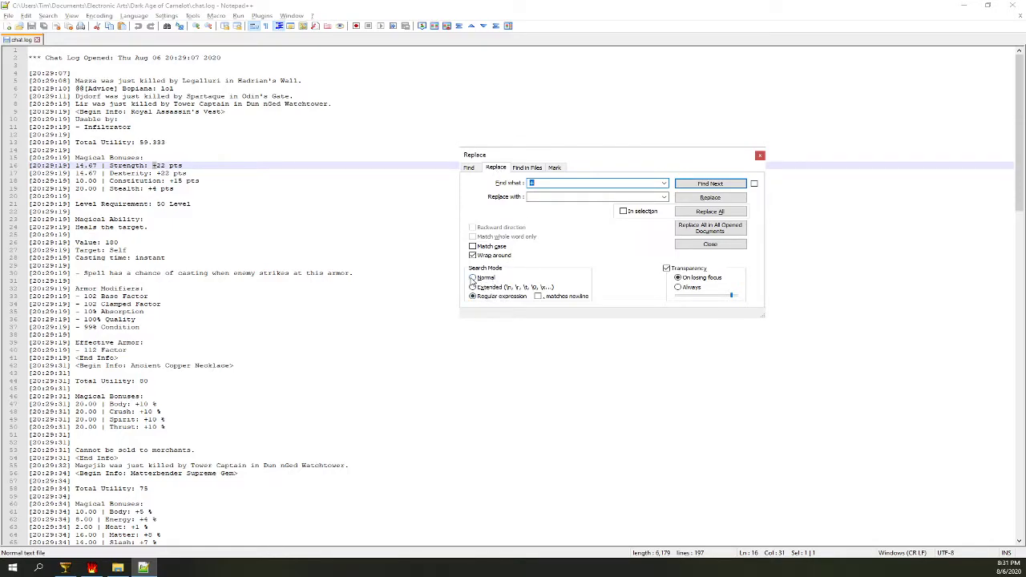
{"action": "left_click", "coordinate": [473, 278]}
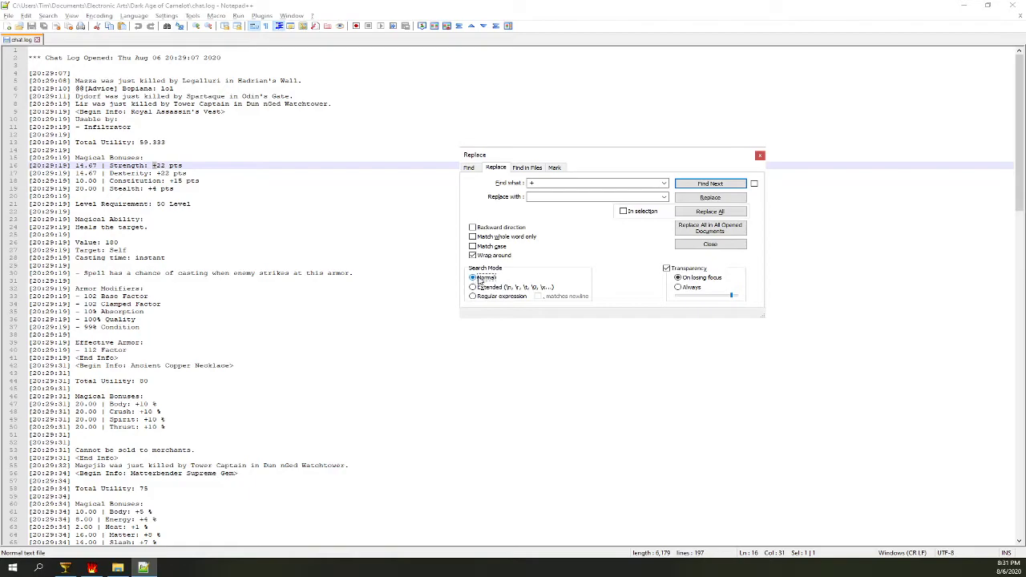
{"action": "left_click", "coordinate": [708, 182]}
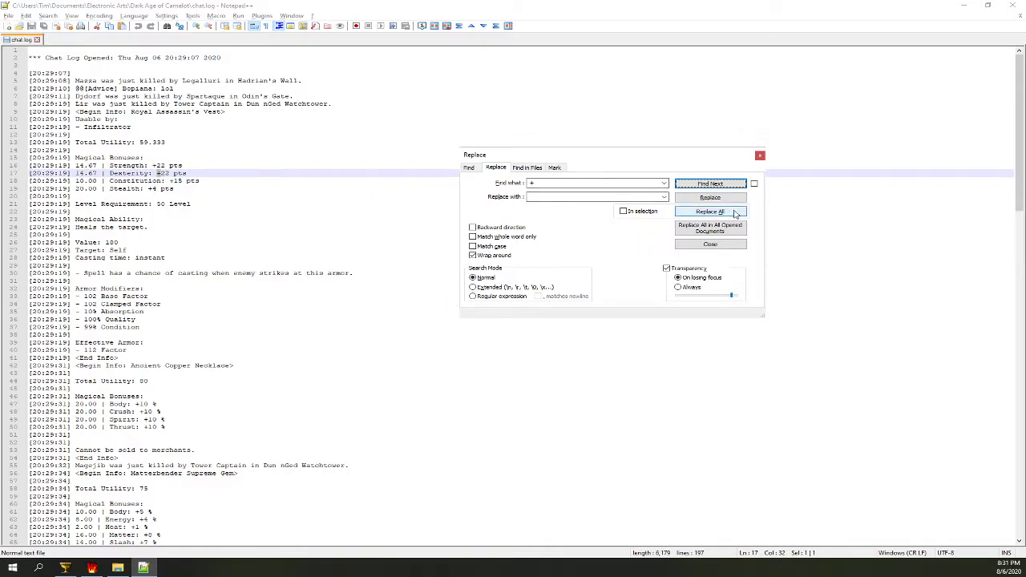
{"action": "mouse_move", "coordinate": [710, 211]}
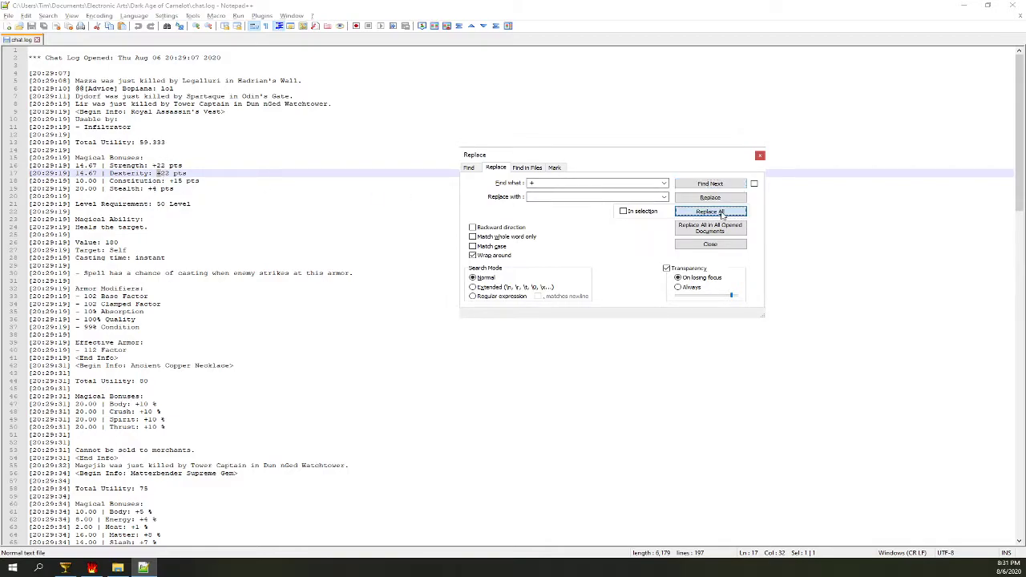
{"action": "left_click", "coordinate": [708, 212]}
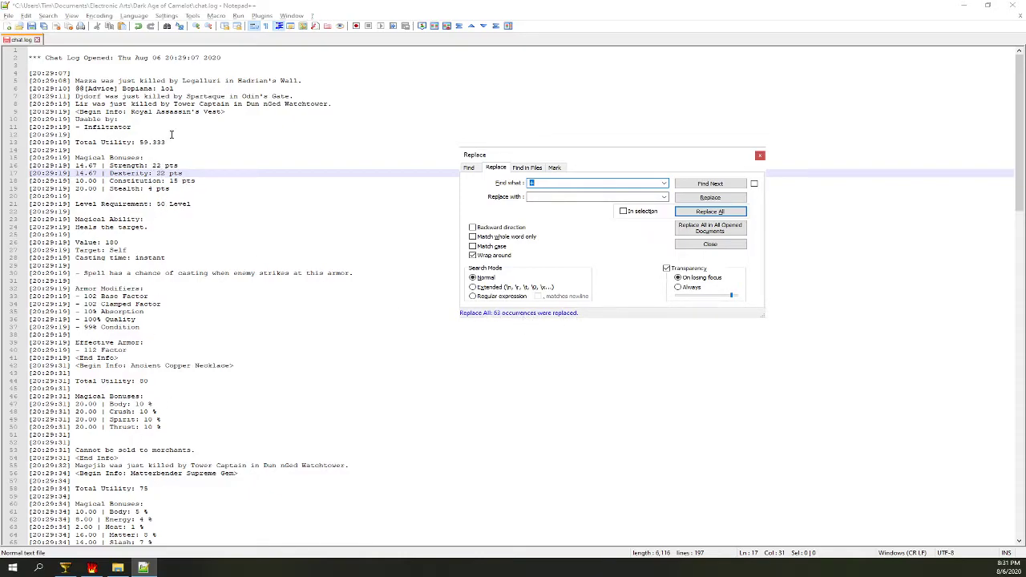
{"action": "mouse_move", "coordinate": [380, 247]}
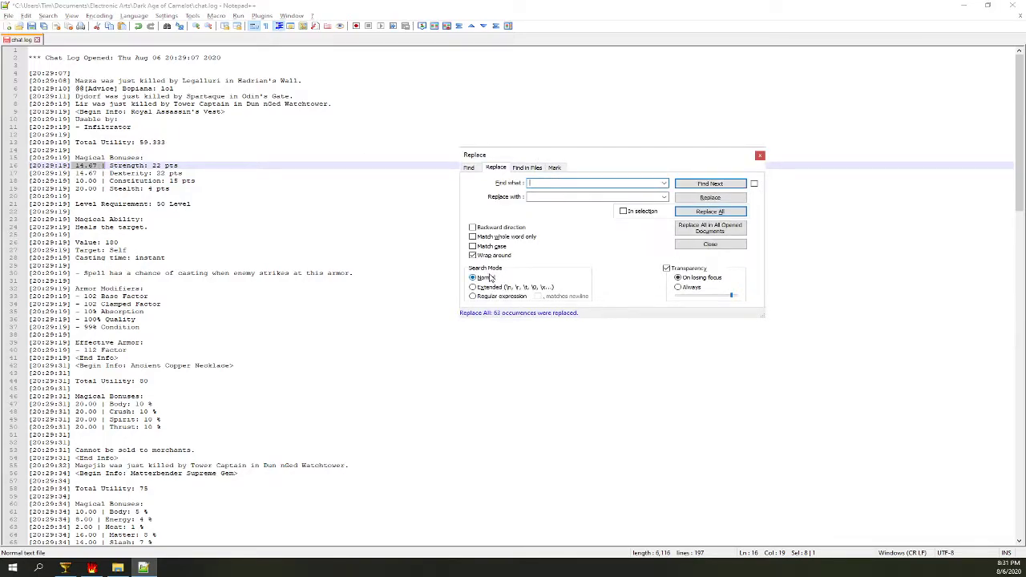
Switch Search Mode to regular expression and enter the '.*' prefix pattern, testing it with Find Next.
{"action": "left_click", "coordinate": [472, 295]}
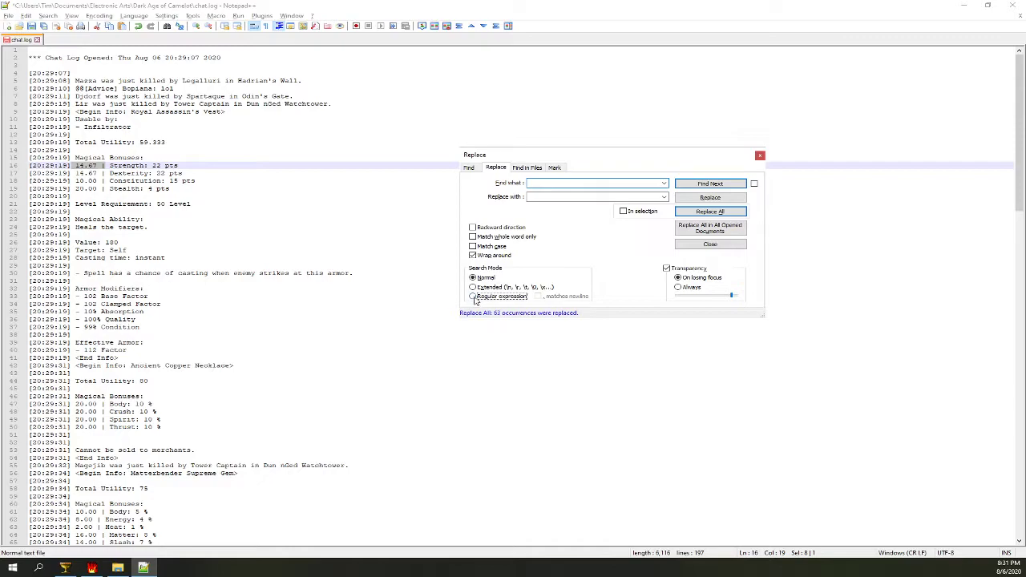
{"action": "left_click", "coordinate": [473, 297]}
{"action": "type", "text": "\\["}
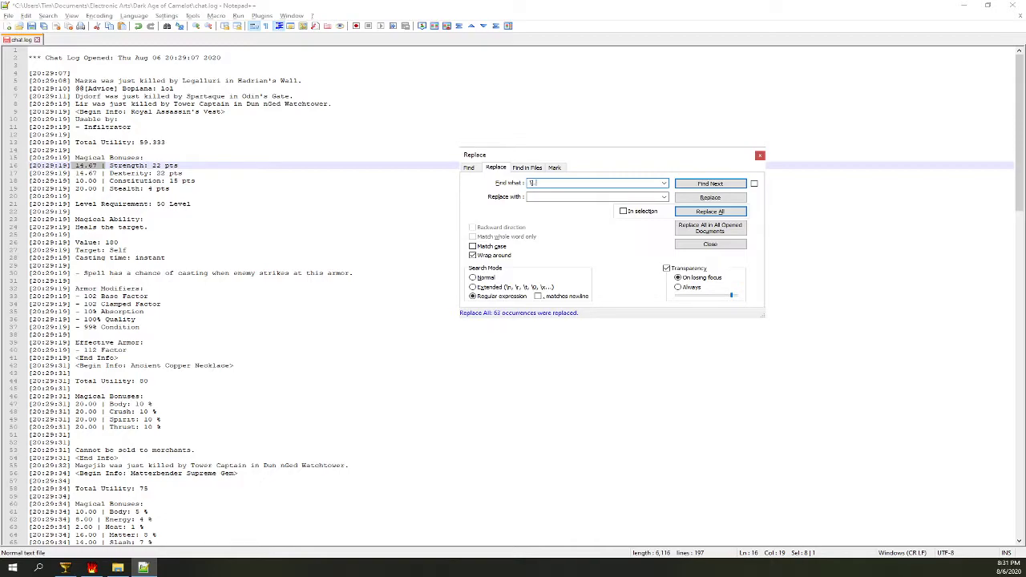
{"action": "type", "text": ".*\\|"}
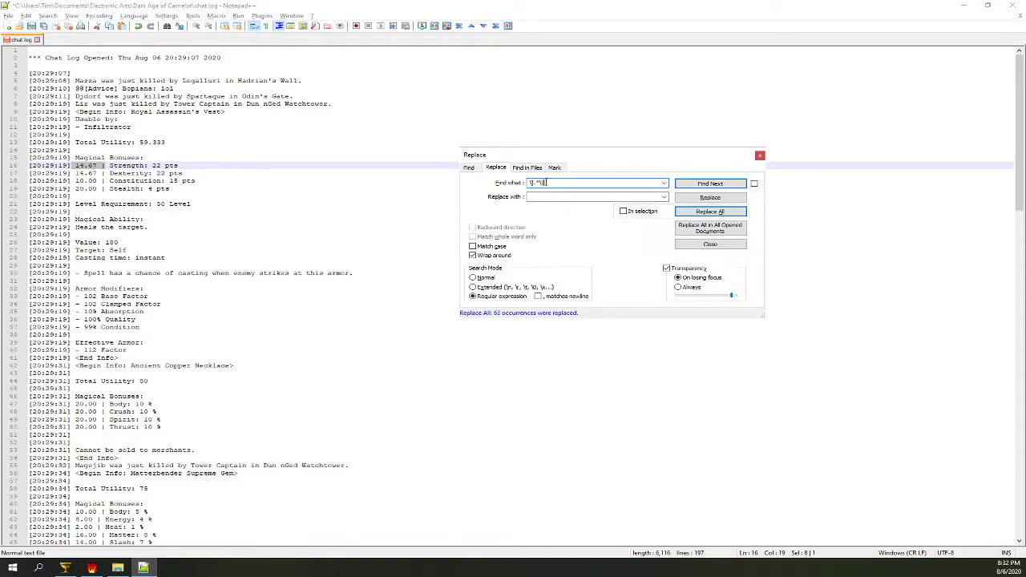
{"action": "left_click", "coordinate": [597, 195]}
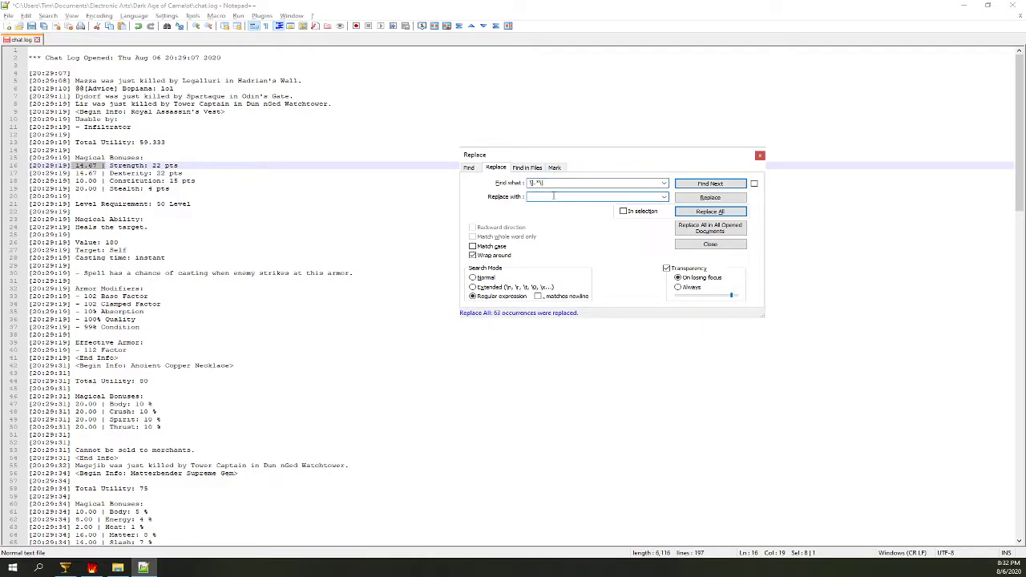
{"action": "mouse_move", "coordinate": [710, 183]}
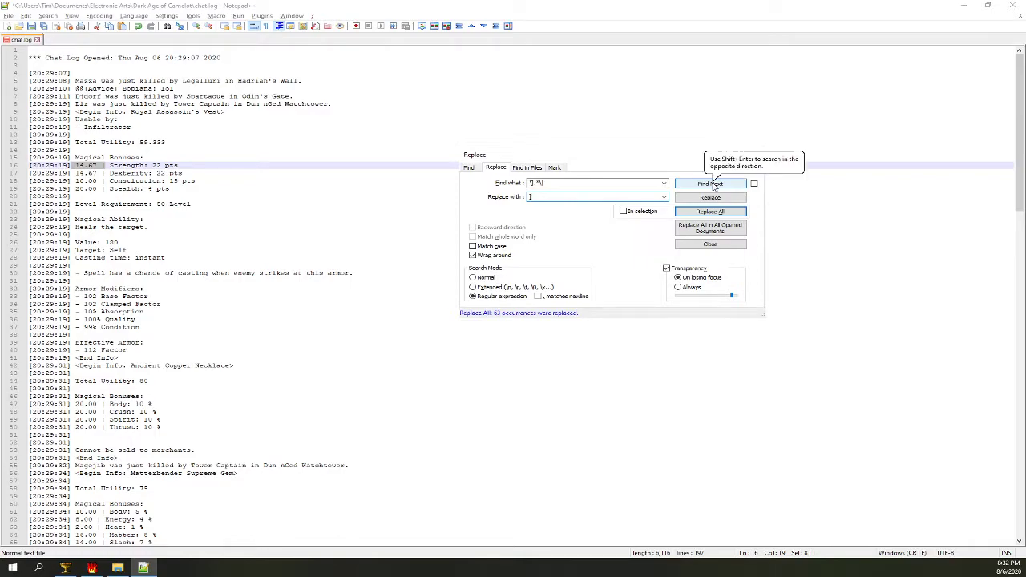
{"action": "left_click", "coordinate": [709, 183]}
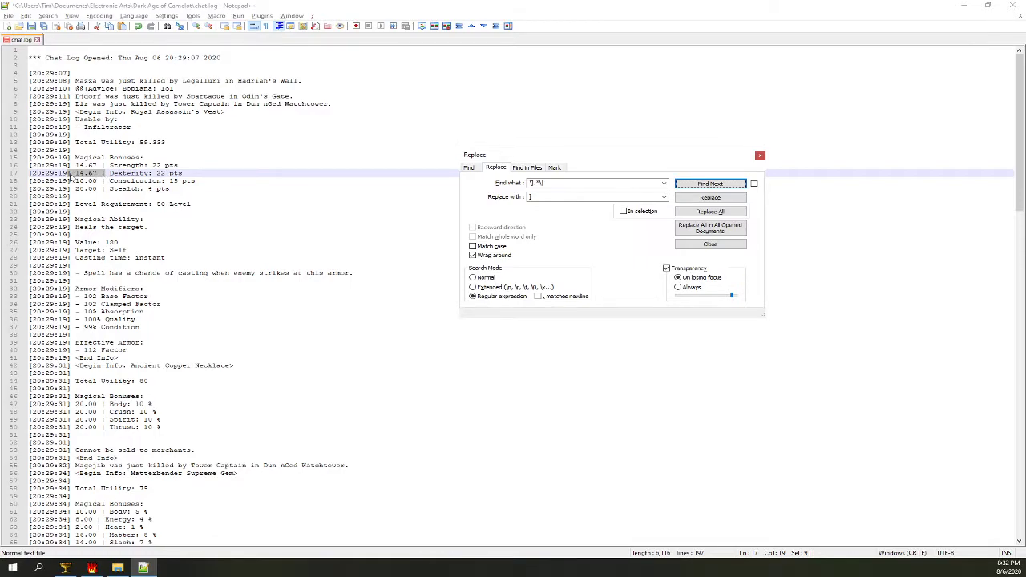
{"action": "left_click", "coordinate": [709, 199]}
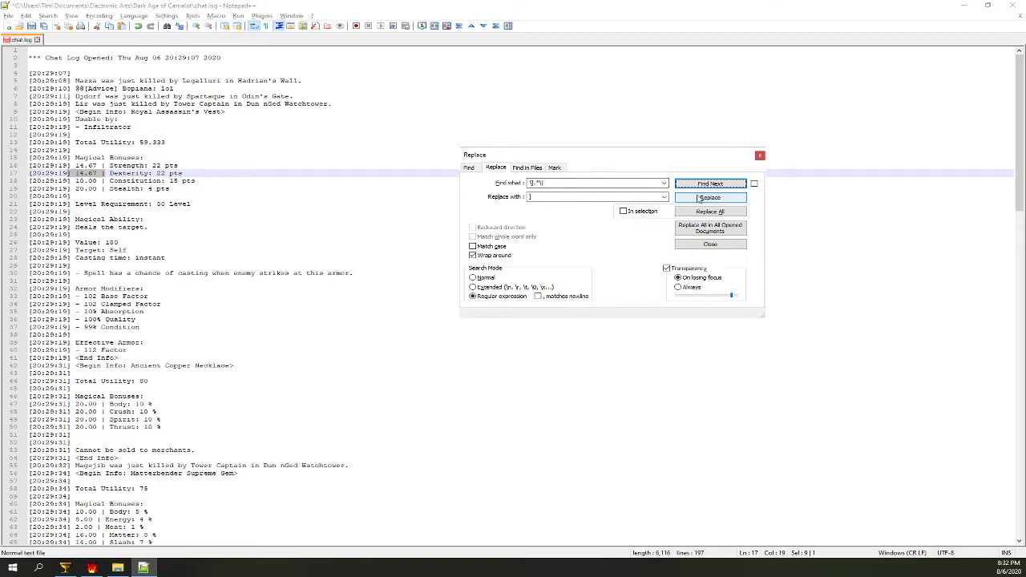
Replace a few matched prefixes individually, then Replace All to strip the remaining ones.
{"action": "left_click", "coordinate": [708, 197]}
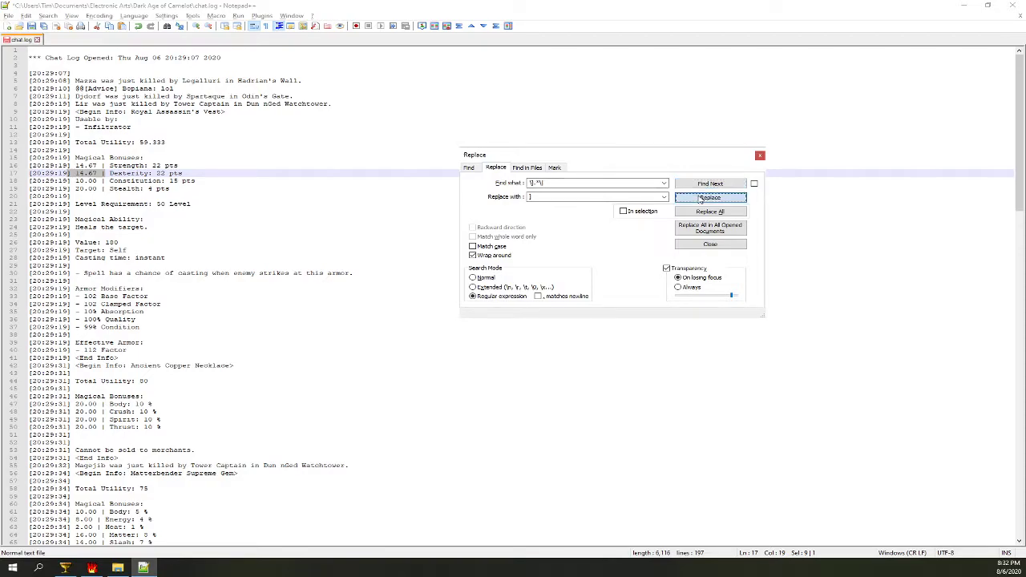
{"action": "left_click", "coordinate": [709, 197]}
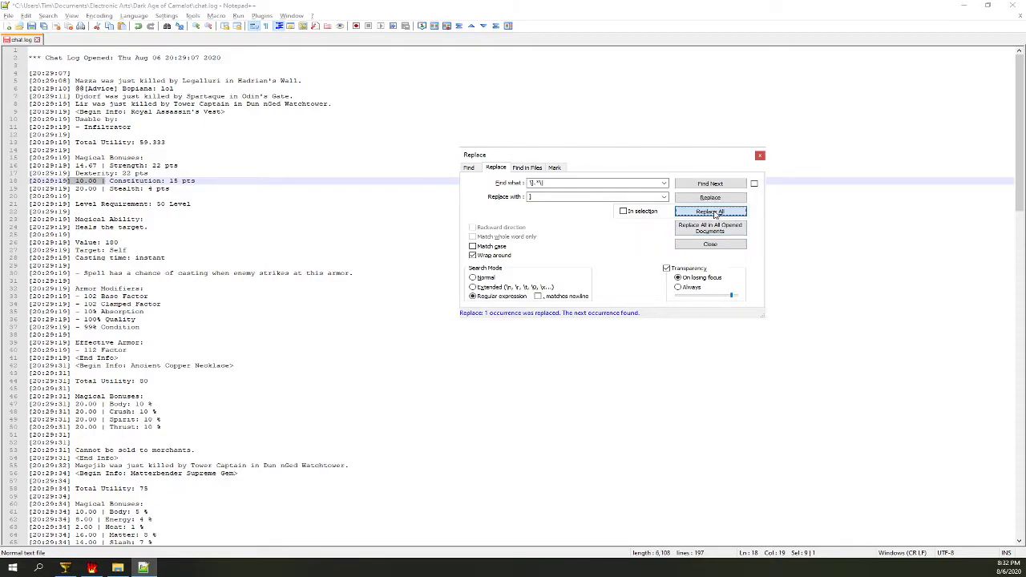
{"action": "left_click", "coordinate": [709, 211]}
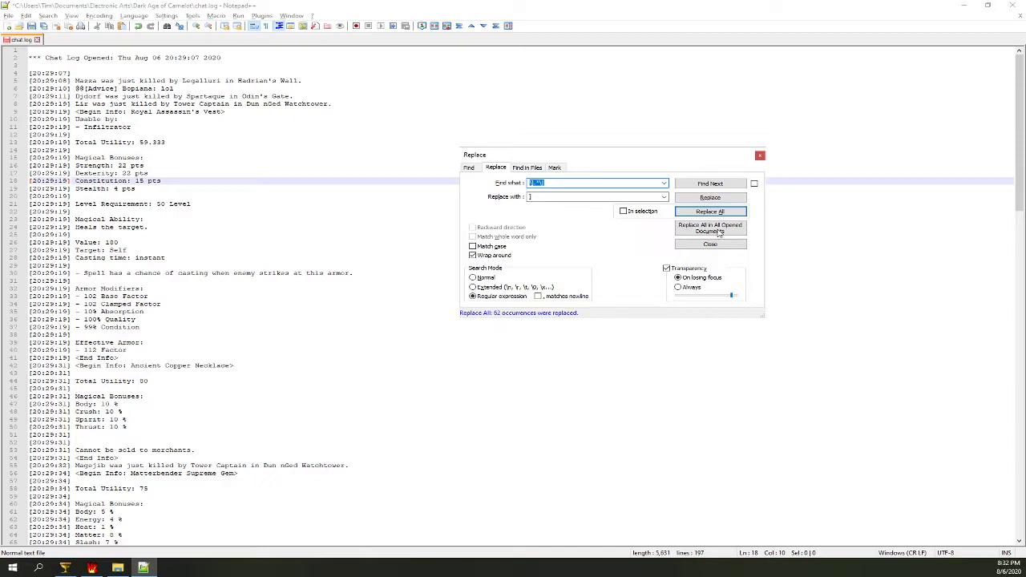
{"action": "left_click", "coordinate": [708, 244]}
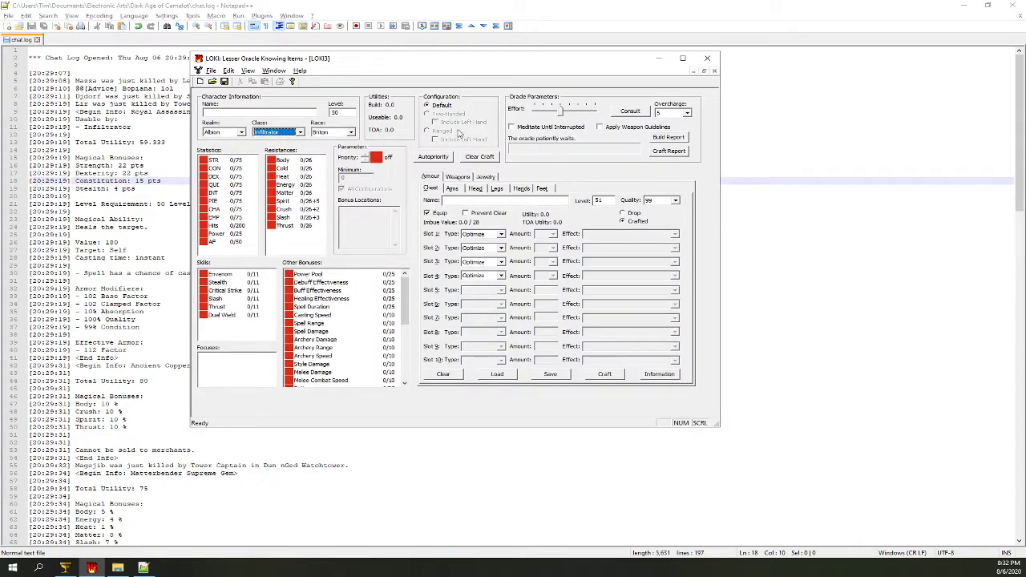
Import chat.log from the Dark Age of Camelot folder via File > Import chat log in Details view.
{"action": "left_click", "coordinate": [212, 70]}
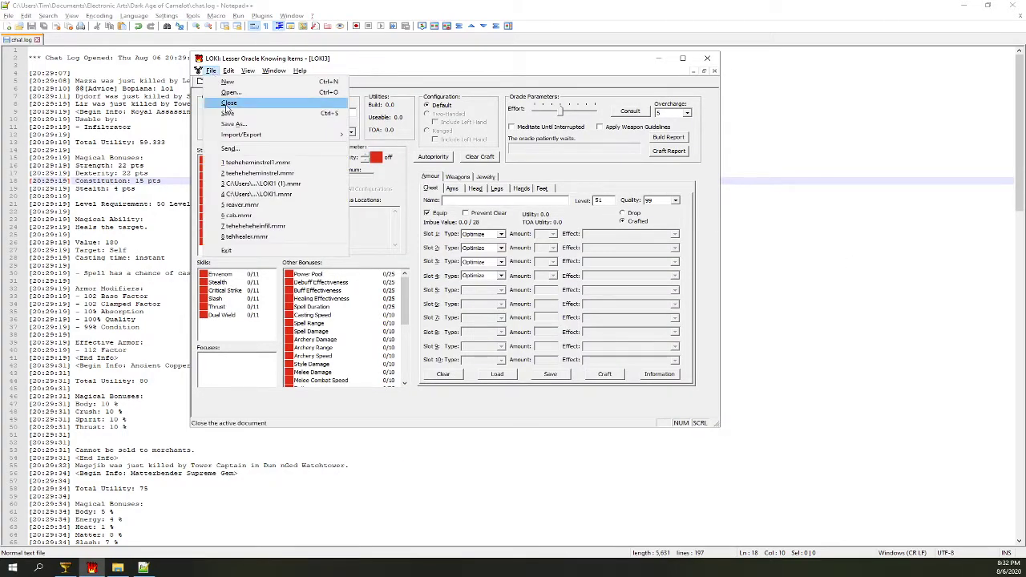
{"action": "left_click", "coordinate": [231, 91]}
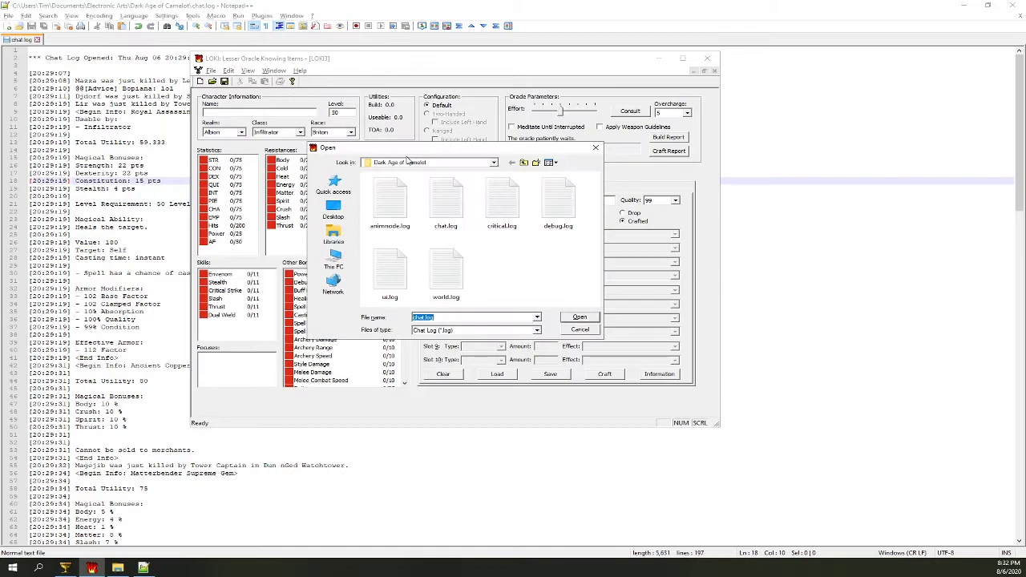
{"action": "mouse_move", "coordinate": [425, 170]}
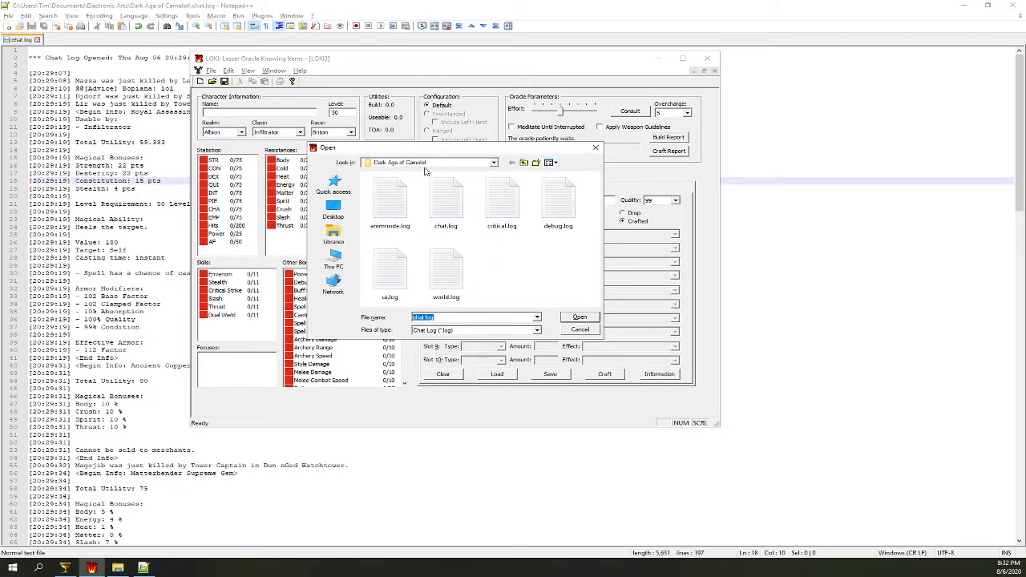
{"action": "left_click", "coordinate": [334, 238]}
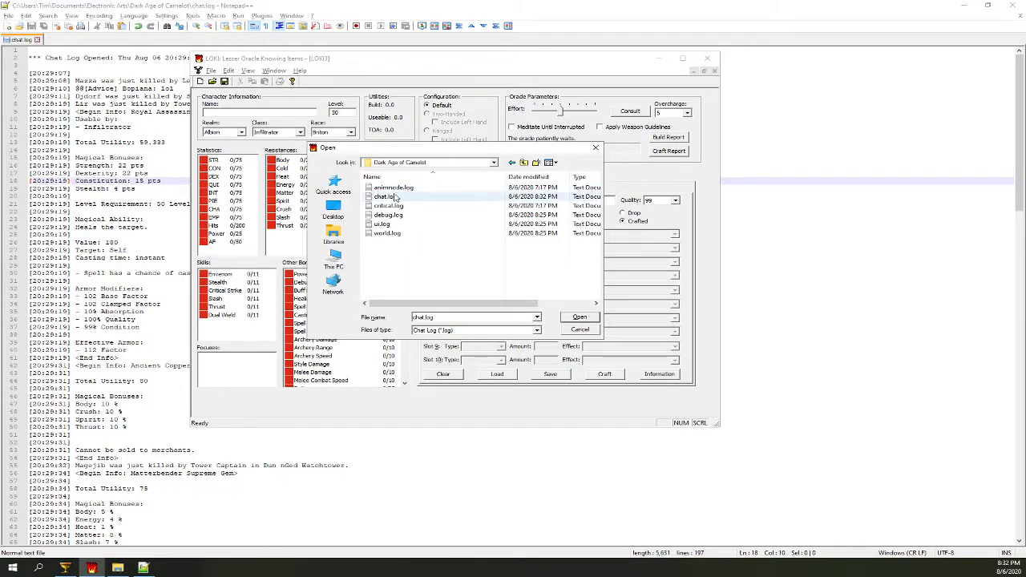
{"action": "left_click", "coordinate": [388, 196]}
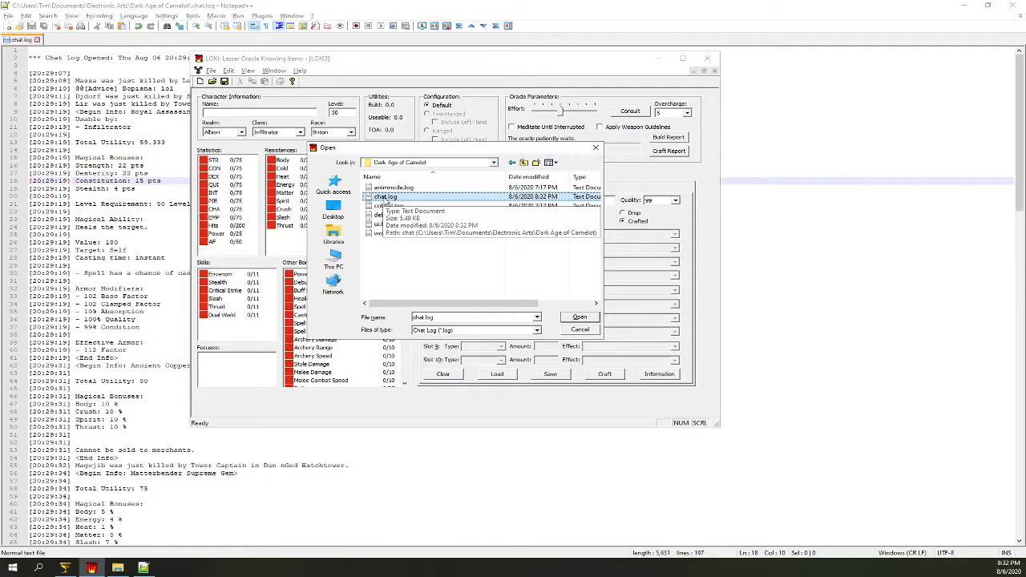
{"action": "left_click", "coordinate": [580, 317]}
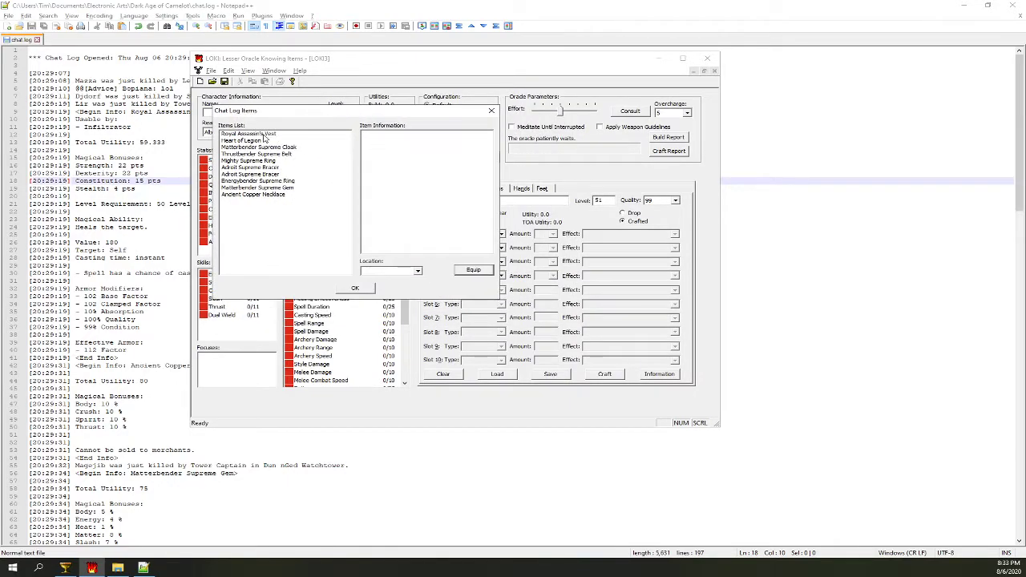
Browse the imported vest, ring and necklace details and keep the Royal Assassin's Vest on Chest.
{"action": "left_click", "coordinate": [249, 133]}
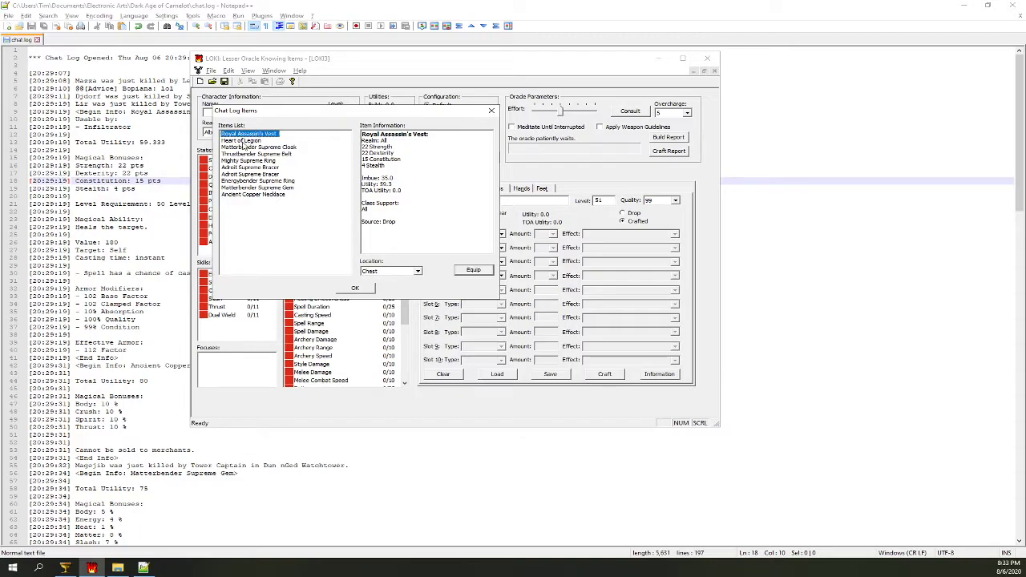
{"action": "left_click", "coordinate": [248, 160]}
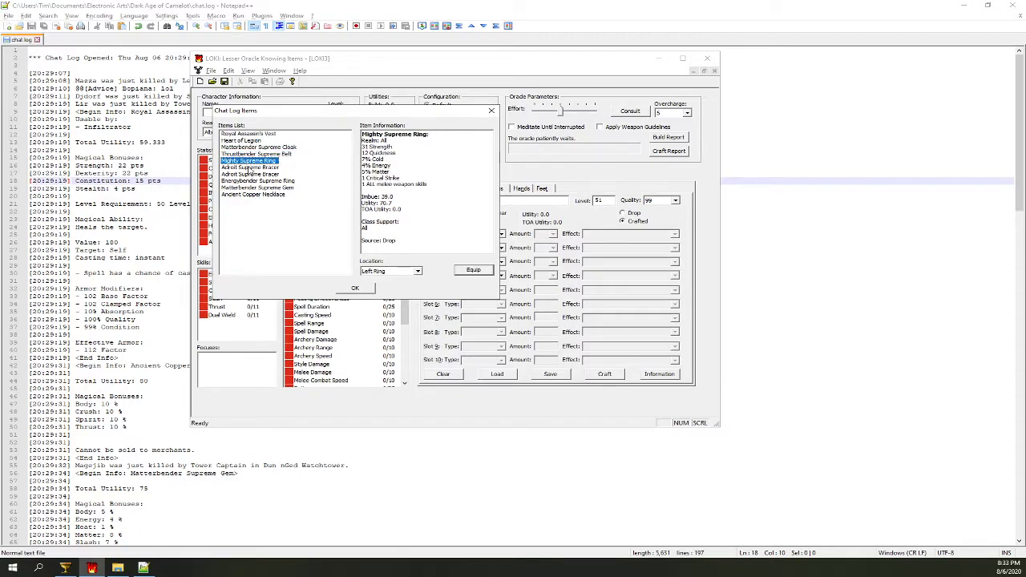
{"action": "left_click", "coordinate": [253, 196]}
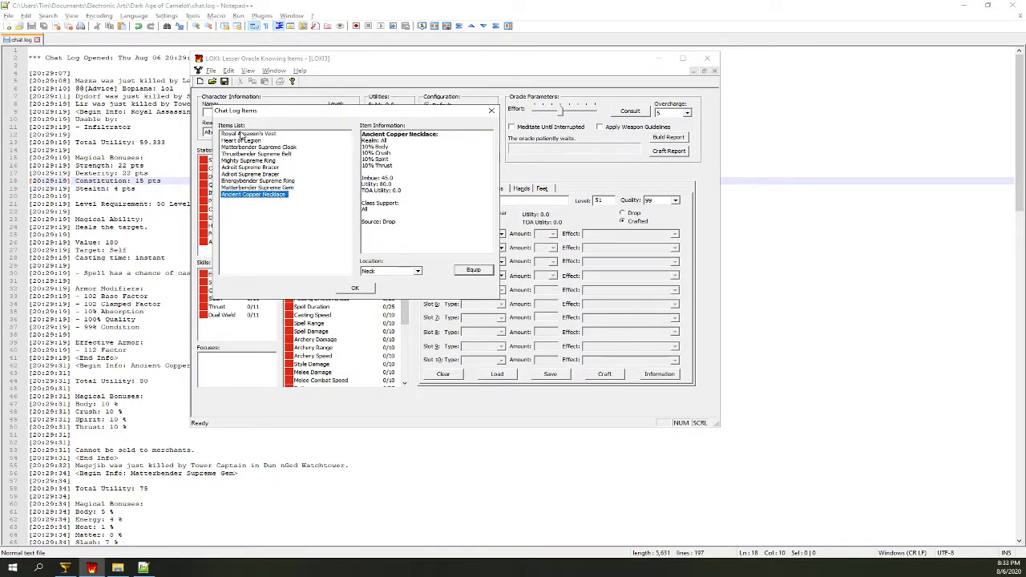
{"action": "left_click", "coordinate": [249, 133]}
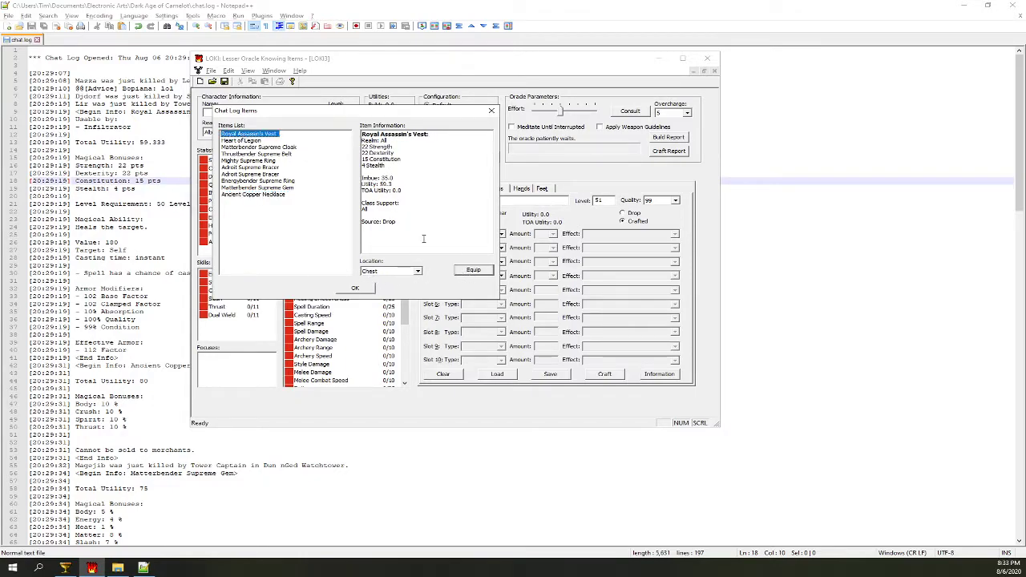
{"action": "mouse_move", "coordinate": [375, 218]}
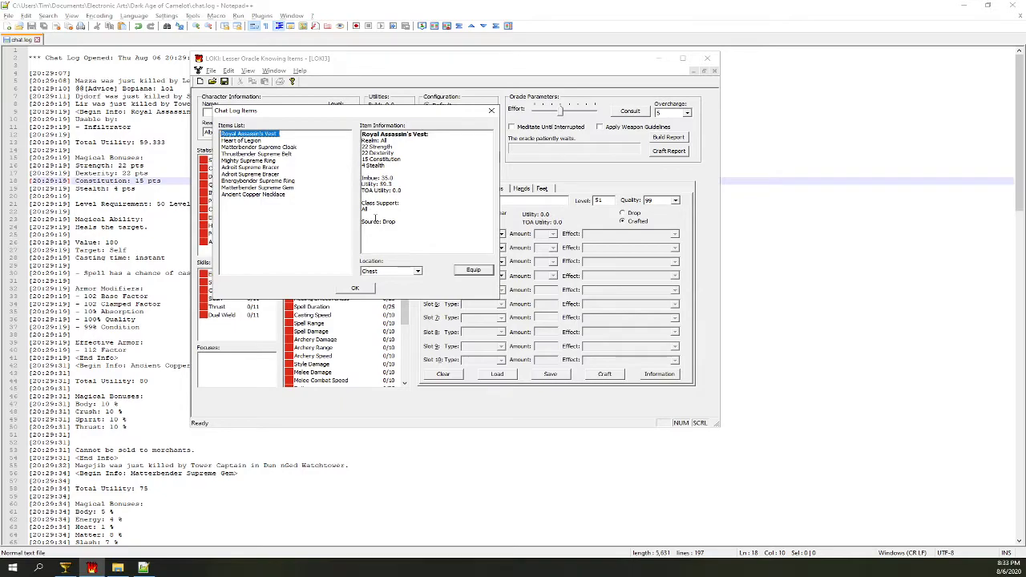
{"action": "left_click", "coordinate": [416, 269]}
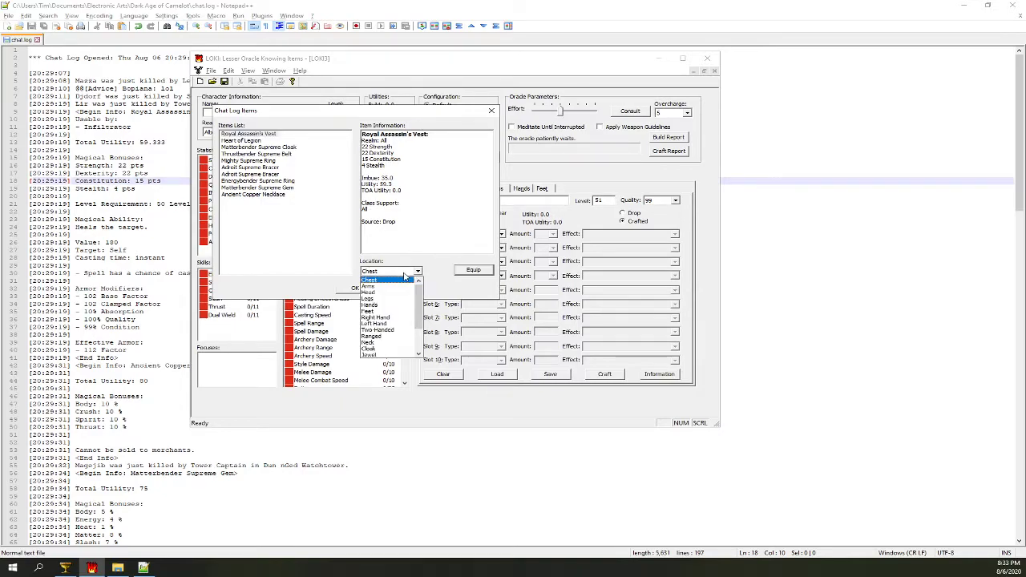
{"action": "left_click", "coordinate": [369, 279]}
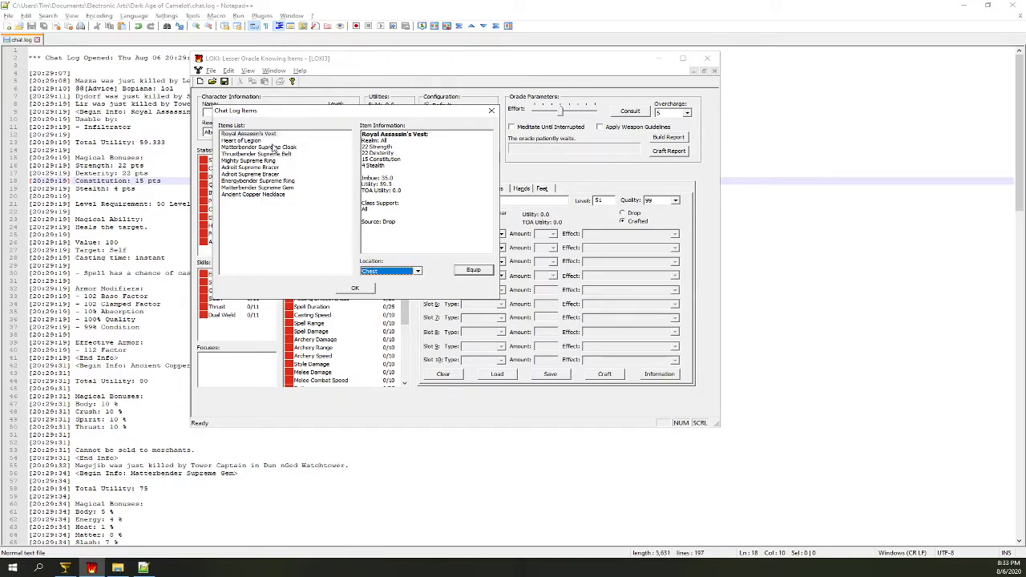
Set equipment locations for the Heart of Legions and the vest's Chest slot.
{"action": "left_click", "coordinate": [240, 141]}
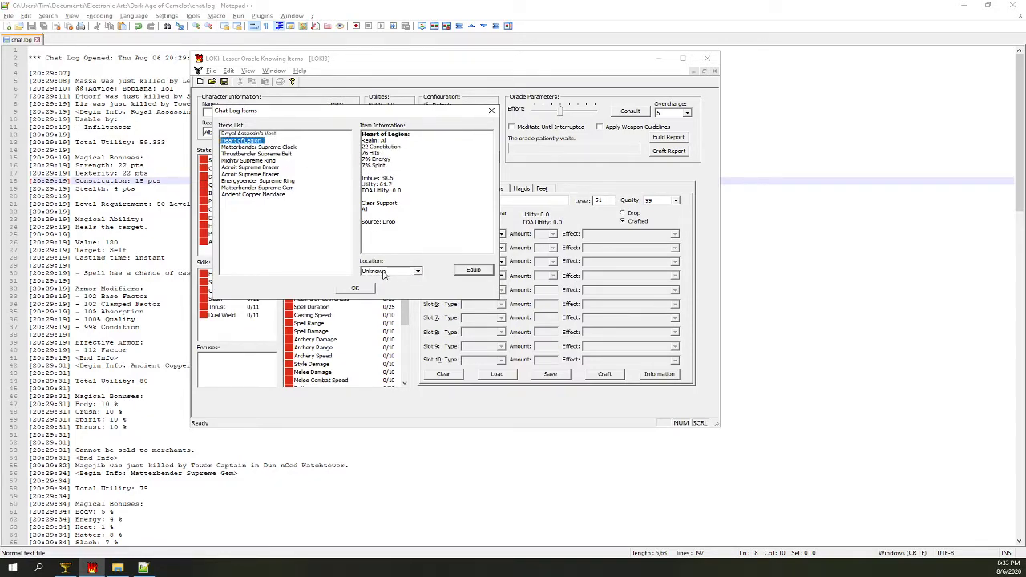
{"action": "left_click", "coordinate": [416, 269]}
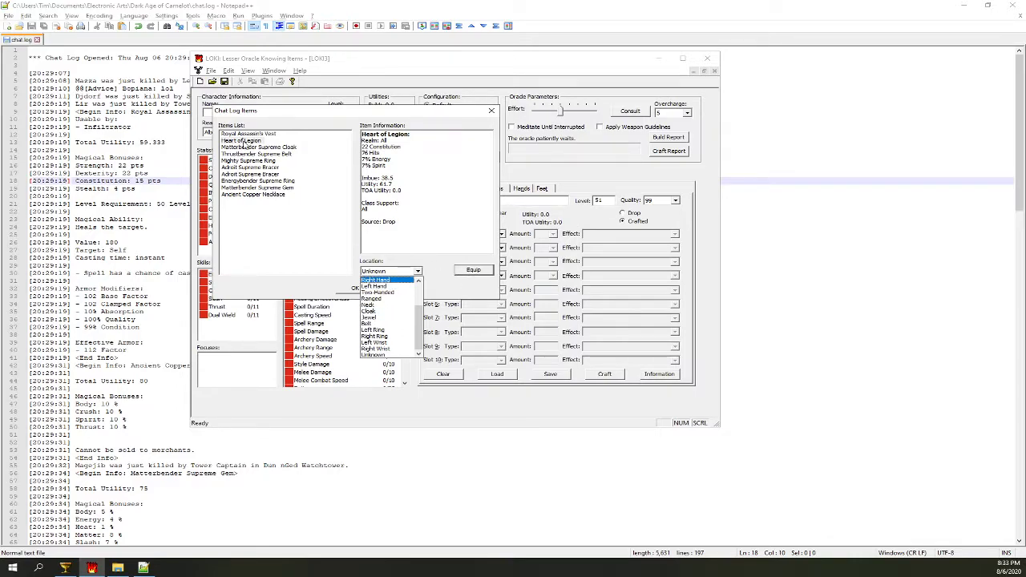
{"action": "mouse_move", "coordinate": [407, 256]}
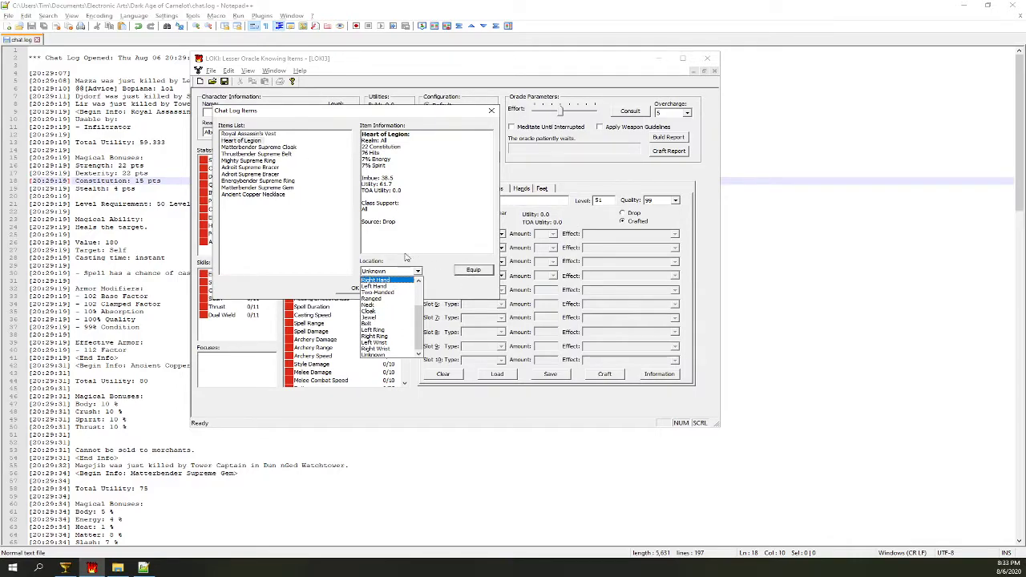
{"action": "left_click", "coordinate": [372, 269]}
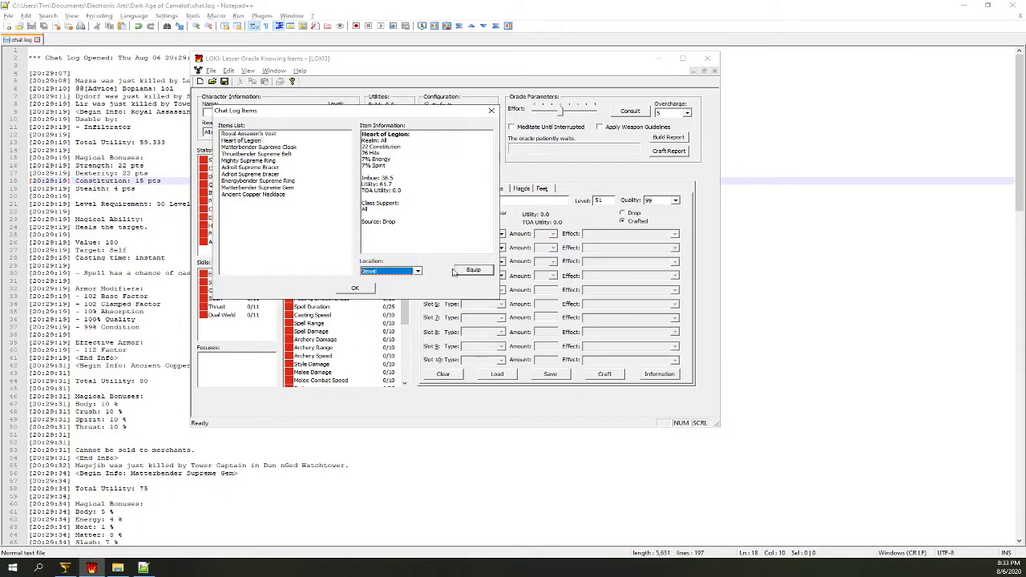
{"action": "left_click", "coordinate": [417, 271]}
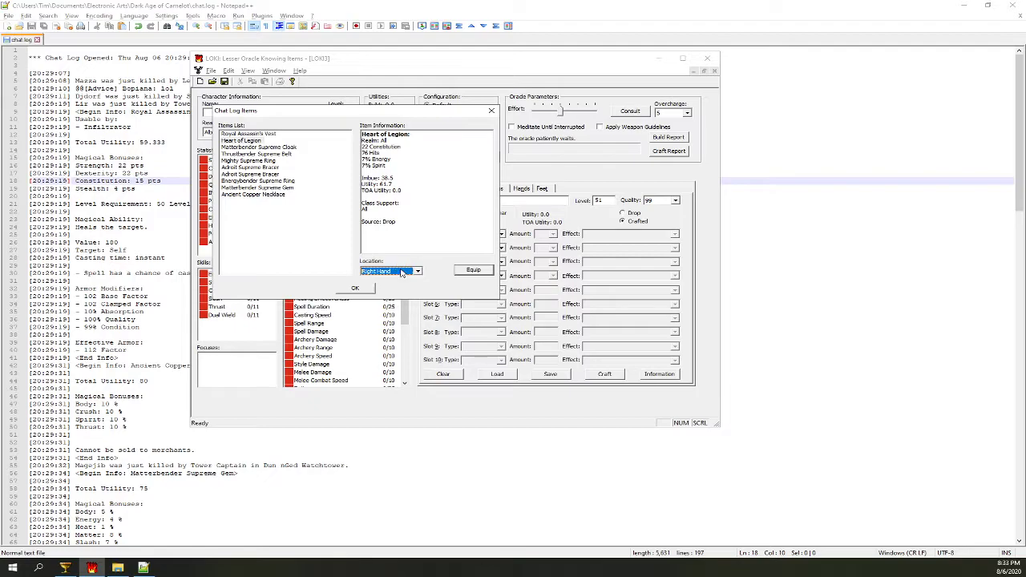
{"action": "left_click", "coordinate": [417, 271]}
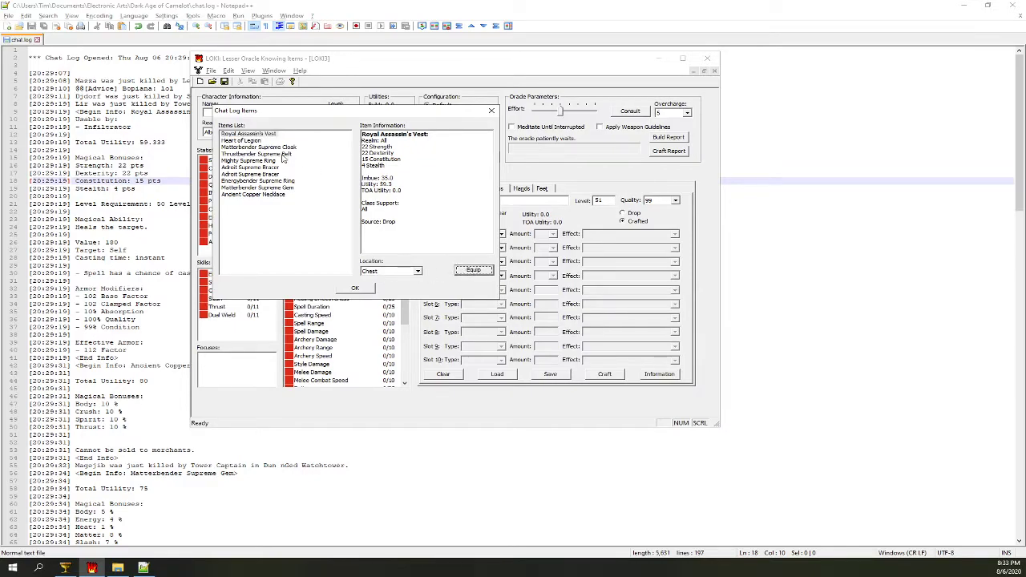
Apply the vest, cloak and belt locations and set the Mighty Supreme Ring to Left Ring.
{"action": "left_click", "coordinate": [260, 148]}
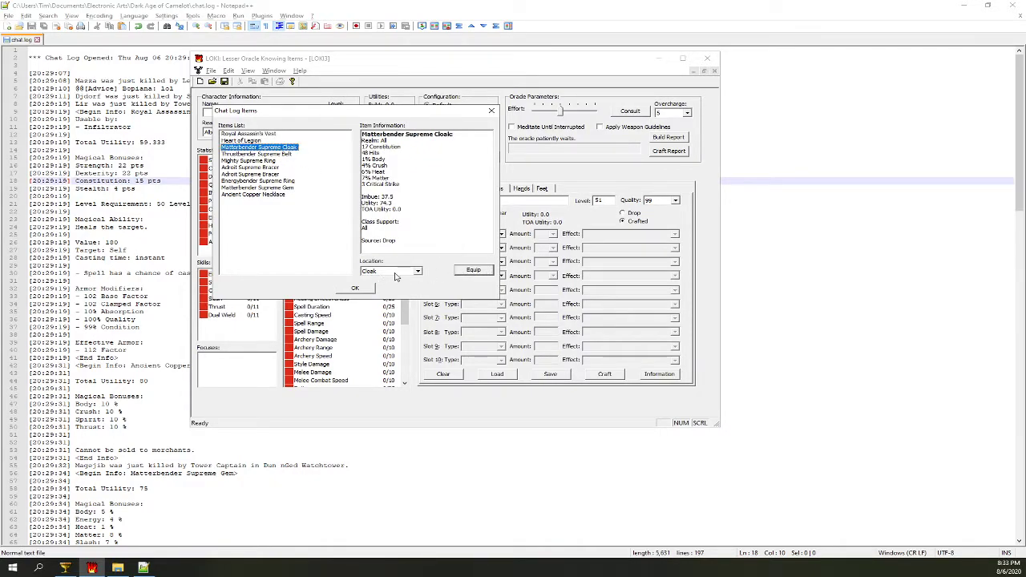
{"action": "left_click", "coordinate": [250, 154]}
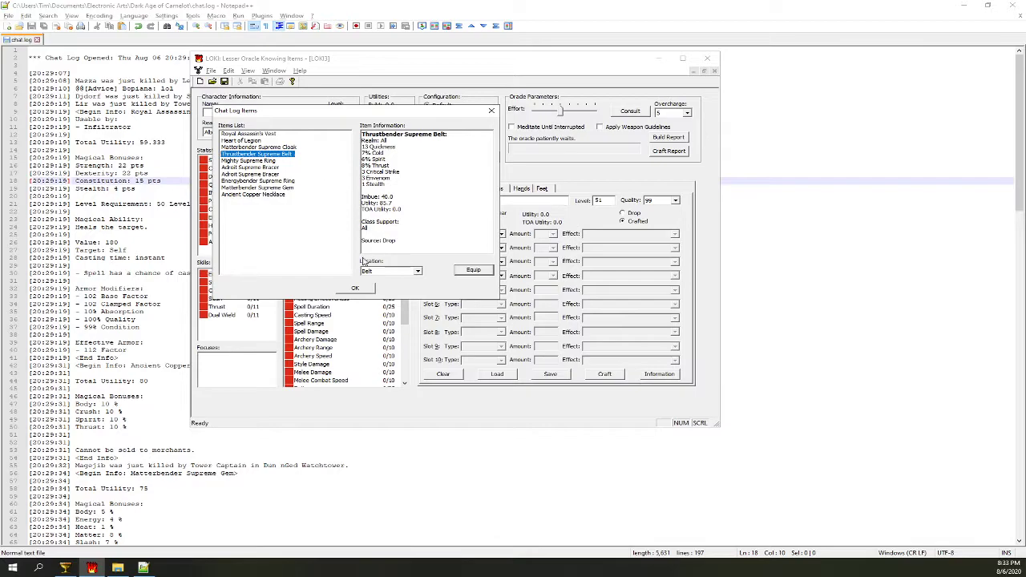
{"action": "left_click", "coordinate": [247, 160]}
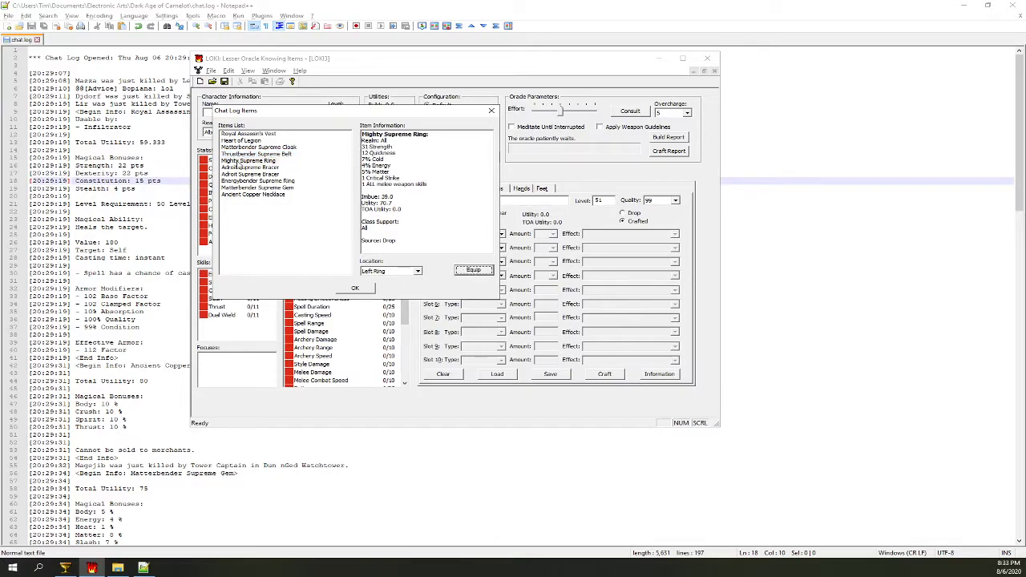
{"action": "left_click", "coordinate": [248, 160]}
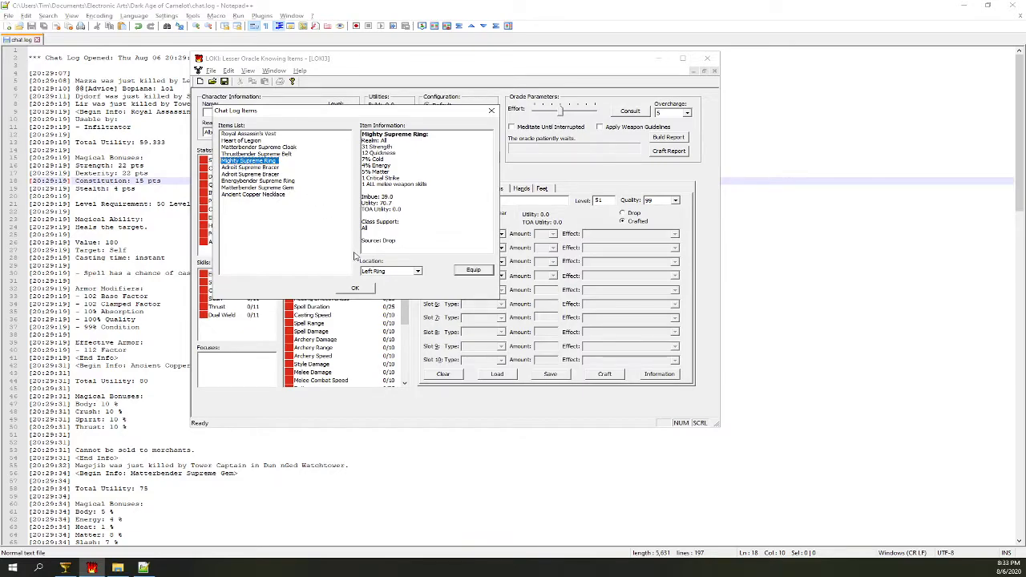
{"action": "mouse_move", "coordinate": [414, 276]}
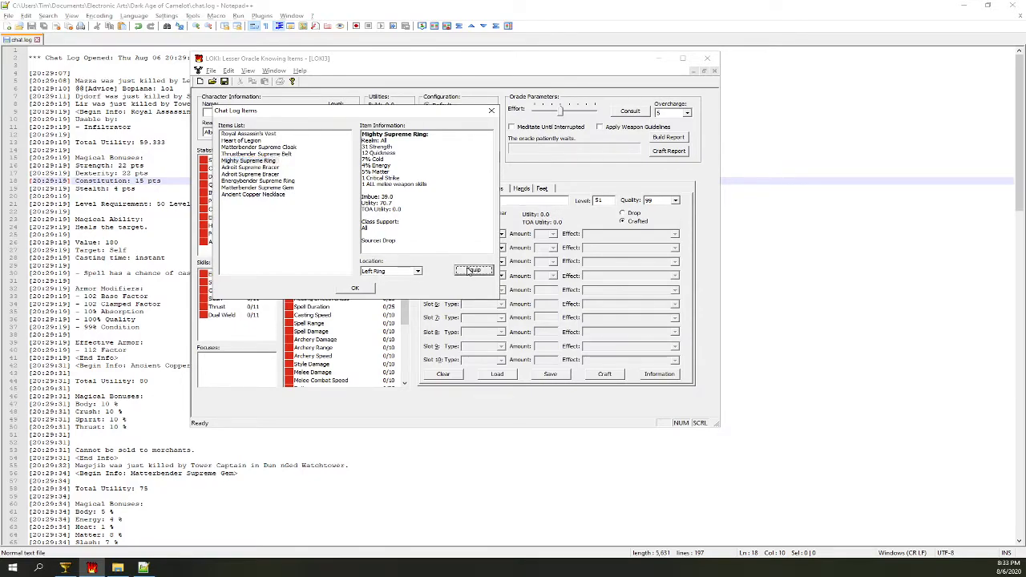
{"action": "left_click", "coordinate": [258, 180]}
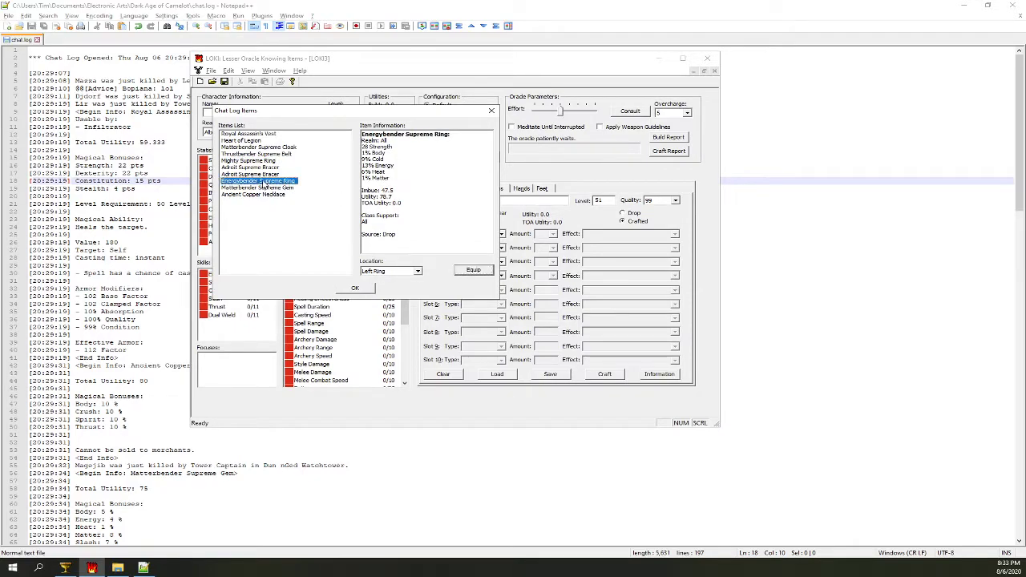
Assign the second ring to Right Ring and the bracer to Right Wrist, applying each.
{"action": "left_click", "coordinate": [417, 269]}
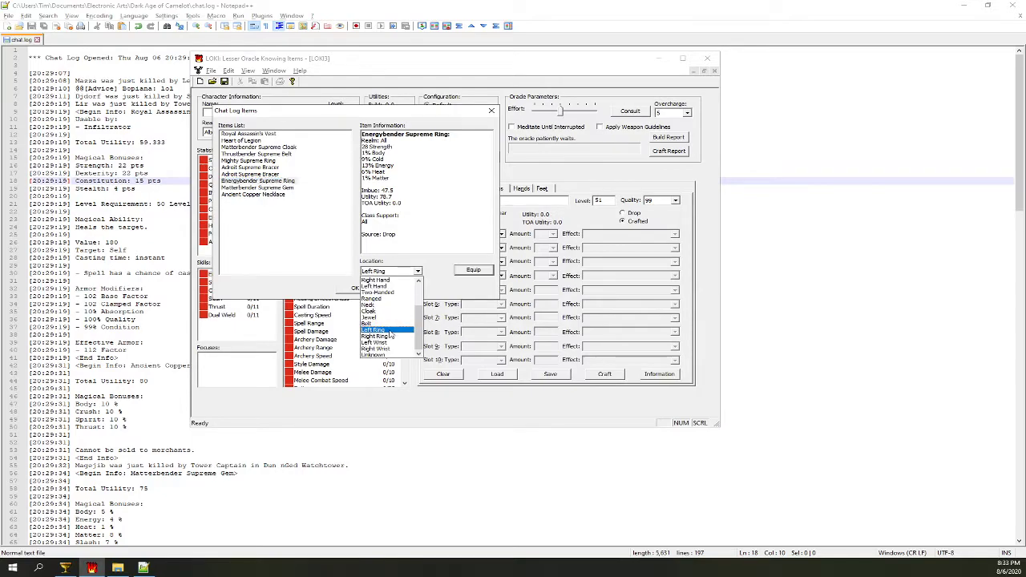
{"action": "left_click", "coordinate": [377, 337]}
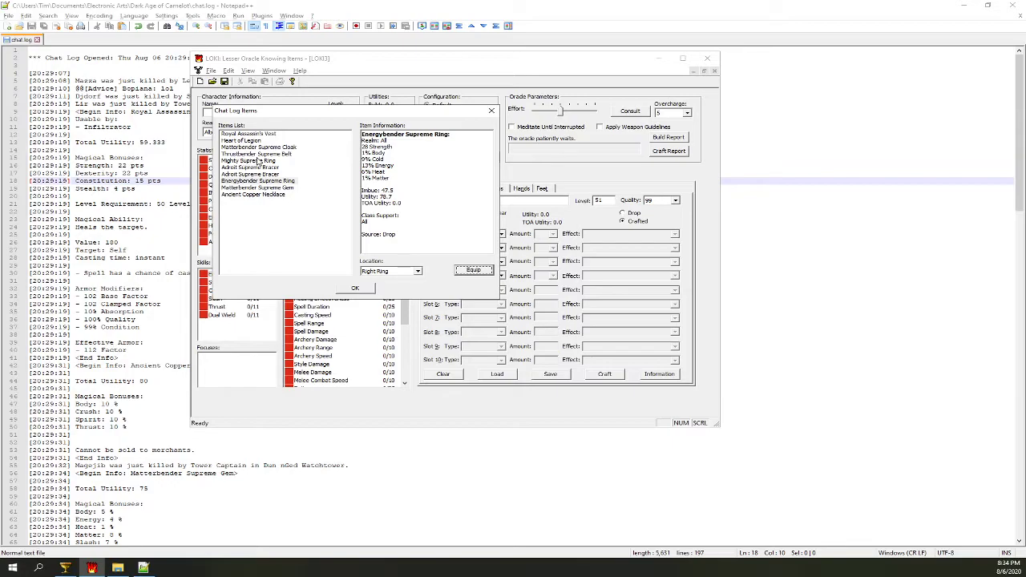
{"action": "left_click", "coordinate": [250, 167]}
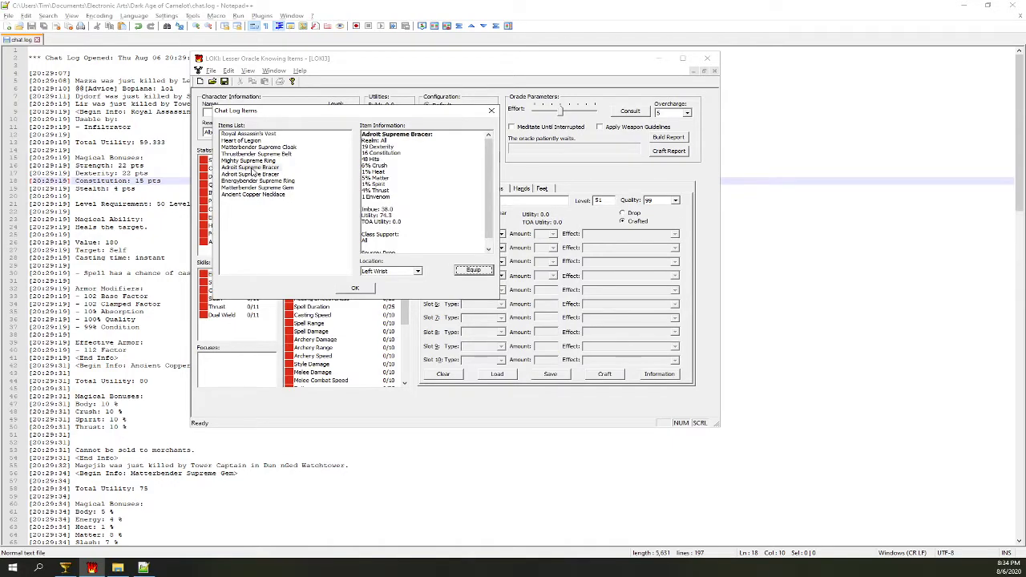
{"action": "left_click", "coordinate": [250, 167]}
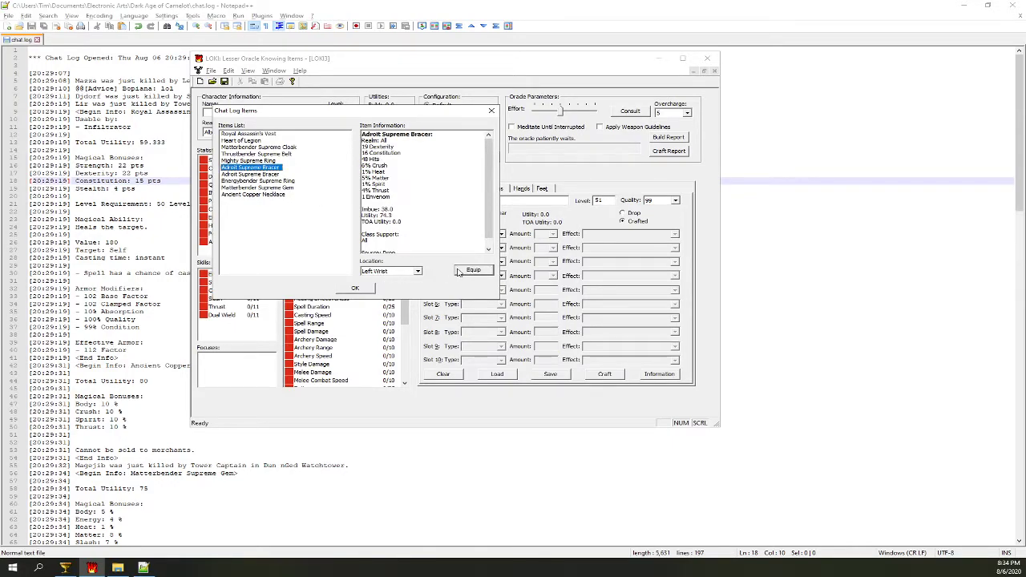
{"action": "left_click", "coordinate": [250, 173]}
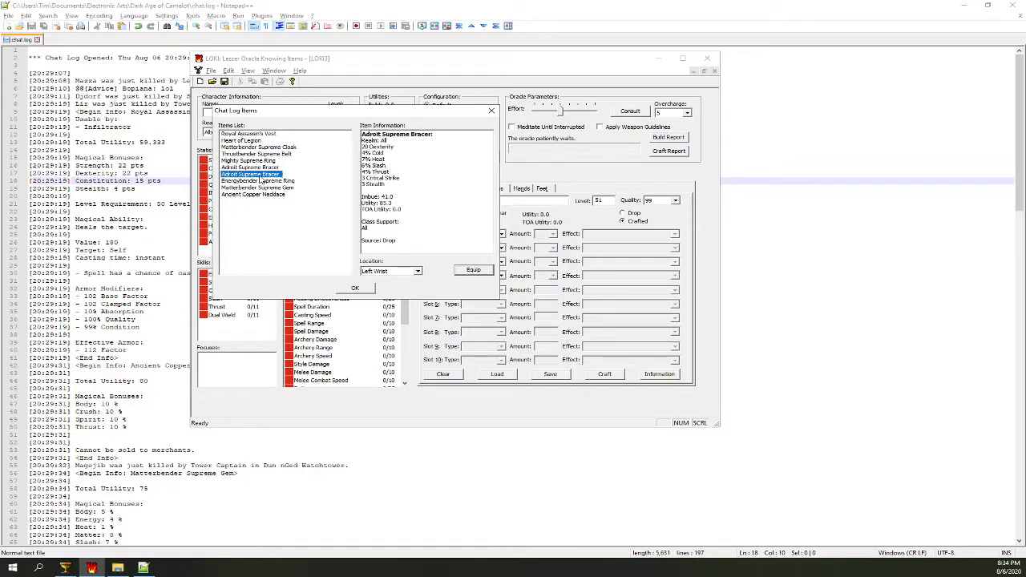
{"action": "left_click", "coordinate": [416, 270]}
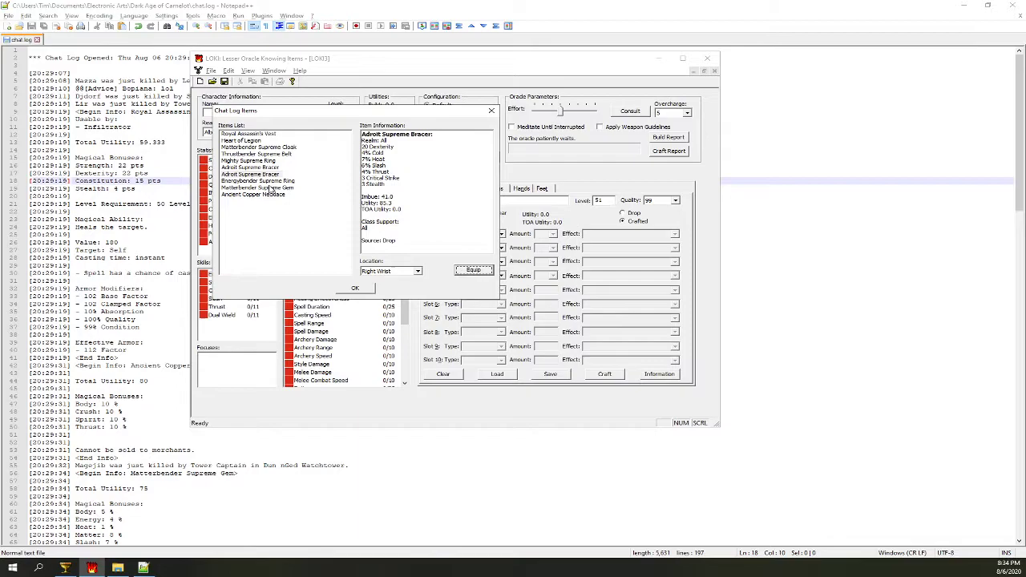
{"action": "left_click", "coordinate": [257, 188]}
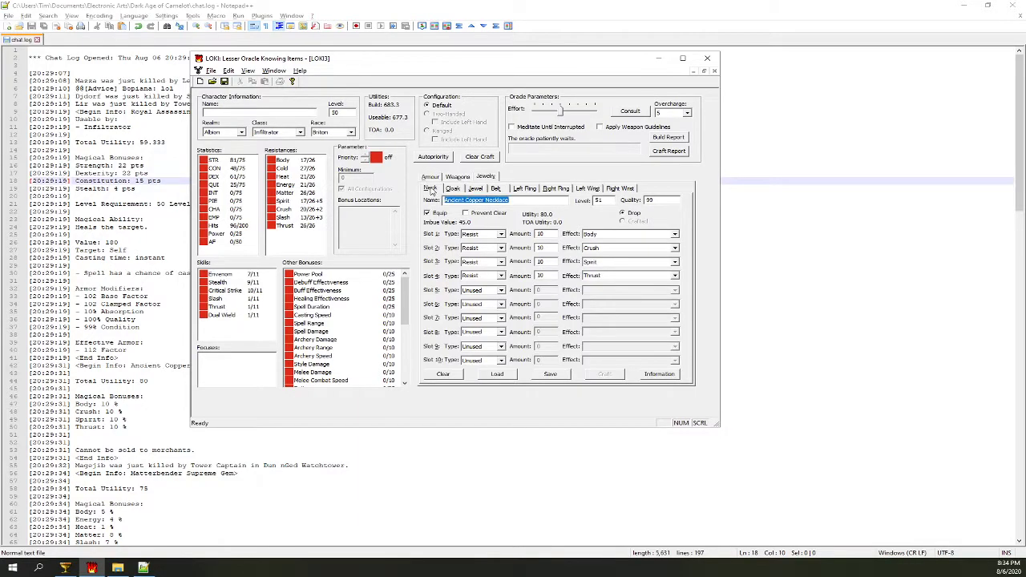
Check the cloak in the Jewelry slots and the still-empty Weapons and Armor feet slots.
{"action": "left_click", "coordinate": [452, 189]}
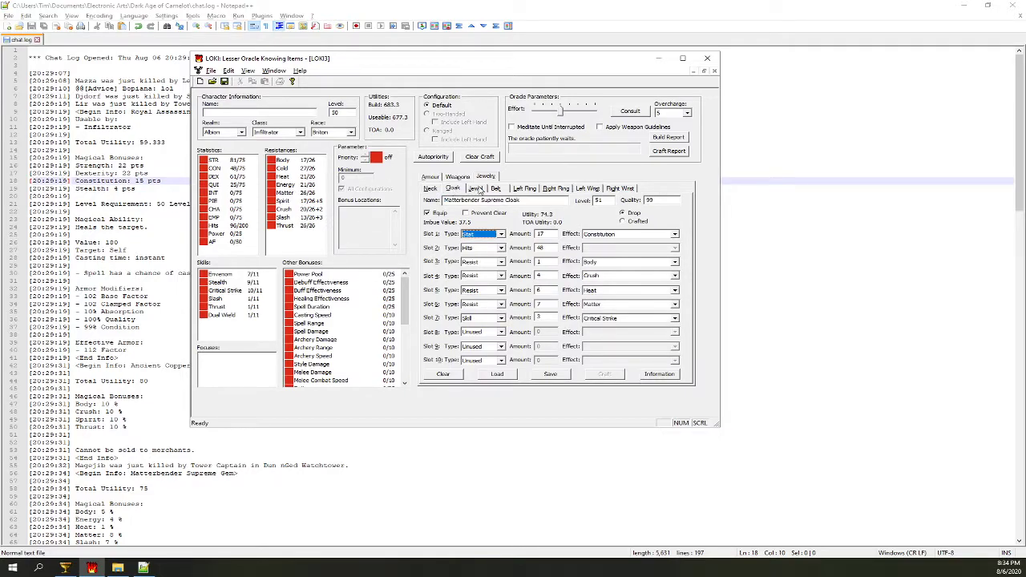
{"action": "left_click", "coordinate": [525, 189]}
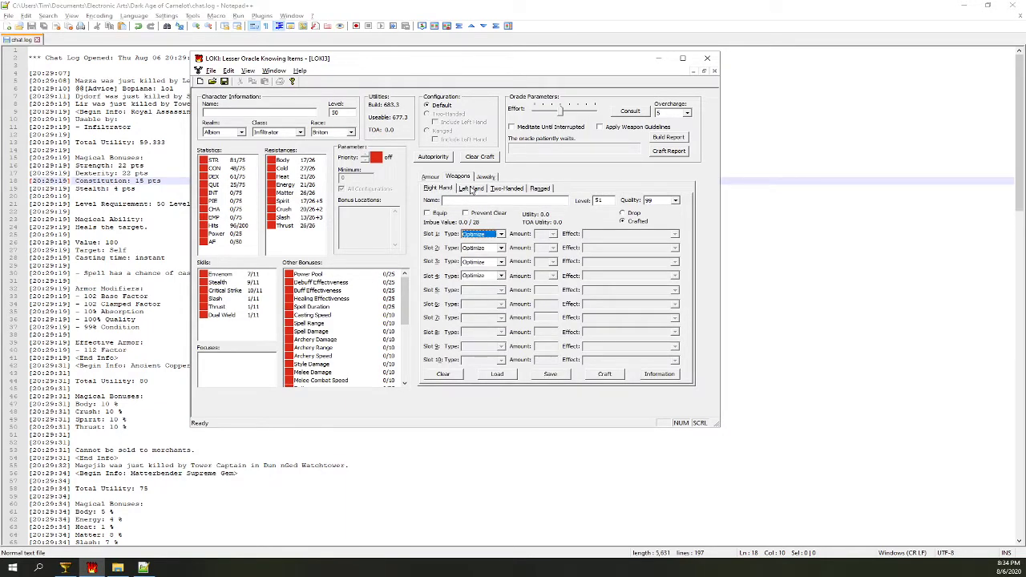
{"action": "left_click", "coordinate": [430, 177]}
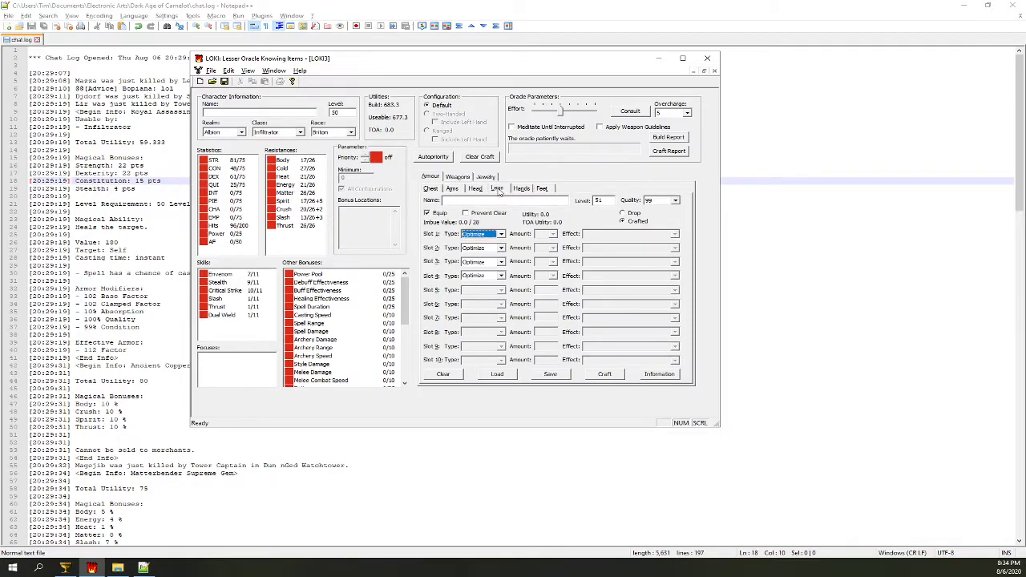
{"action": "left_click", "coordinate": [452, 190]}
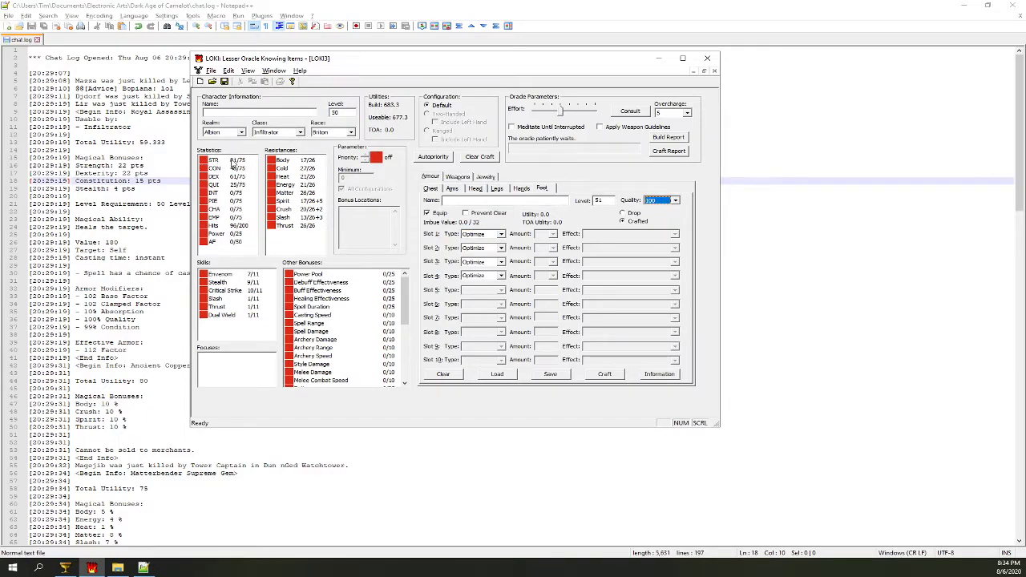
View Bonus Locations for Strength, Dexterity, a resist, Critical Strike and the Slash skill.
{"action": "left_click", "coordinate": [344, 189]}
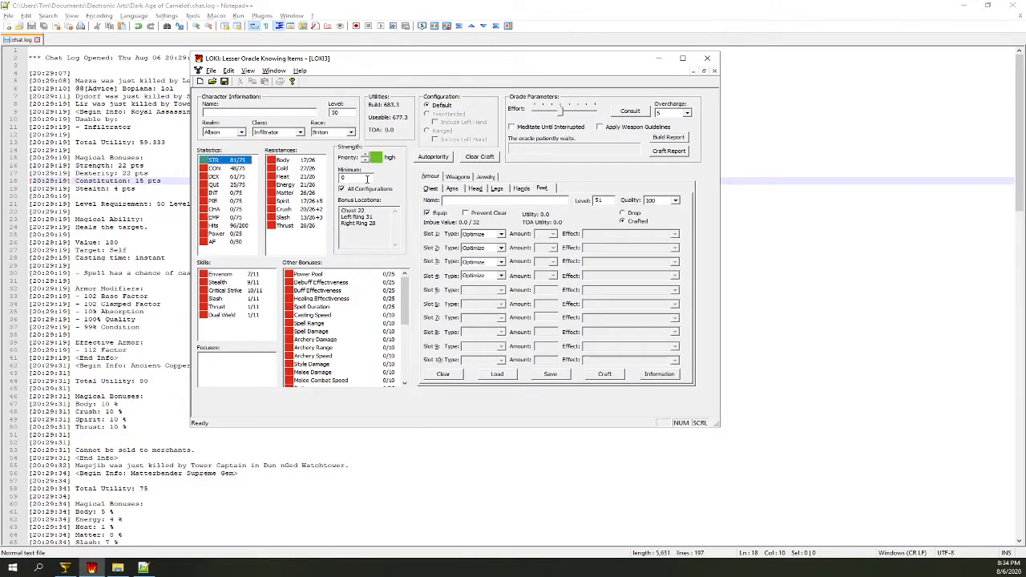
{"action": "left_click", "coordinate": [215, 168]}
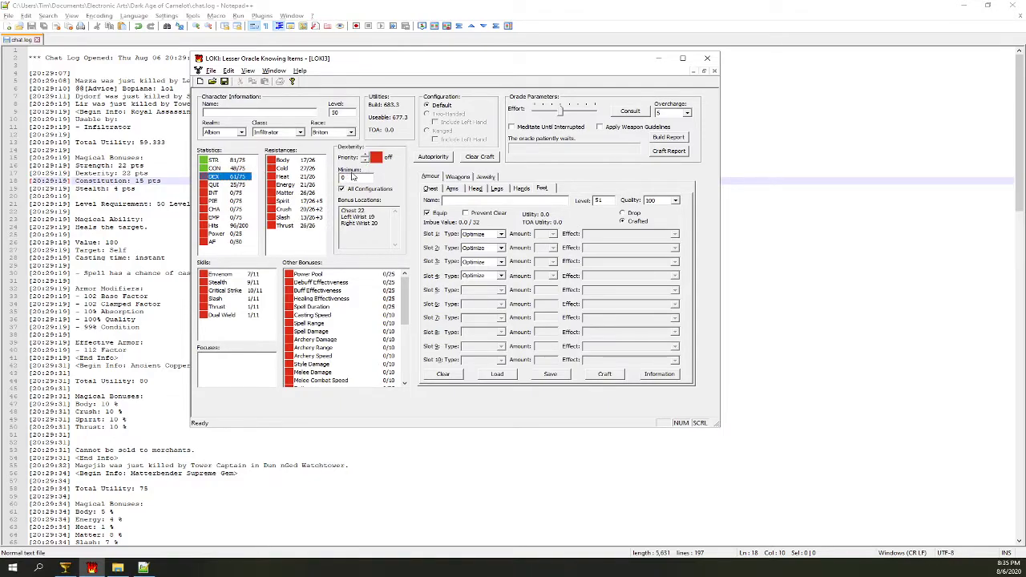
{"action": "left_click", "coordinate": [215, 186]}
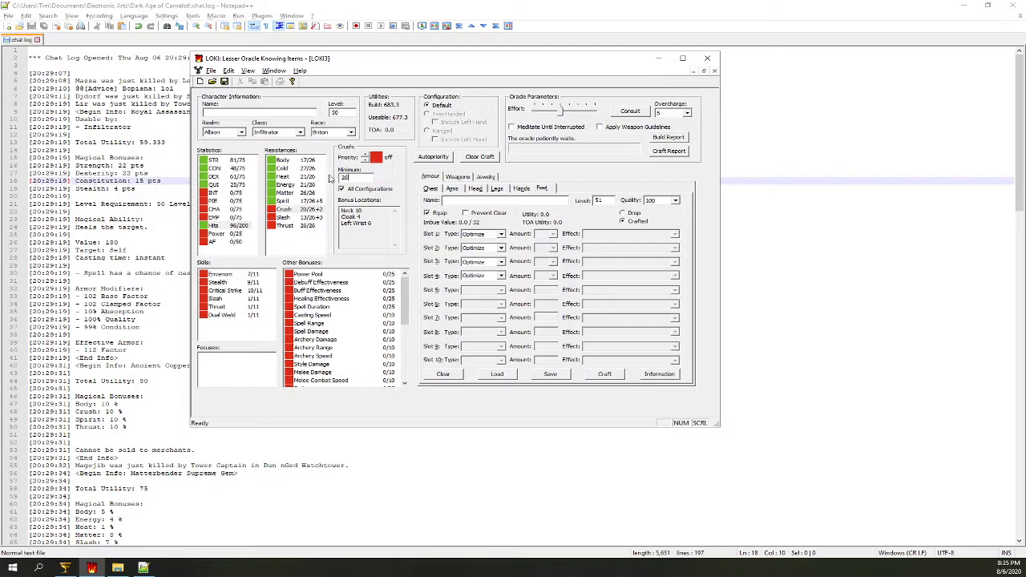
{"action": "left_click", "coordinate": [377, 158]}
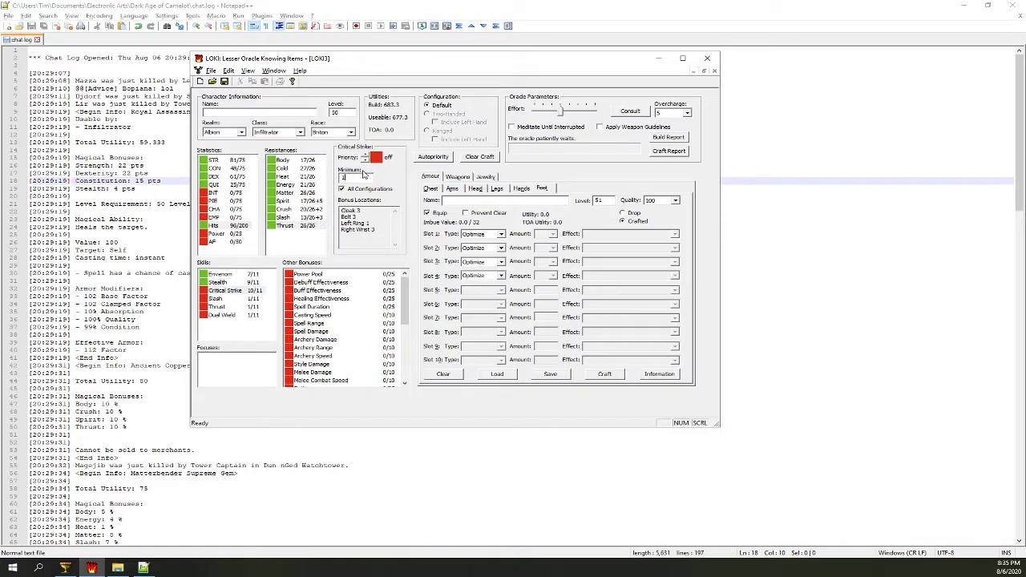
{"action": "left_click", "coordinate": [215, 298]}
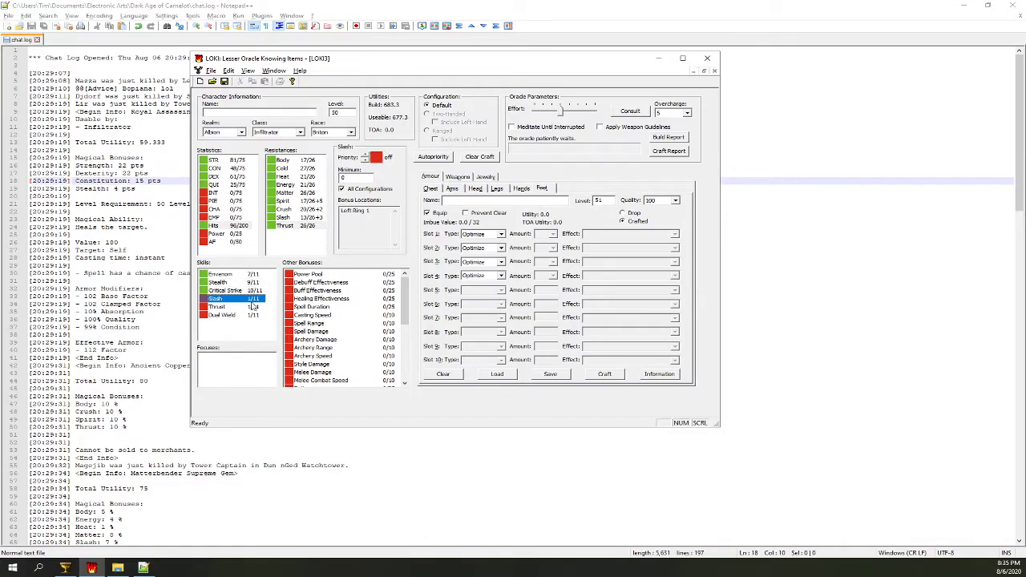
{"action": "left_click", "coordinate": [216, 308]}
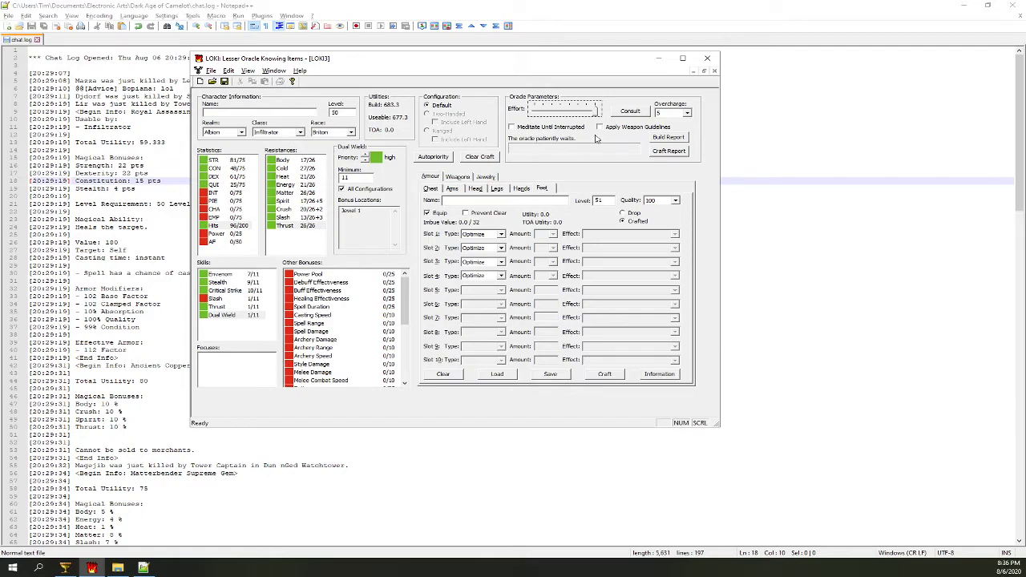
Start the oracle meditating on the gear and view equipped item bonuses while it runs.
{"action": "left_click", "coordinate": [630, 111]}
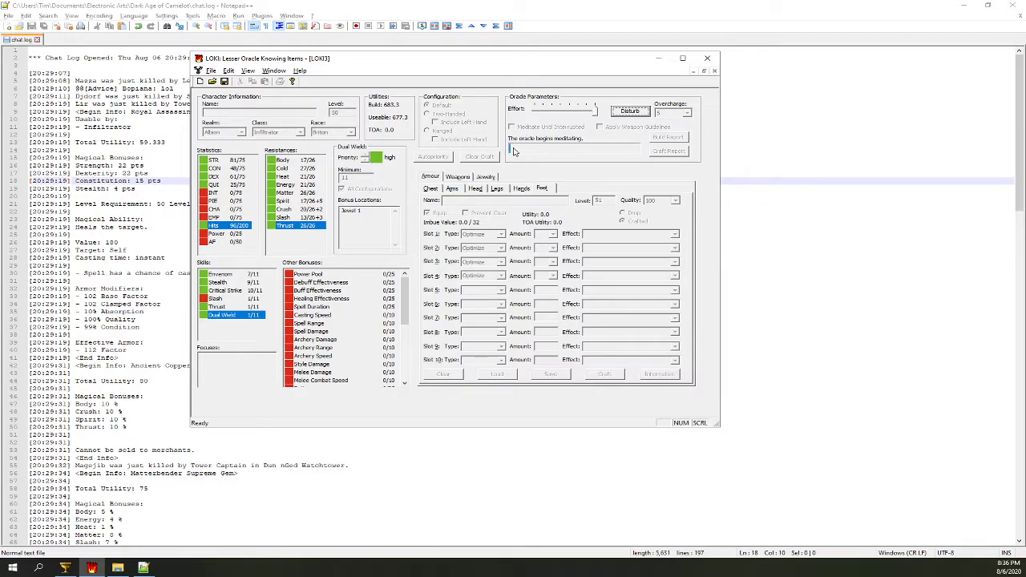
{"action": "mouse_move", "coordinate": [527, 153]}
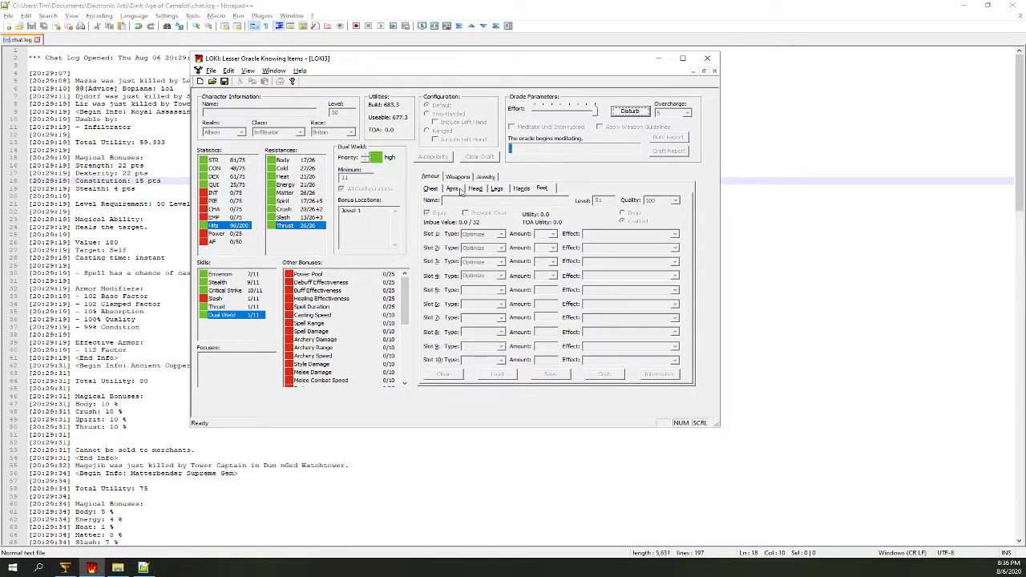
{"action": "left_click", "coordinate": [452, 189]}
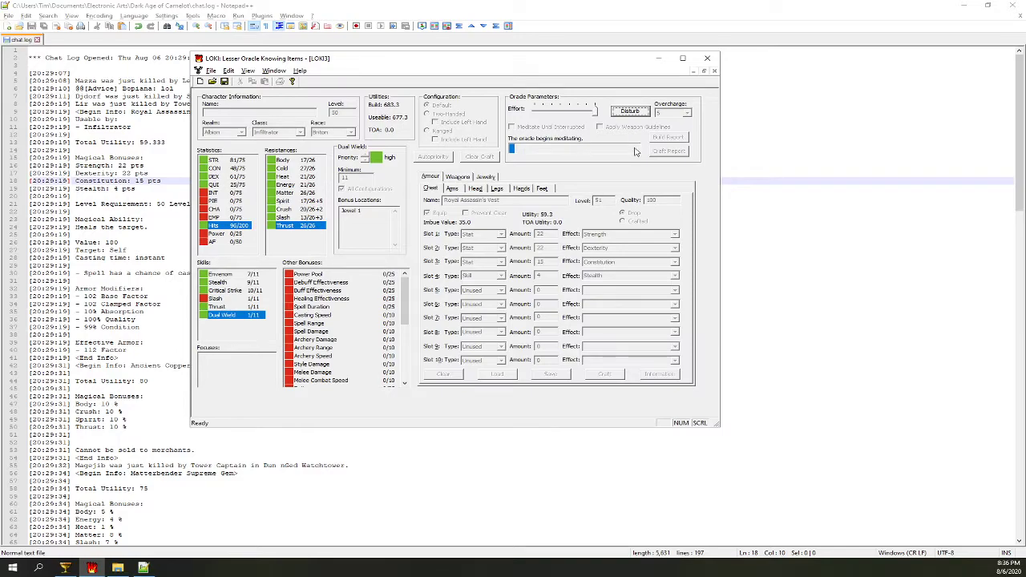
{"action": "mouse_move", "coordinate": [583, 151]}
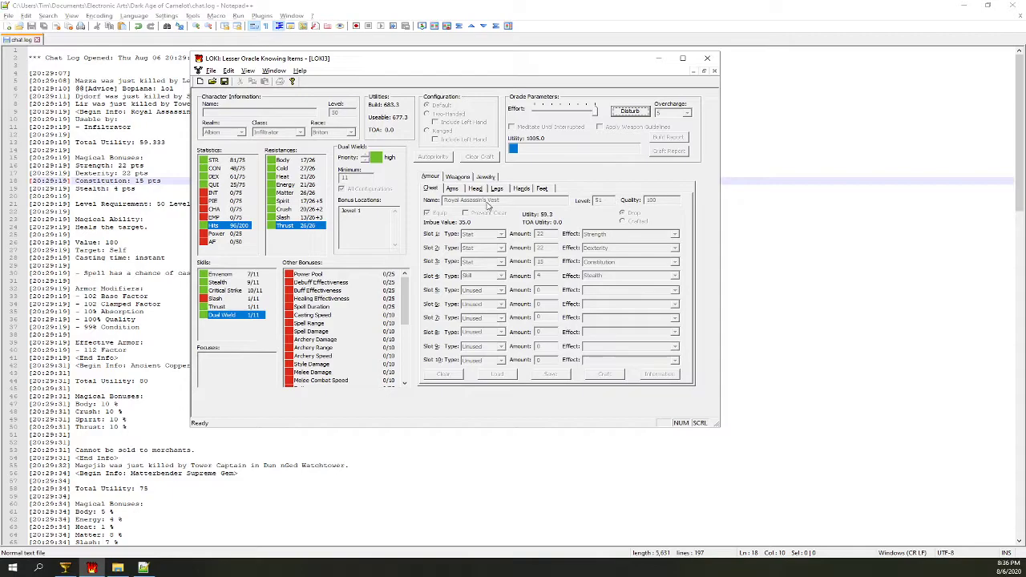
{"action": "left_click", "coordinate": [541, 188]}
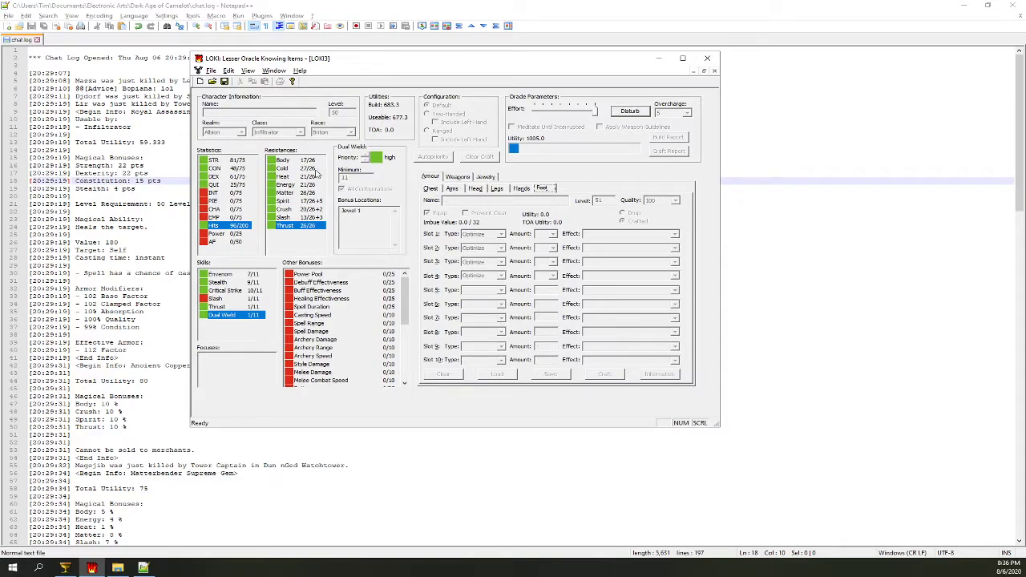
{"action": "mouse_move", "coordinate": [545, 177]}
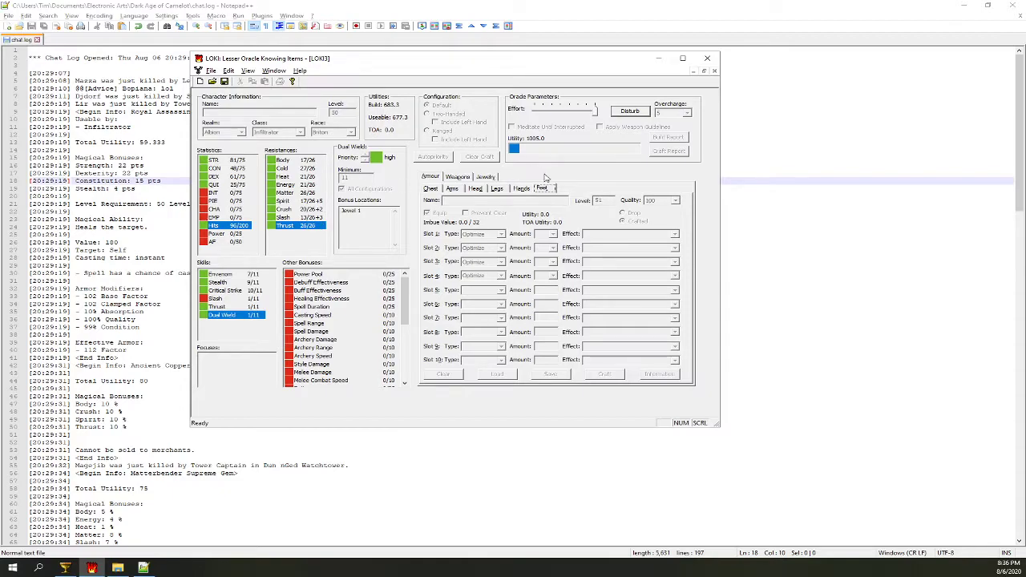
{"action": "mouse_move", "coordinate": [519, 150]}
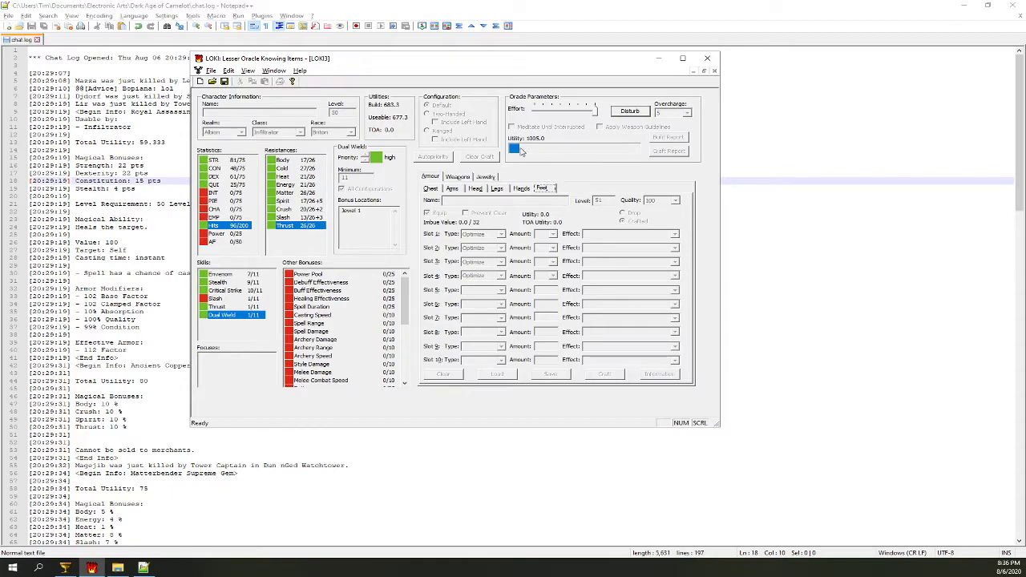
{"action": "mouse_move", "coordinate": [597, 154]}
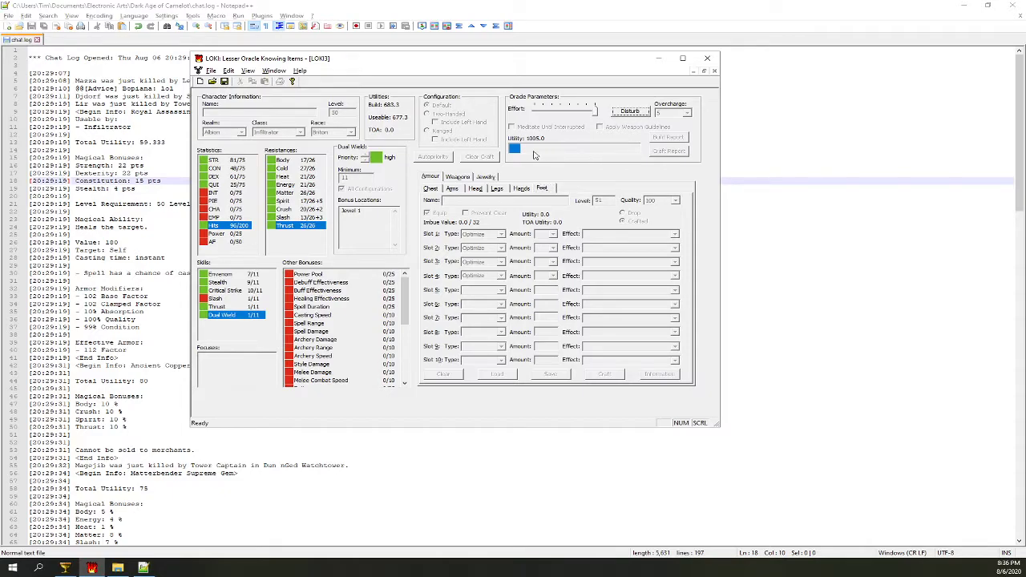
{"action": "mouse_move", "coordinate": [655, 152]}
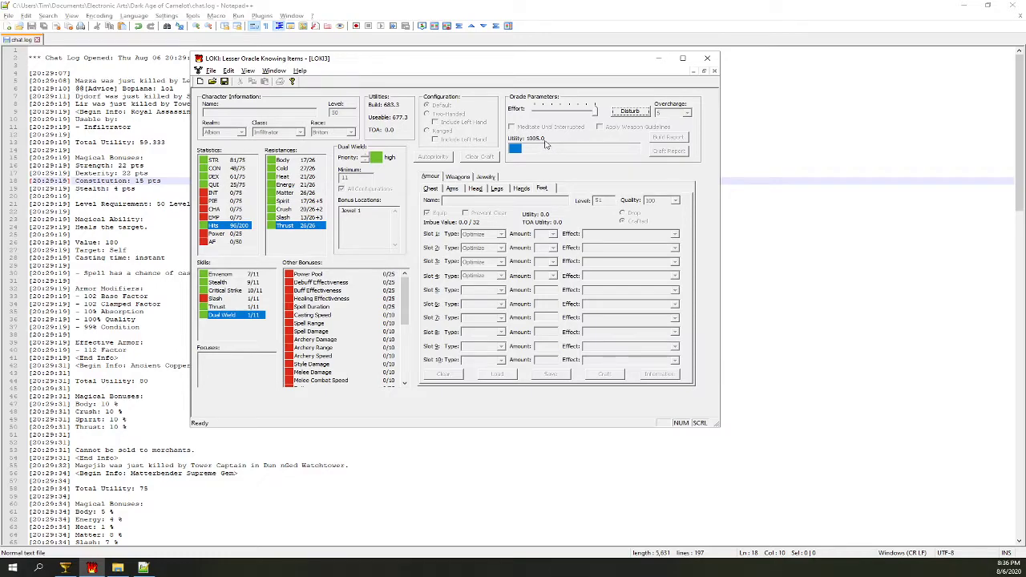
{"action": "mouse_move", "coordinate": [556, 149]}
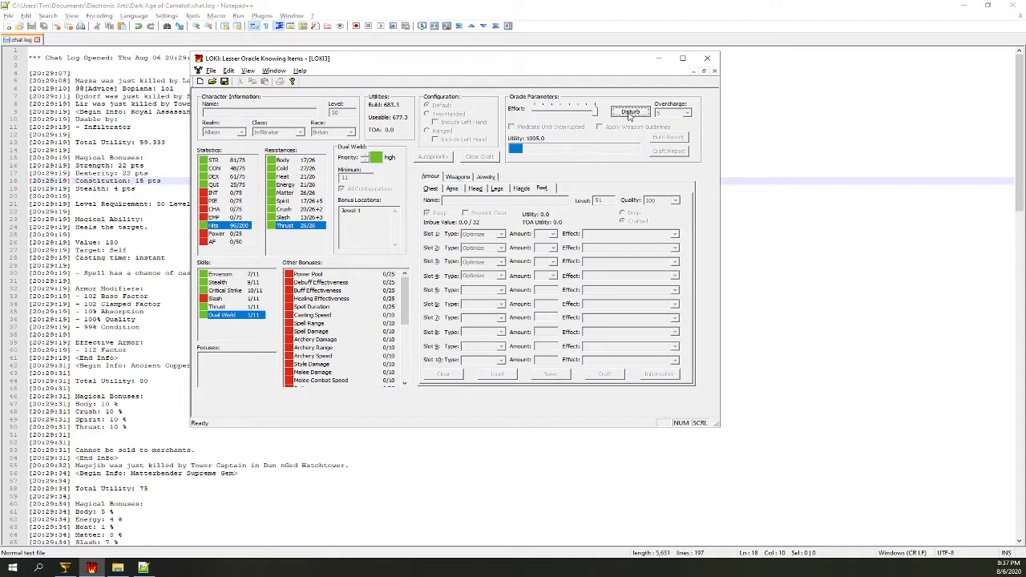
Consult the oracle, then review the crafted gems on the arms and chest armour pieces.
{"action": "left_click", "coordinate": [632, 112]}
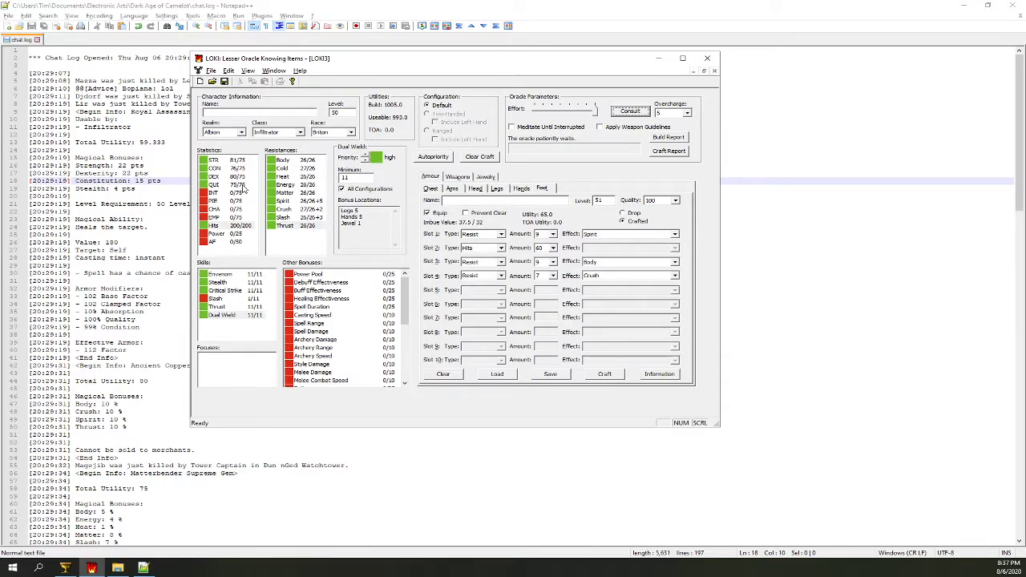
{"action": "mouse_move", "coordinate": [266, 273]}
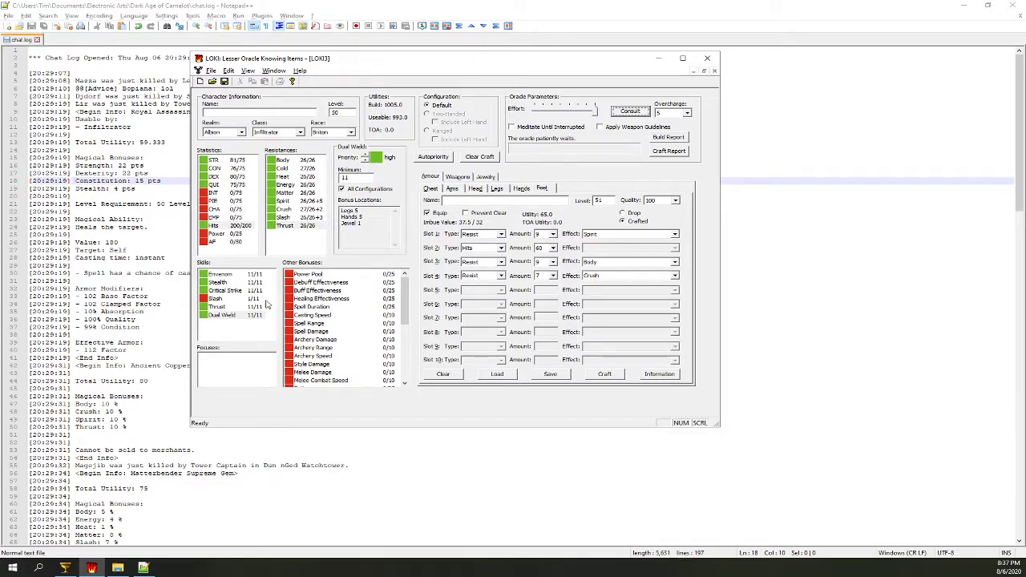
{"action": "mouse_move", "coordinate": [317, 167]}
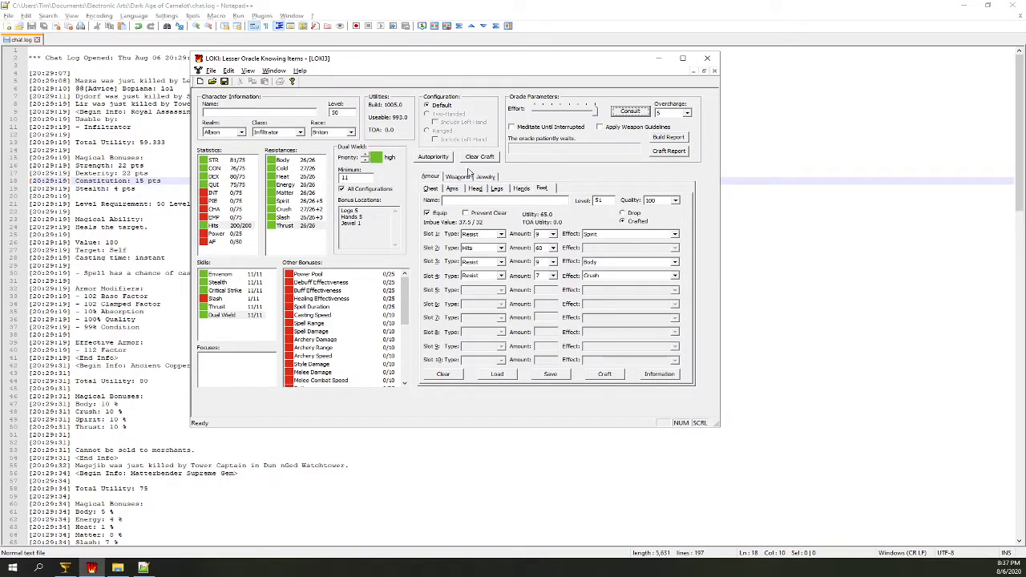
{"action": "left_click", "coordinate": [429, 177]}
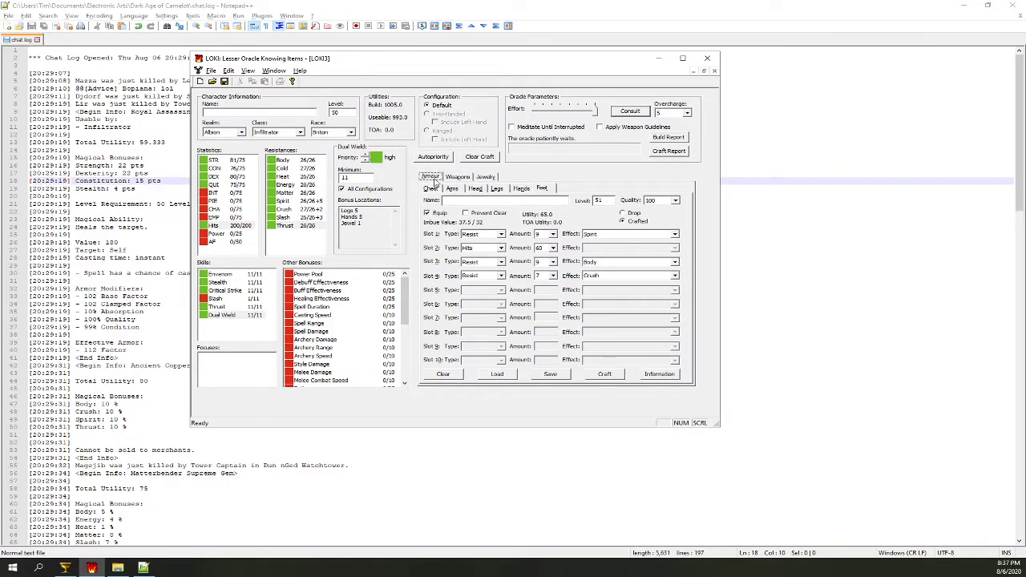
{"action": "left_click", "coordinate": [452, 187]}
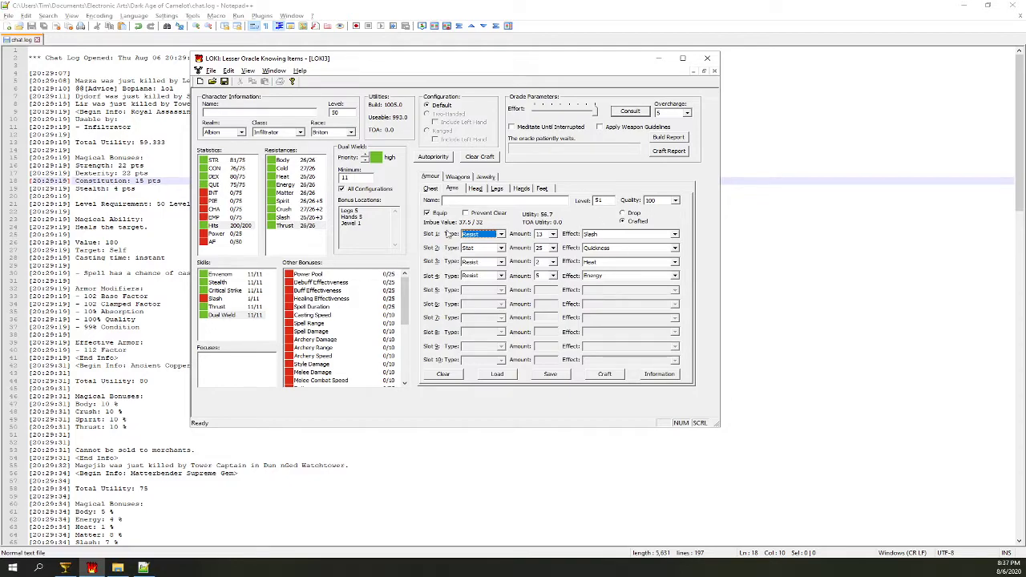
{"action": "mouse_move", "coordinate": [488, 257]}
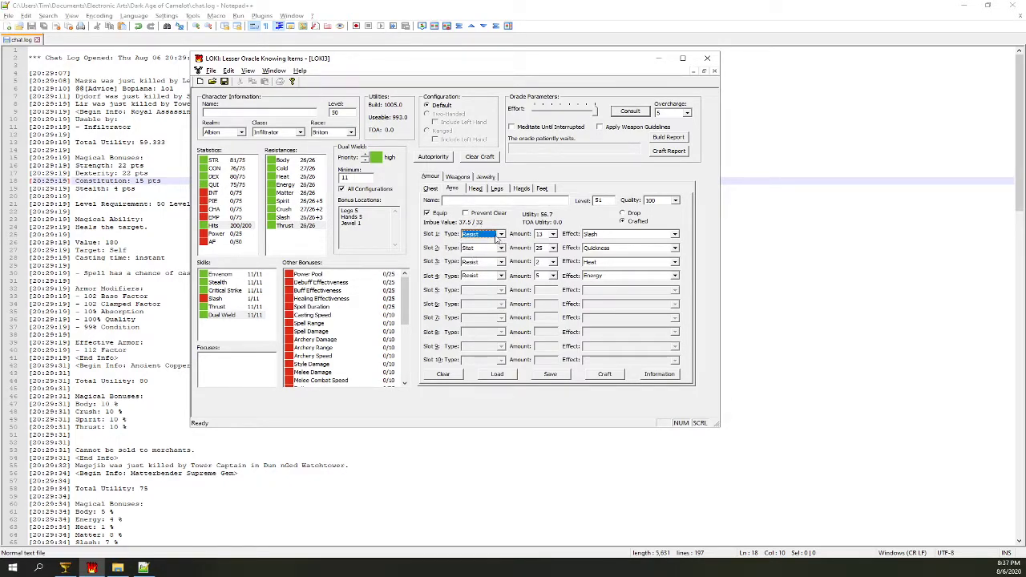
{"action": "left_click", "coordinate": [545, 261]}
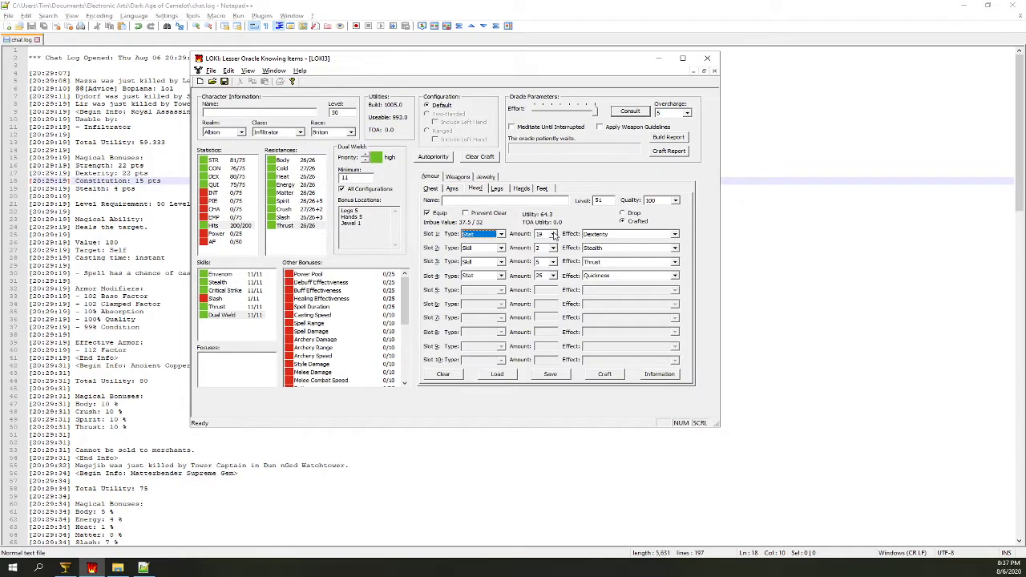
{"action": "mouse_move", "coordinate": [546, 281]}
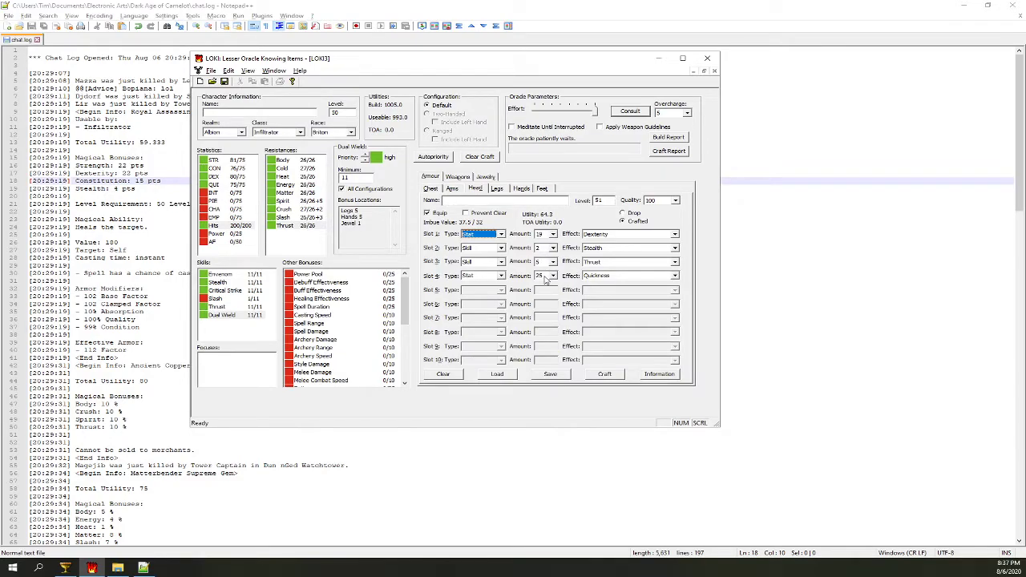
{"action": "left_click", "coordinate": [520, 189]}
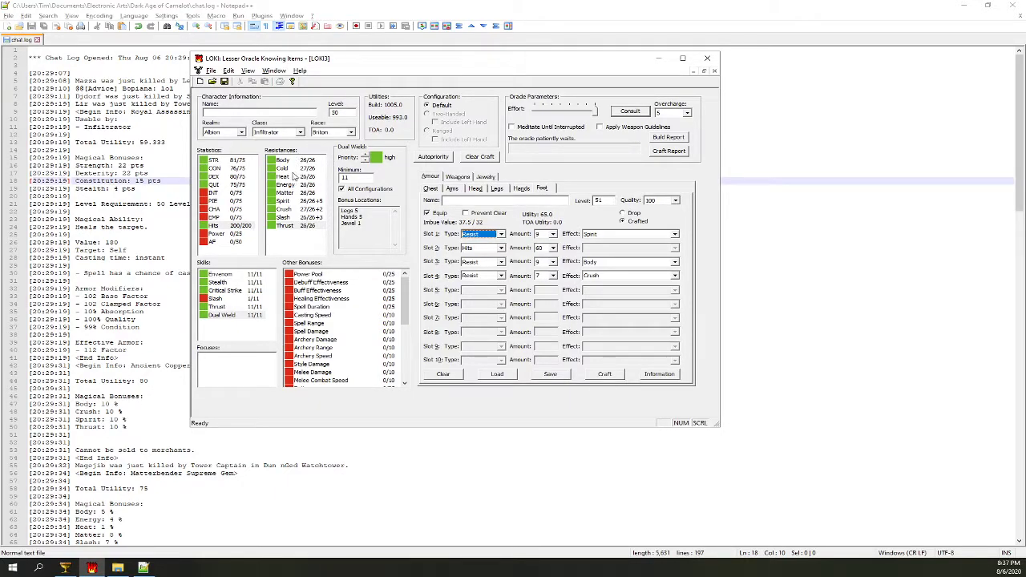
{"action": "left_click", "coordinate": [484, 176]}
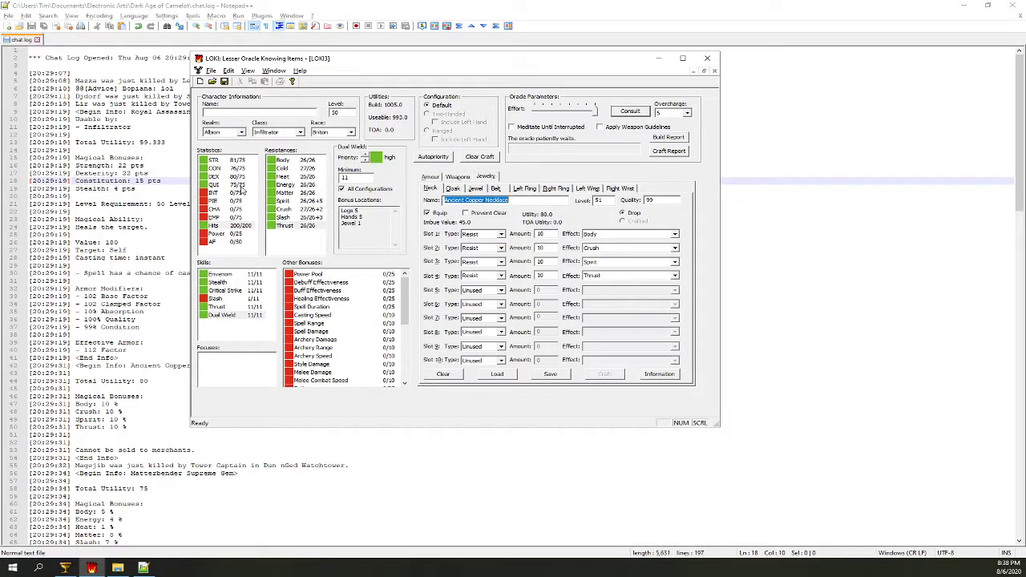
{"action": "mouse_move", "coordinate": [475, 217]}
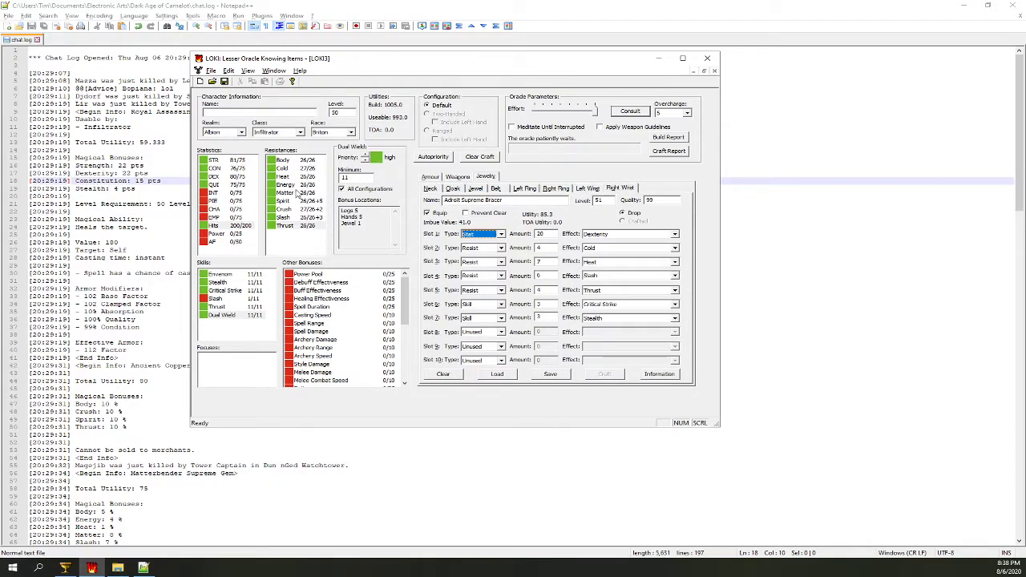
{"action": "mouse_move", "coordinate": [304, 240]}
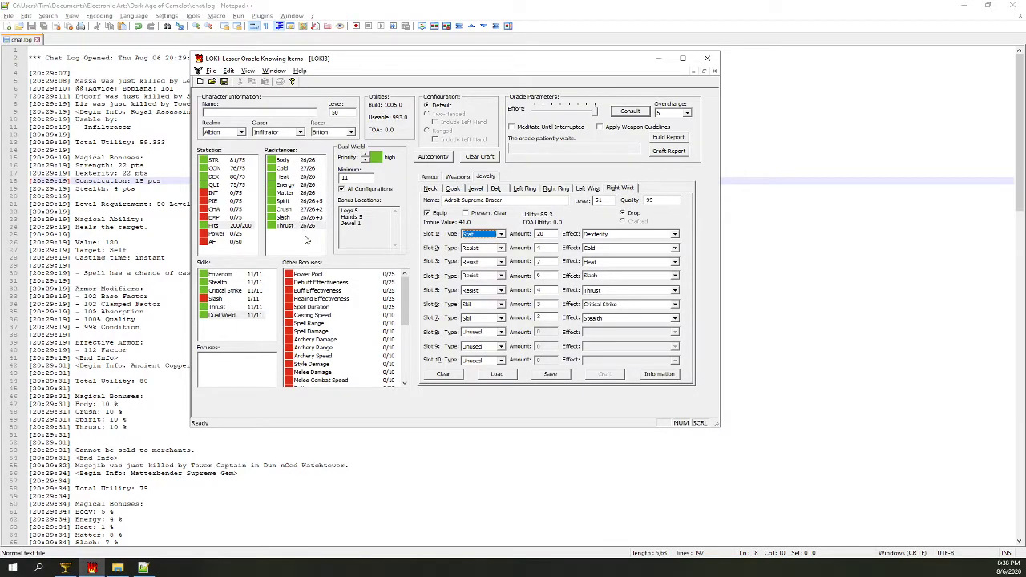
Review the bracer and right ring bonuses, then show the chest armour's gems again.
{"action": "left_click", "coordinate": [214, 160]}
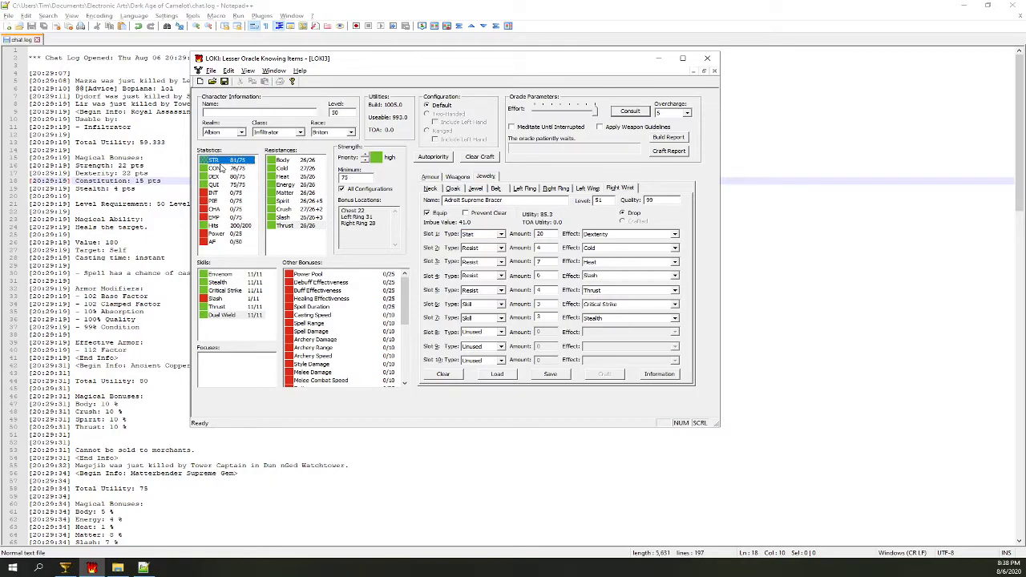
{"action": "left_click", "coordinate": [227, 176]}
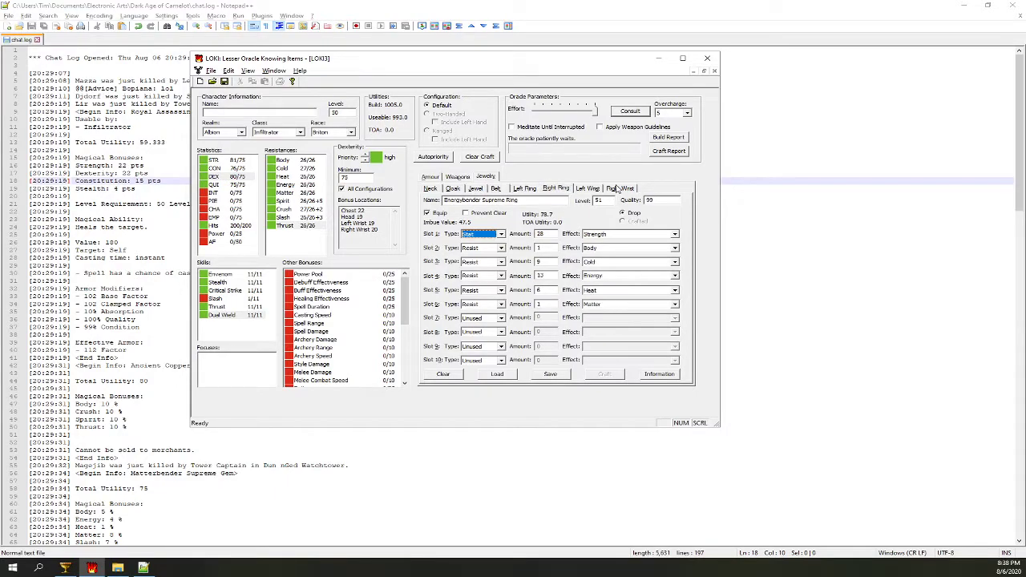
{"action": "left_click", "coordinate": [620, 187]}
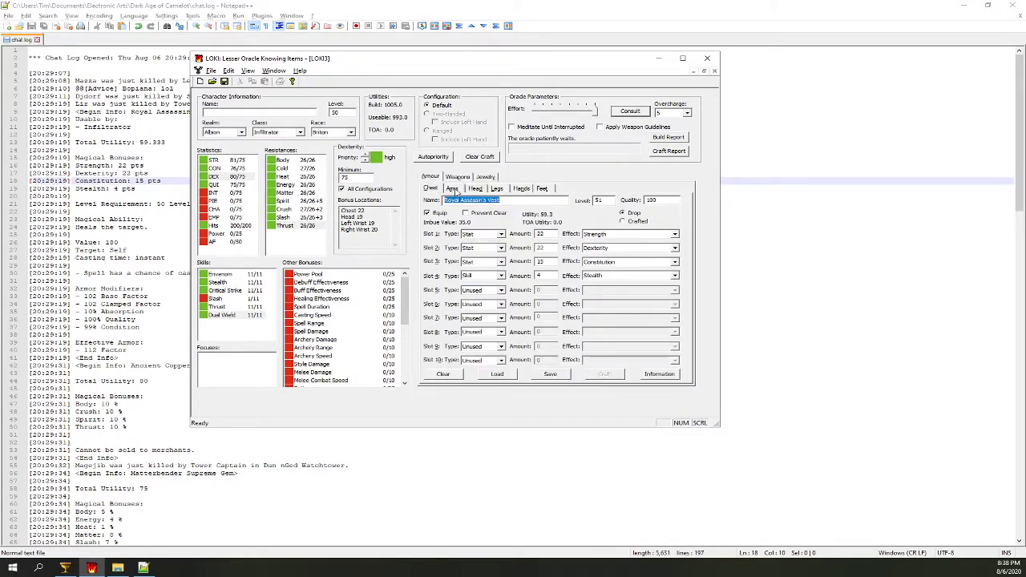
{"action": "left_click", "coordinate": [542, 189]}
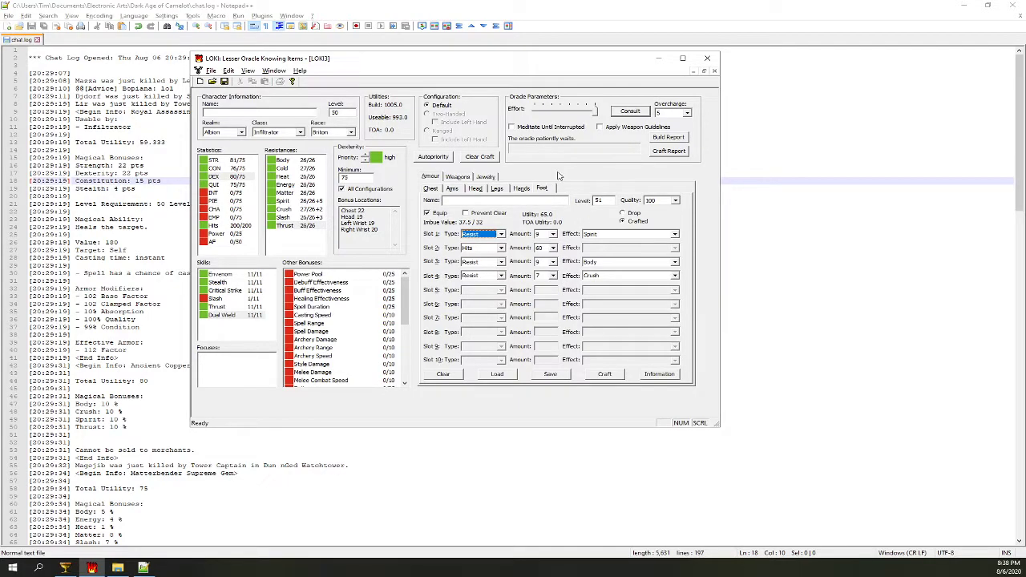
{"action": "mouse_move", "coordinate": [564, 177]}
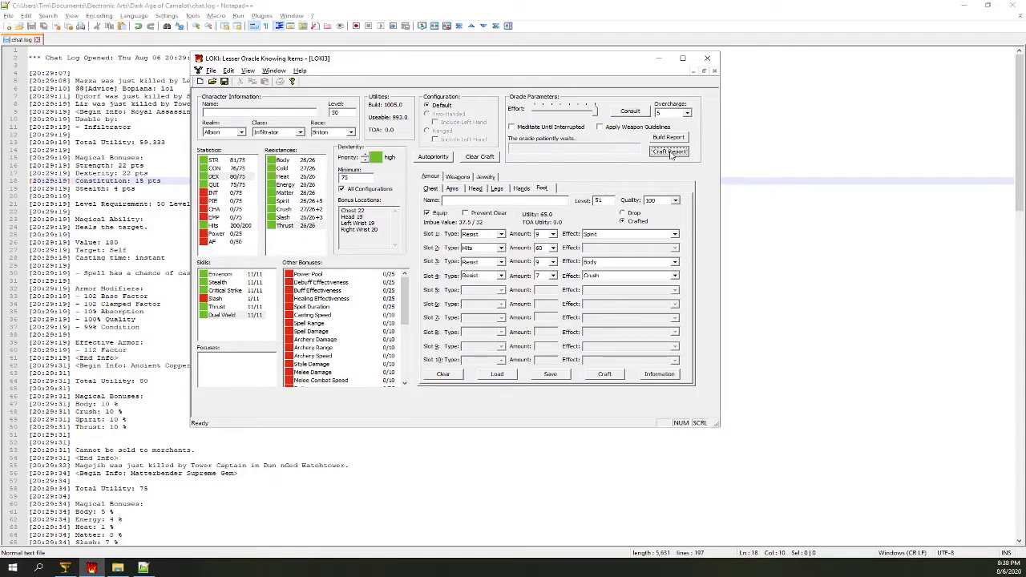
Generate the craft report, save it to a text file and close it.
{"action": "left_click", "coordinate": [668, 150]}
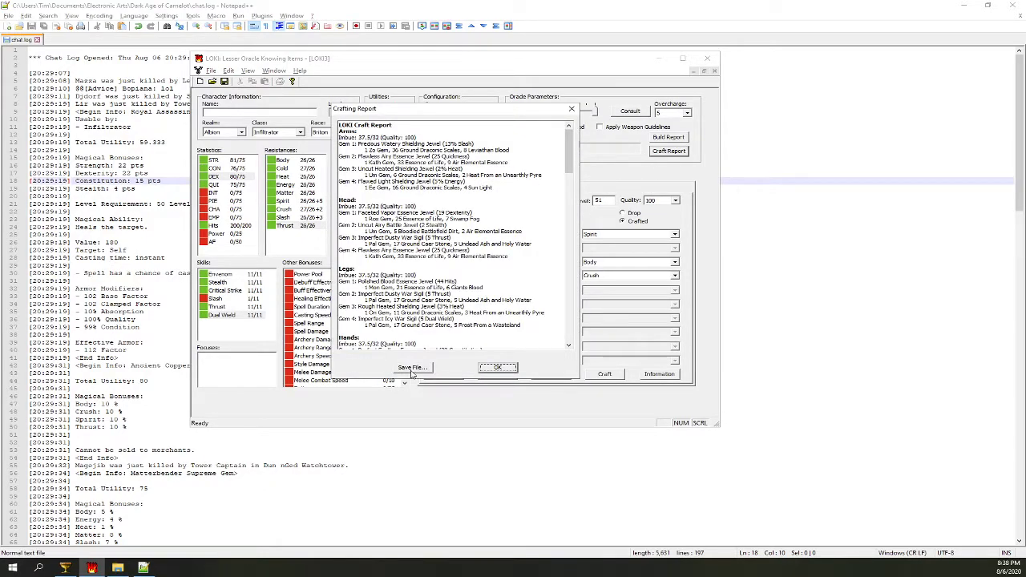
{"action": "scroll", "scroll_direction": "down", "scroll_amount": 3}
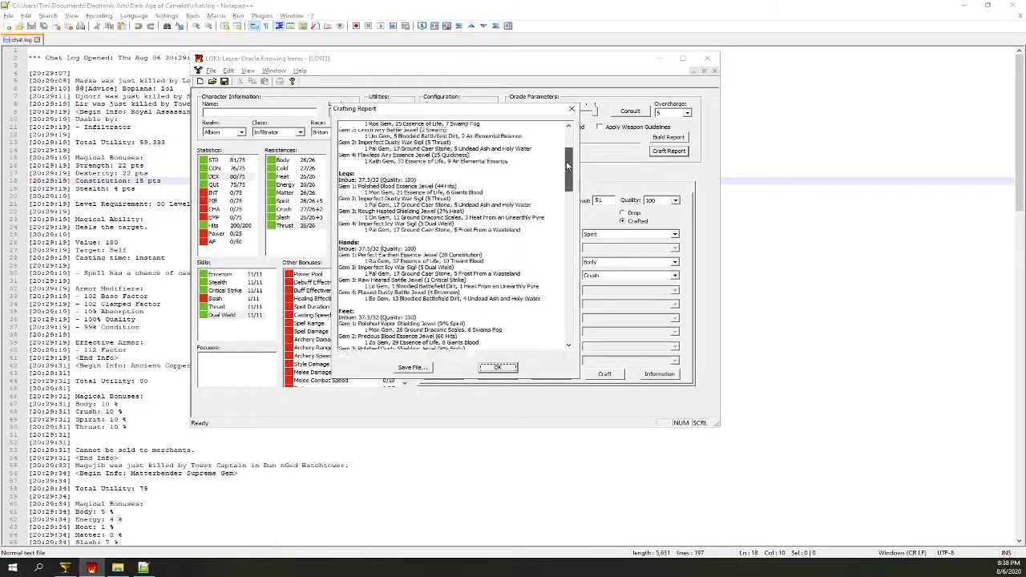
{"action": "left_click", "coordinate": [413, 367]}
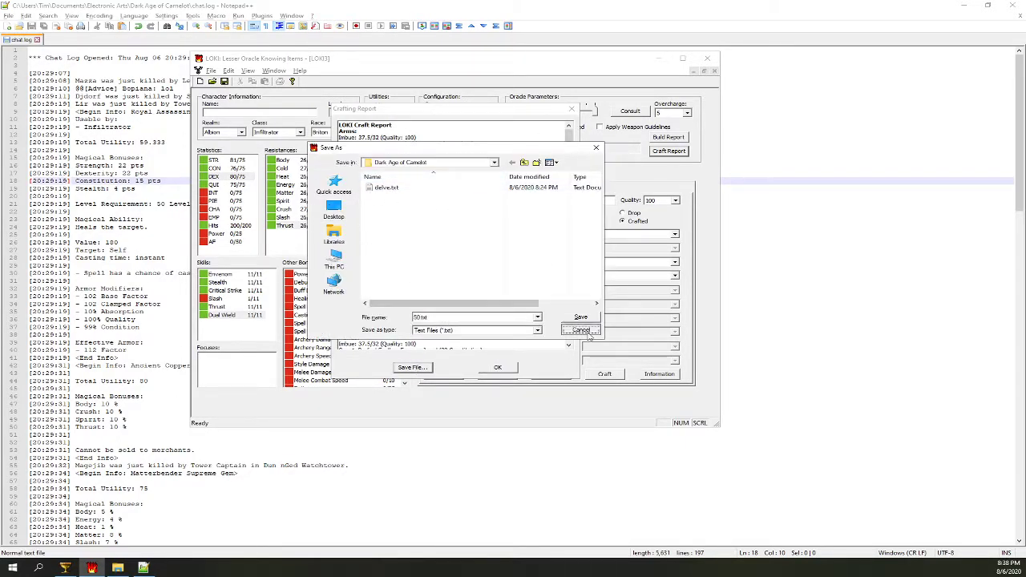
{"action": "left_click", "coordinate": [580, 331]}
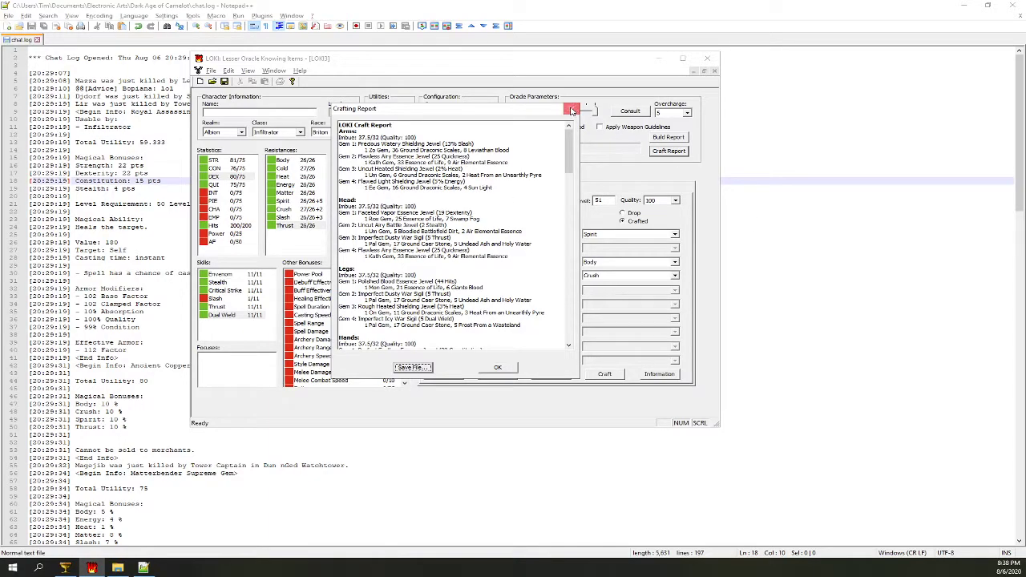
{"action": "left_click", "coordinate": [572, 109]}
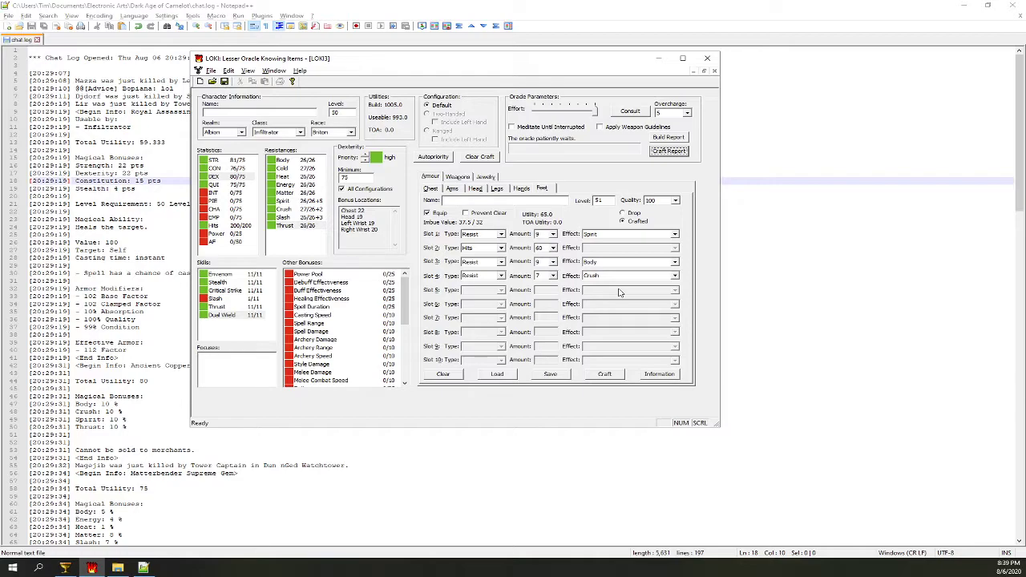
{"action": "mouse_move", "coordinate": [544, 157]}
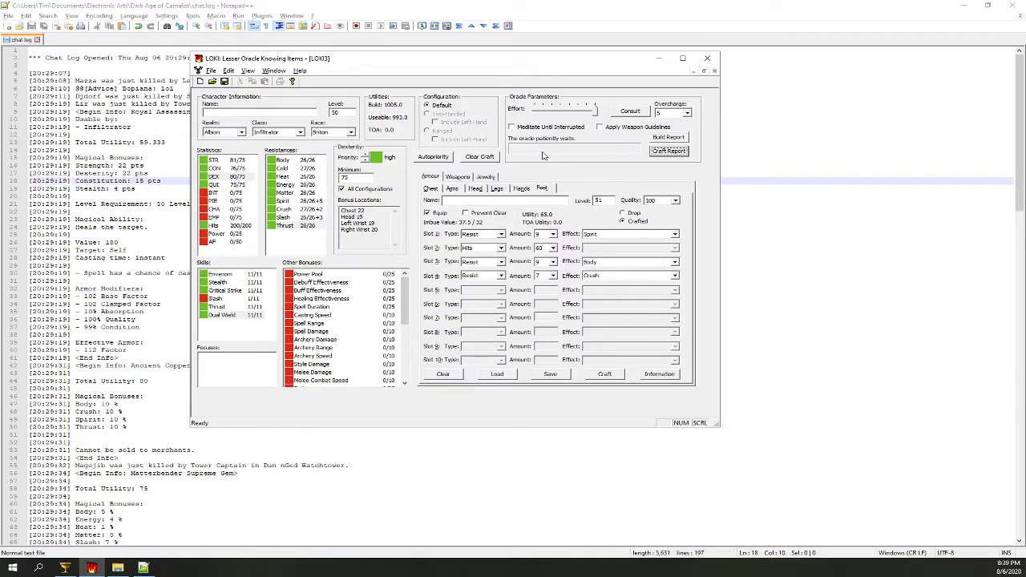
{"action": "left_click", "coordinate": [452, 190]}
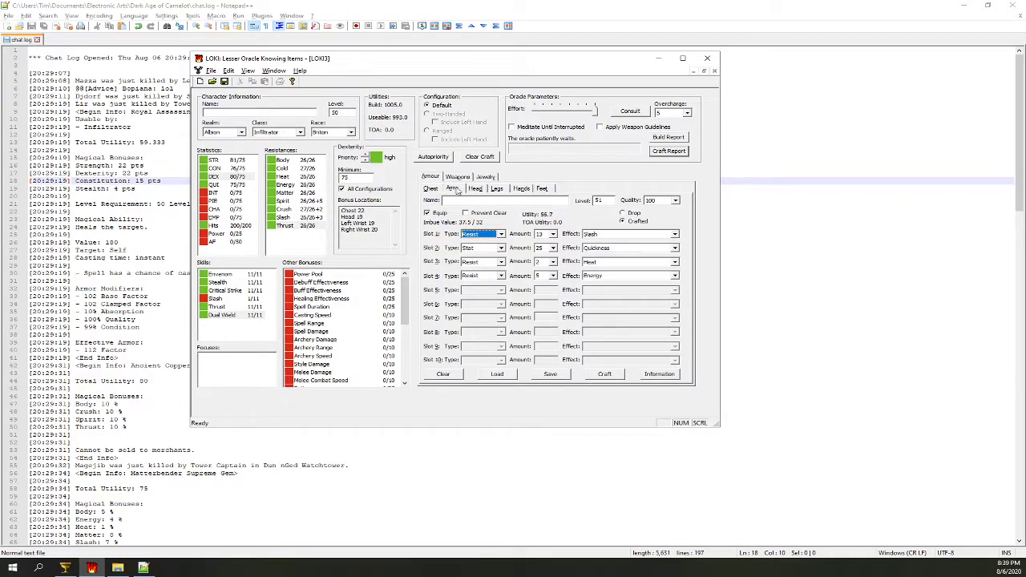
{"action": "left_click", "coordinate": [541, 188]}
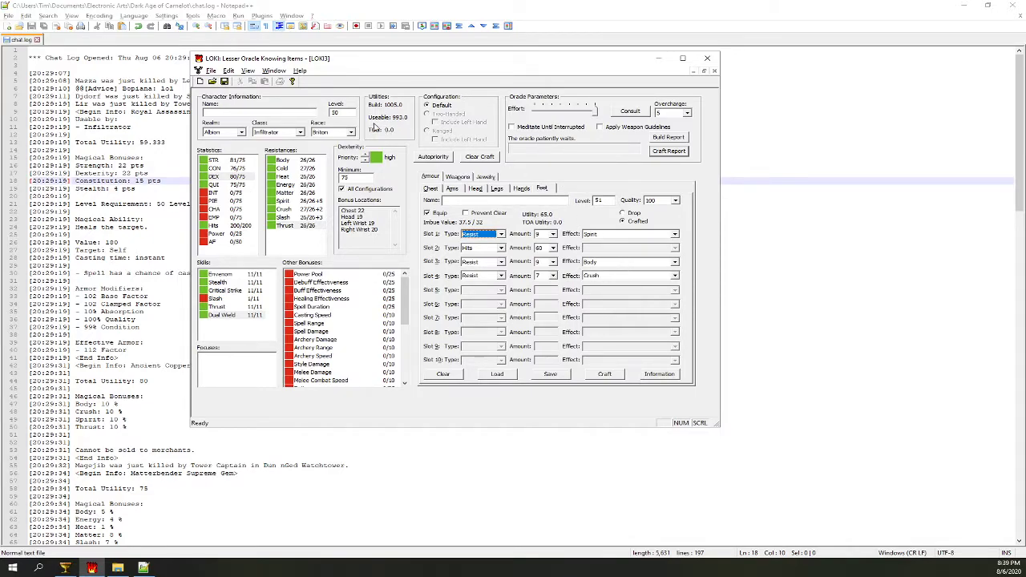
{"action": "mouse_move", "coordinate": [683, 239]}
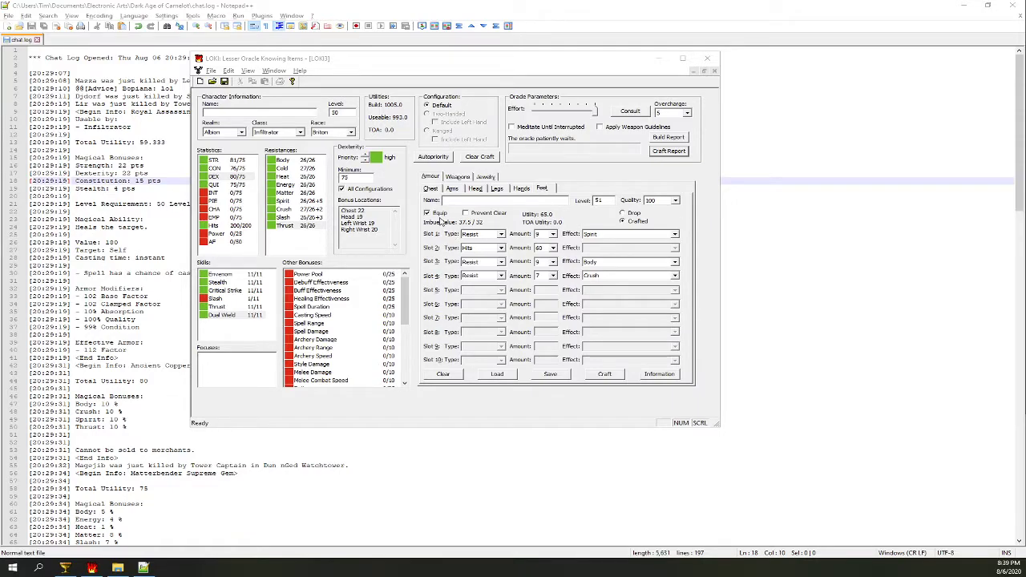
{"action": "mouse_move", "coordinate": [645, 152]}
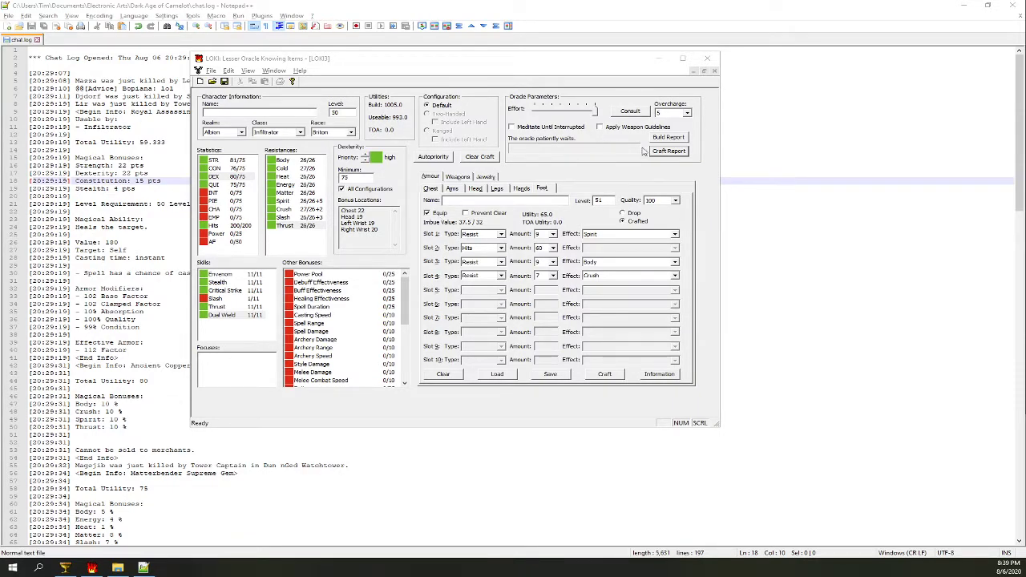